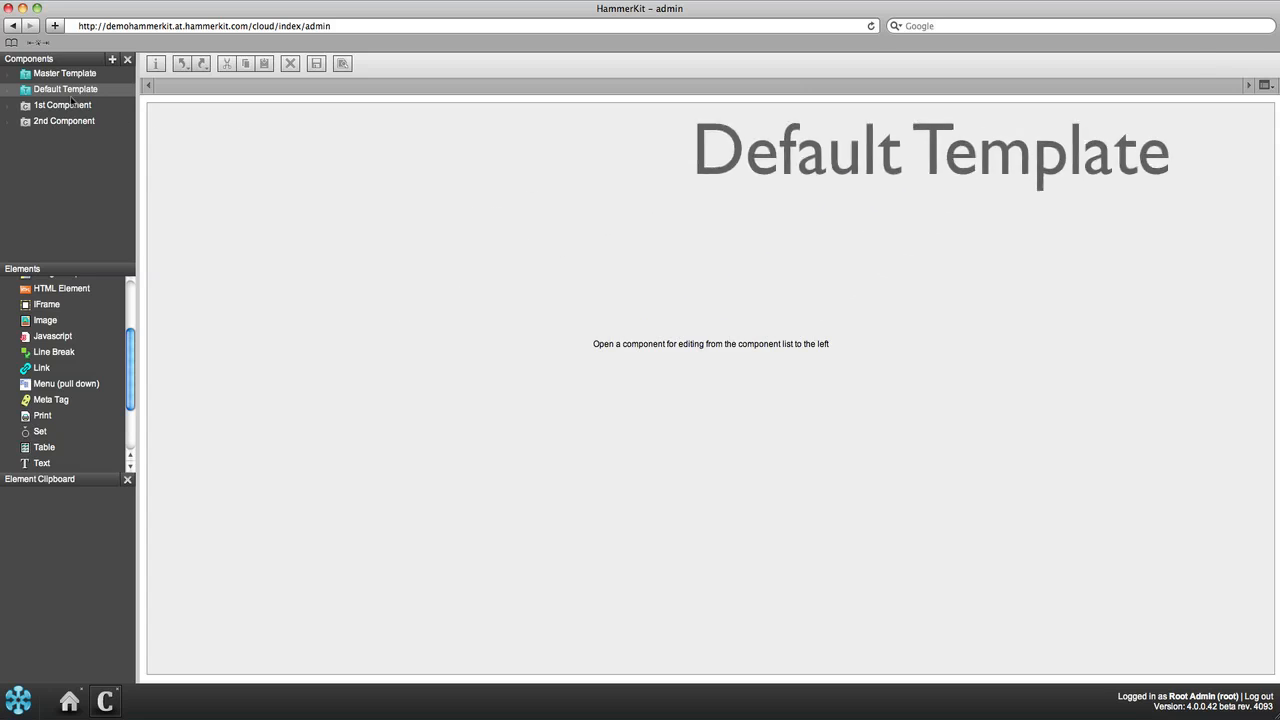
# Step: Open the Default Template and insert a table with 3 rows and 2 columns
pyautogui.doubleClick(64, 88)
pyautogui.write('3')
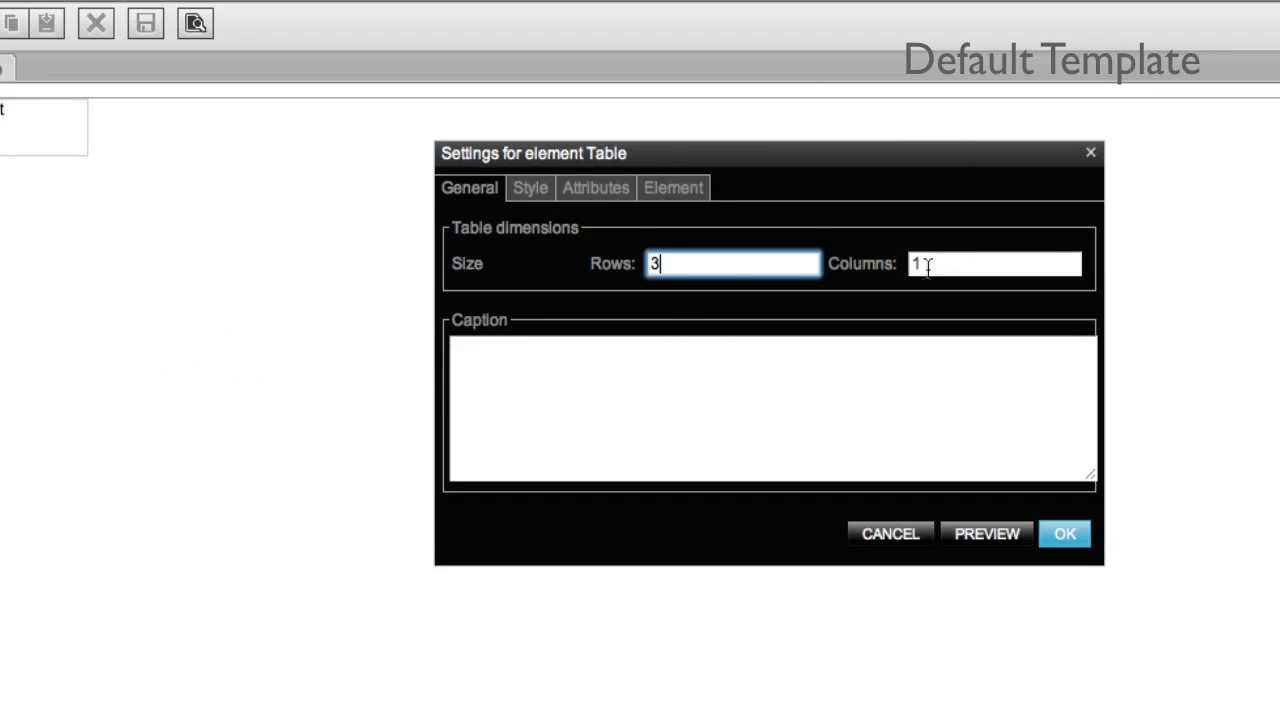
pyautogui.click(1064, 532)
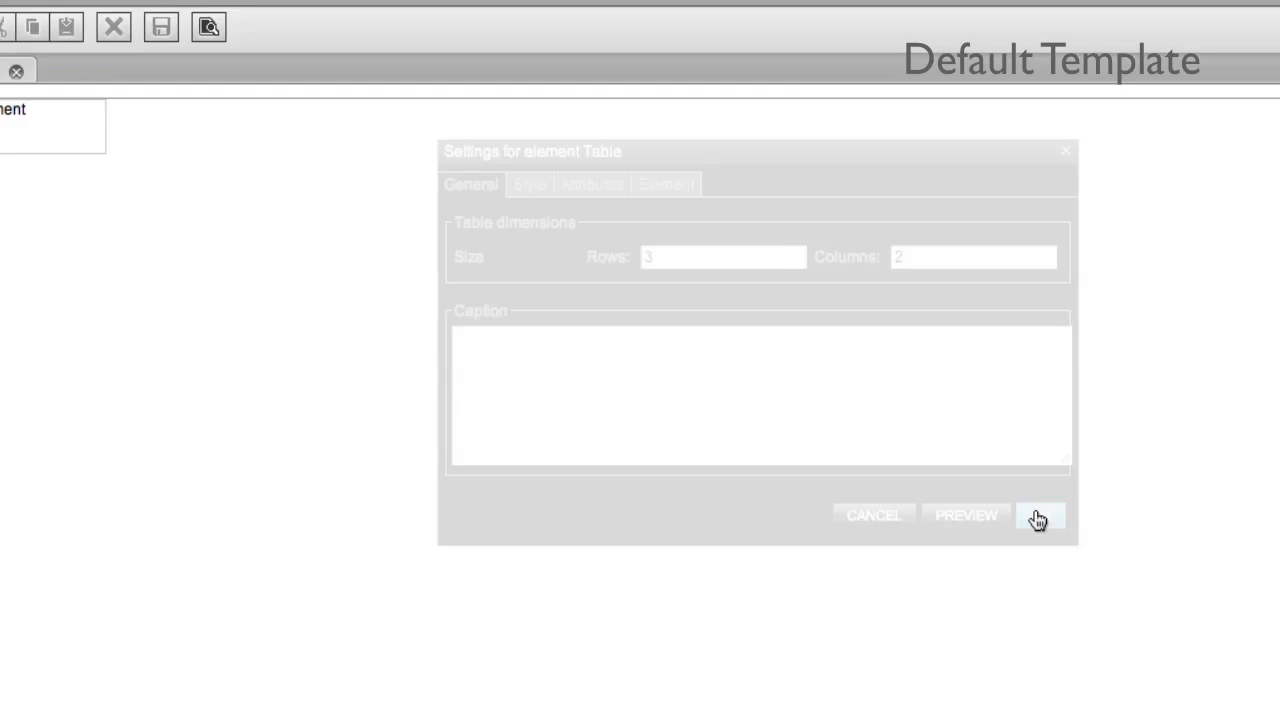
pyautogui.click(1040, 516)
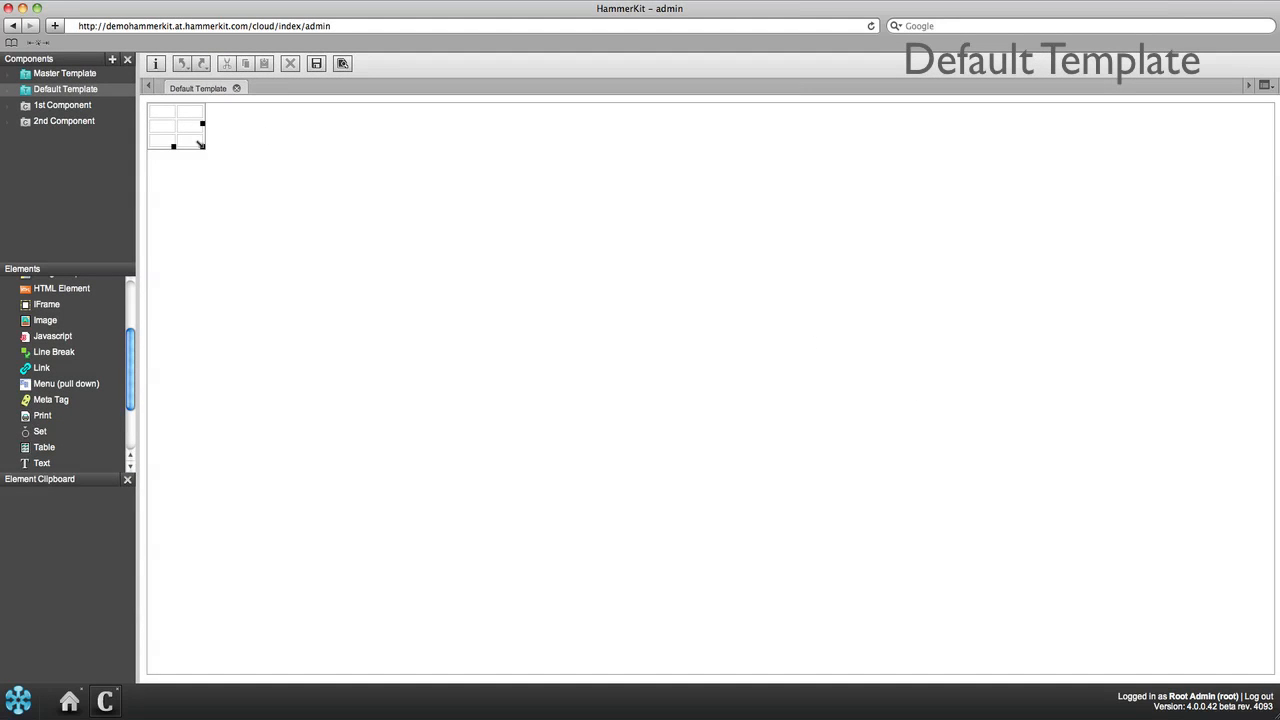
# Step: Enlarge the table and give its first cell height 150px and colspan 2
pyautogui.moveTo(200, 144); pyautogui.dragTo(584, 640)
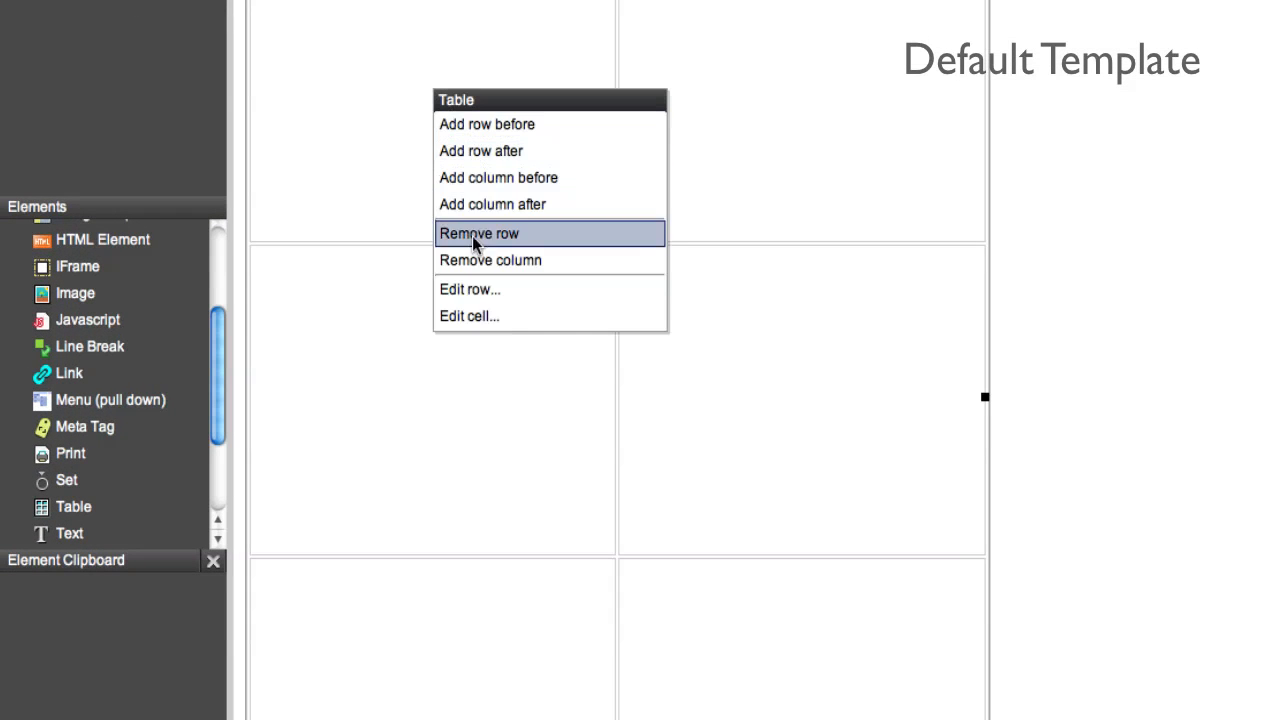
pyautogui.click(468, 316)
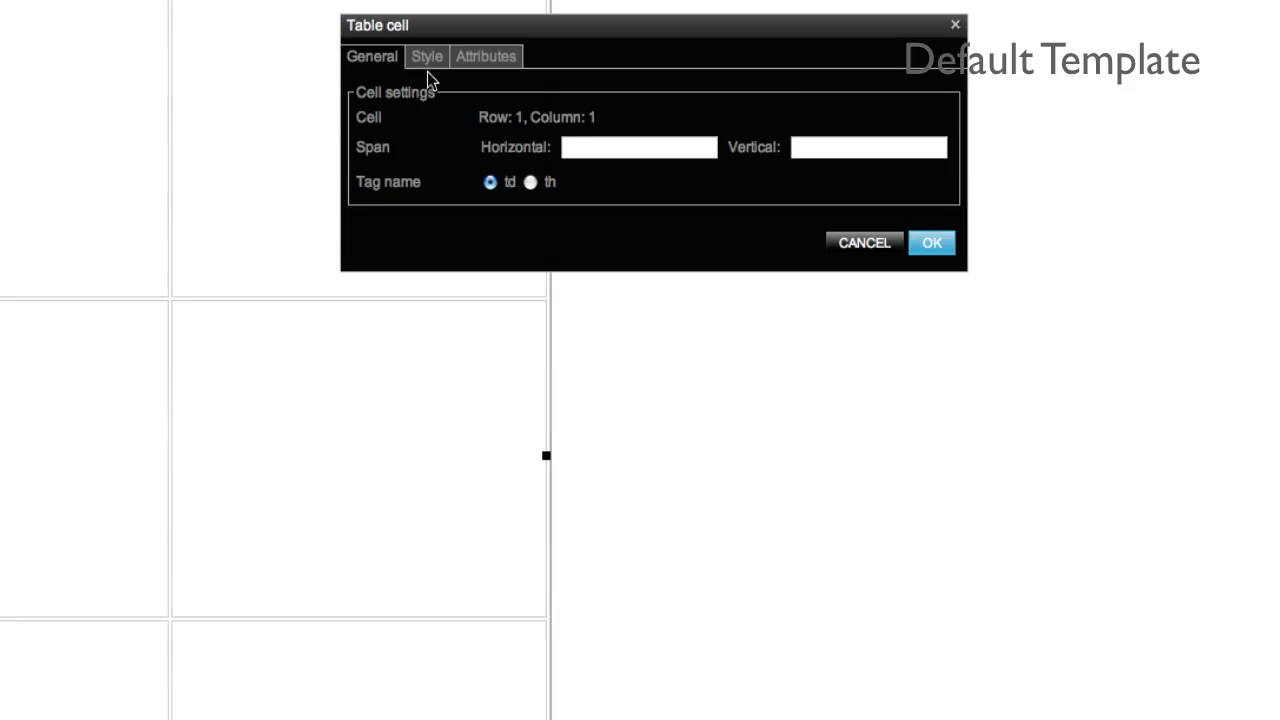
pyautogui.click(426, 56)
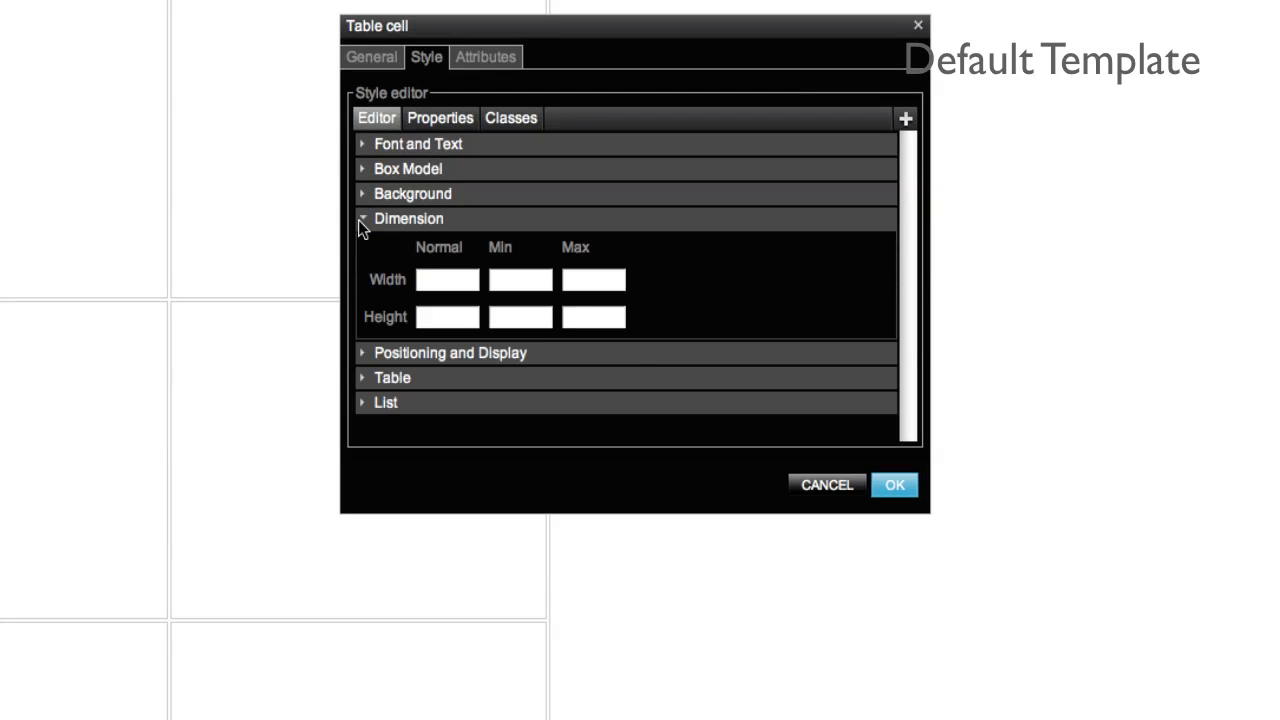
pyautogui.click(448, 316)
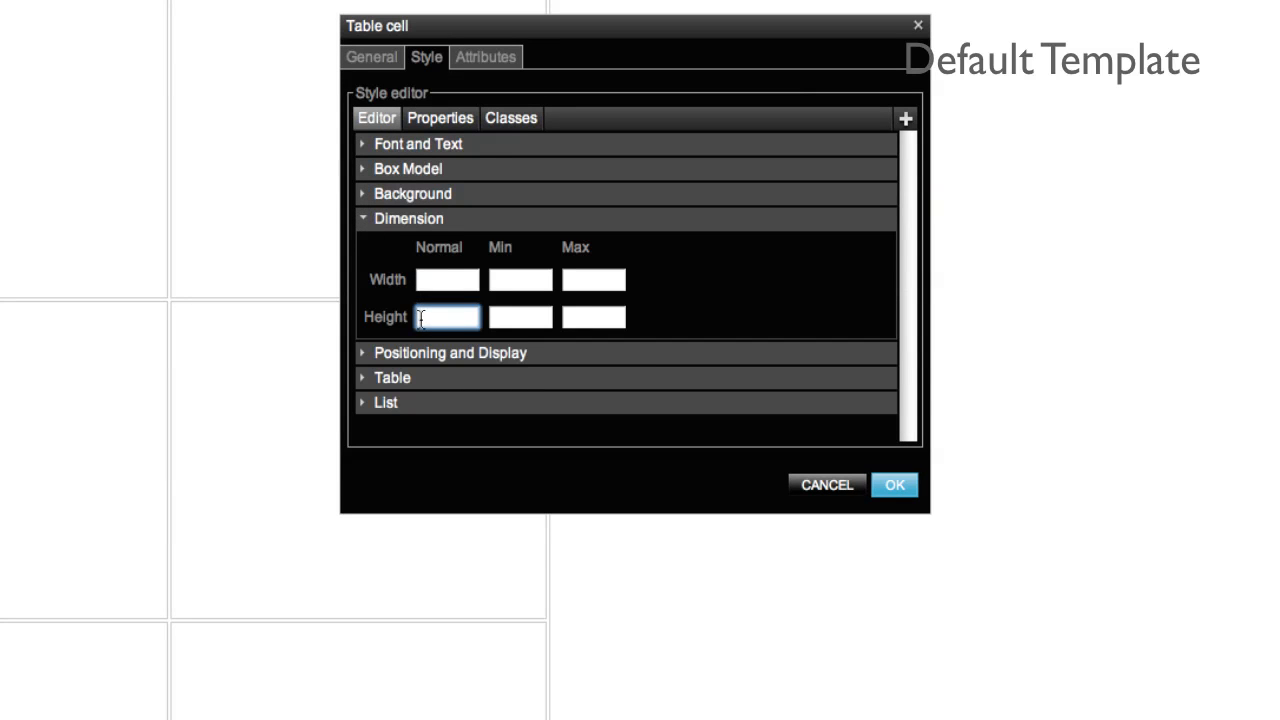
pyautogui.write('150px')
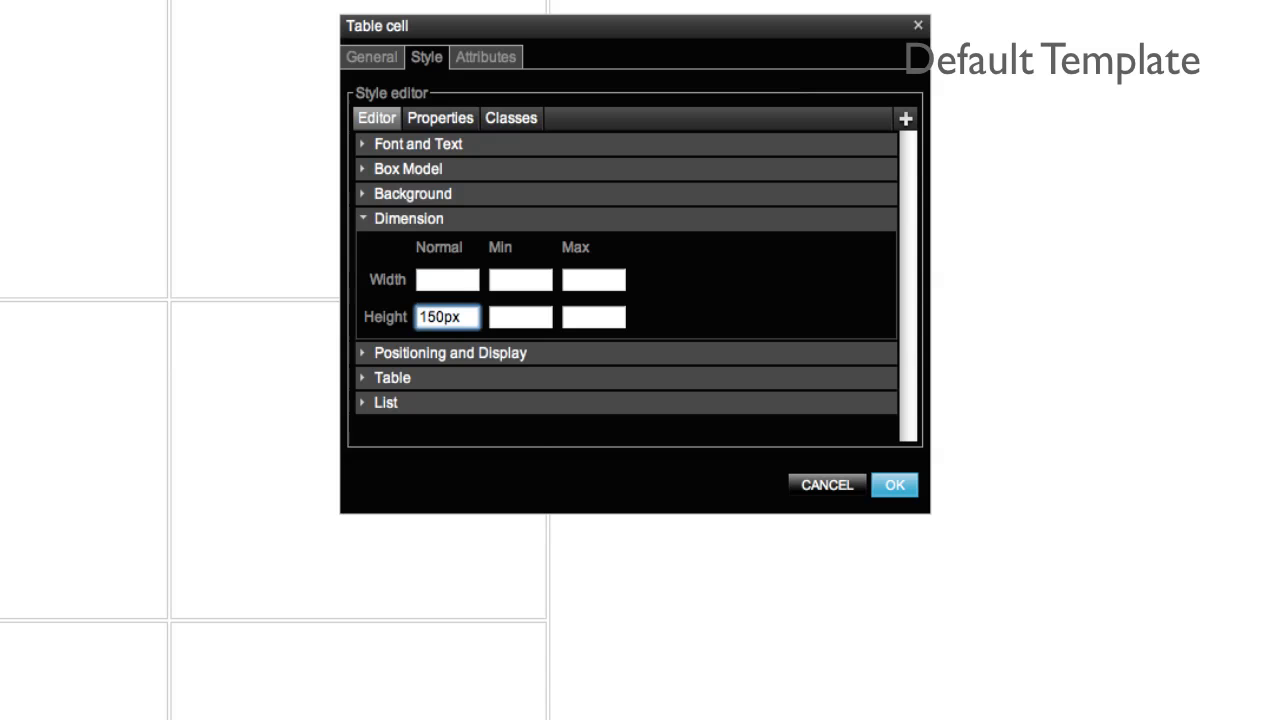
pyautogui.click(486, 56)
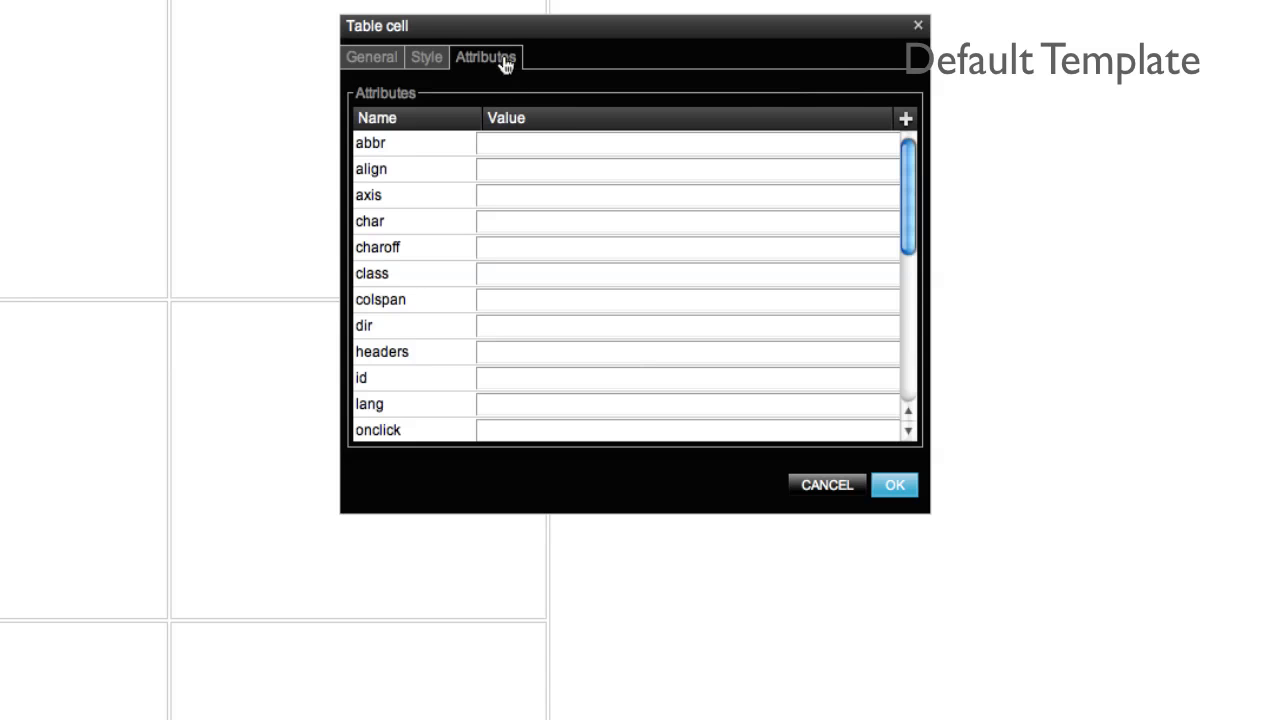
pyautogui.write('2')
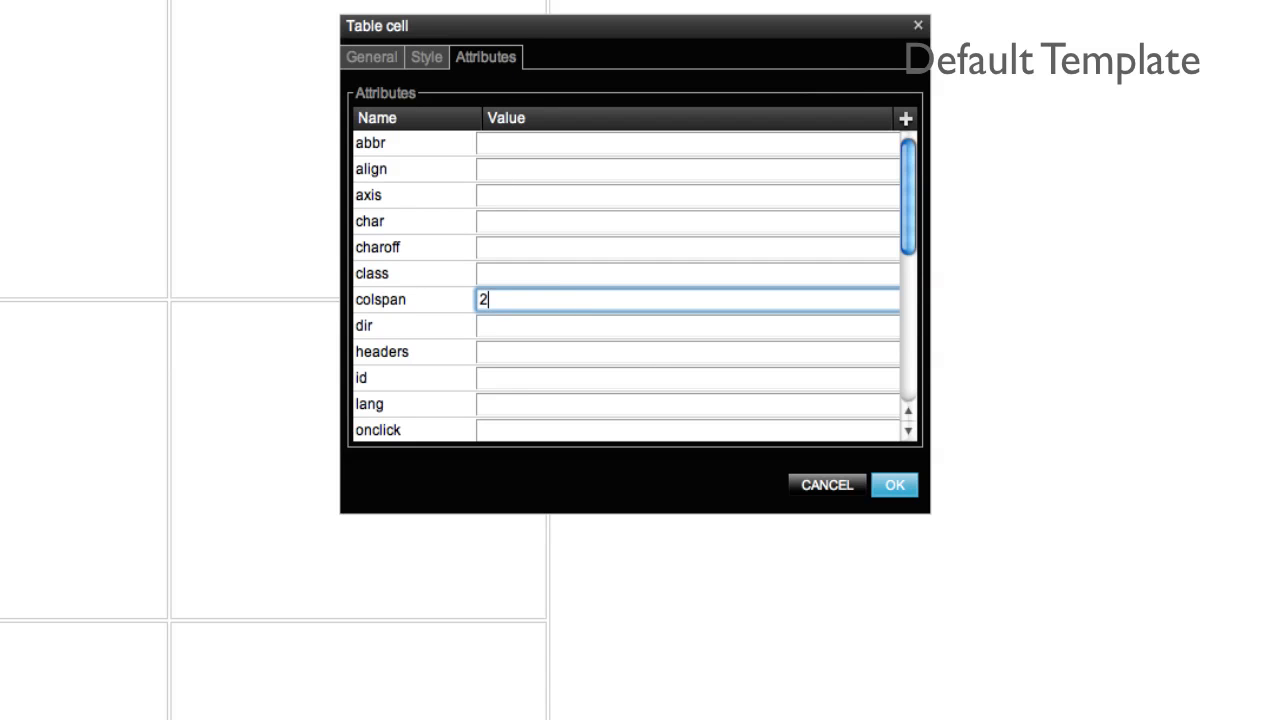
pyautogui.click(892, 484)
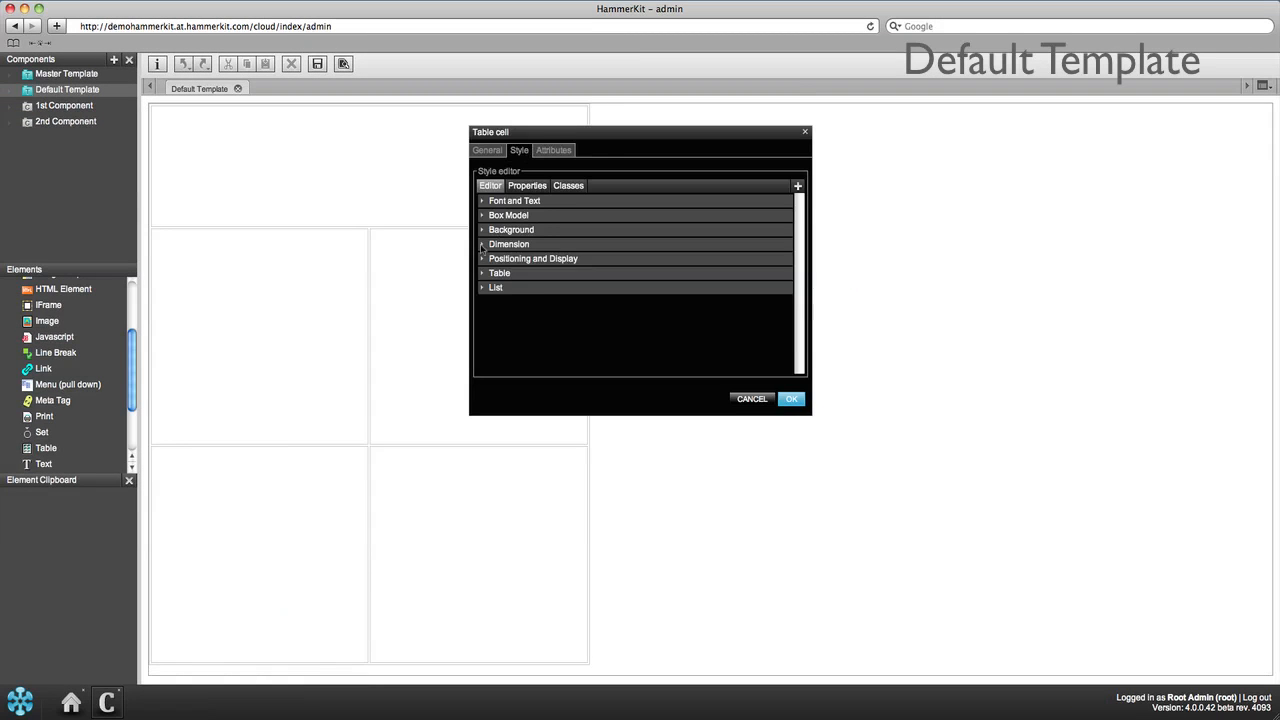
# Step: Span the bottom cell across both columns and set the middle row's left cell to 25% width
pyautogui.click(552, 150)
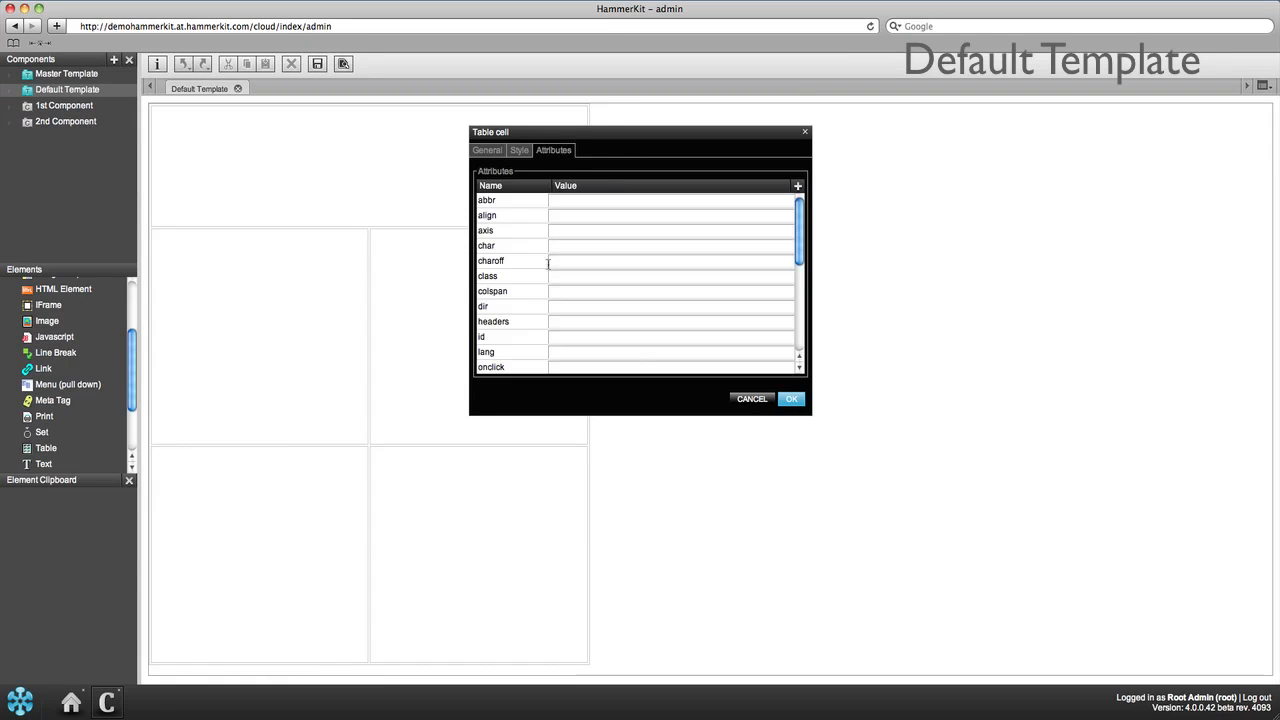
pyautogui.click(790, 398)
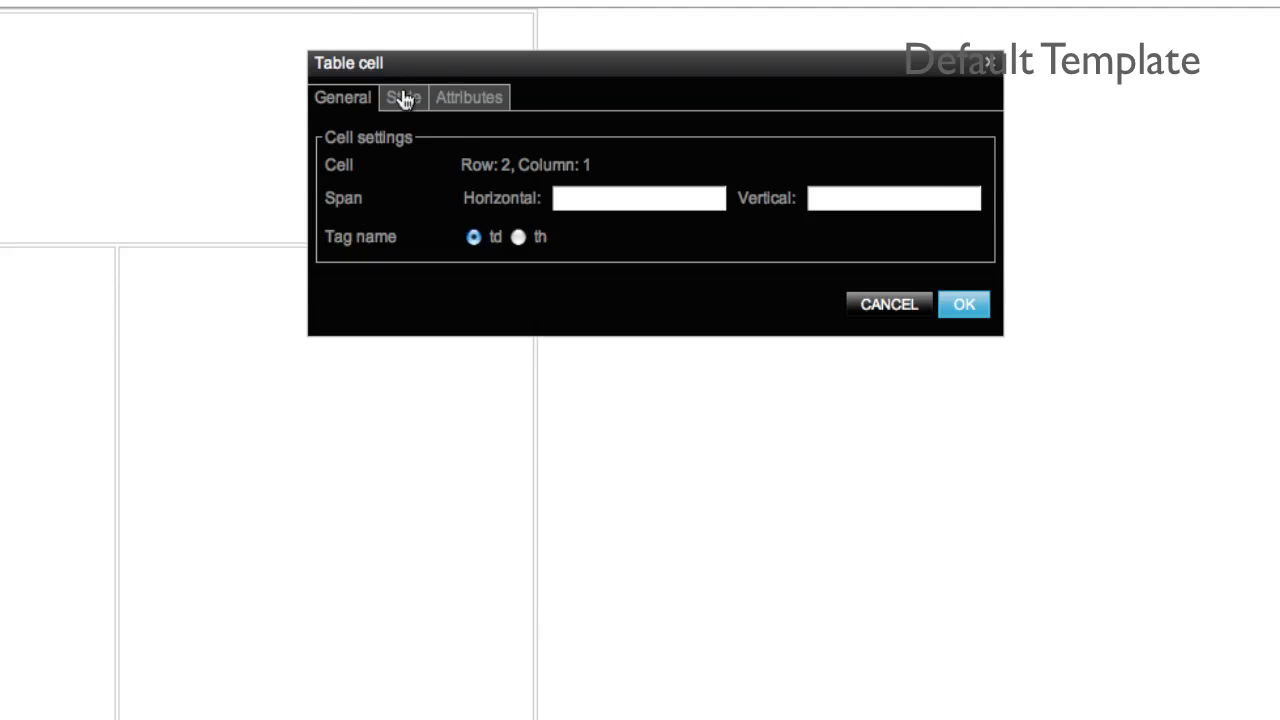
pyautogui.click(402, 96)
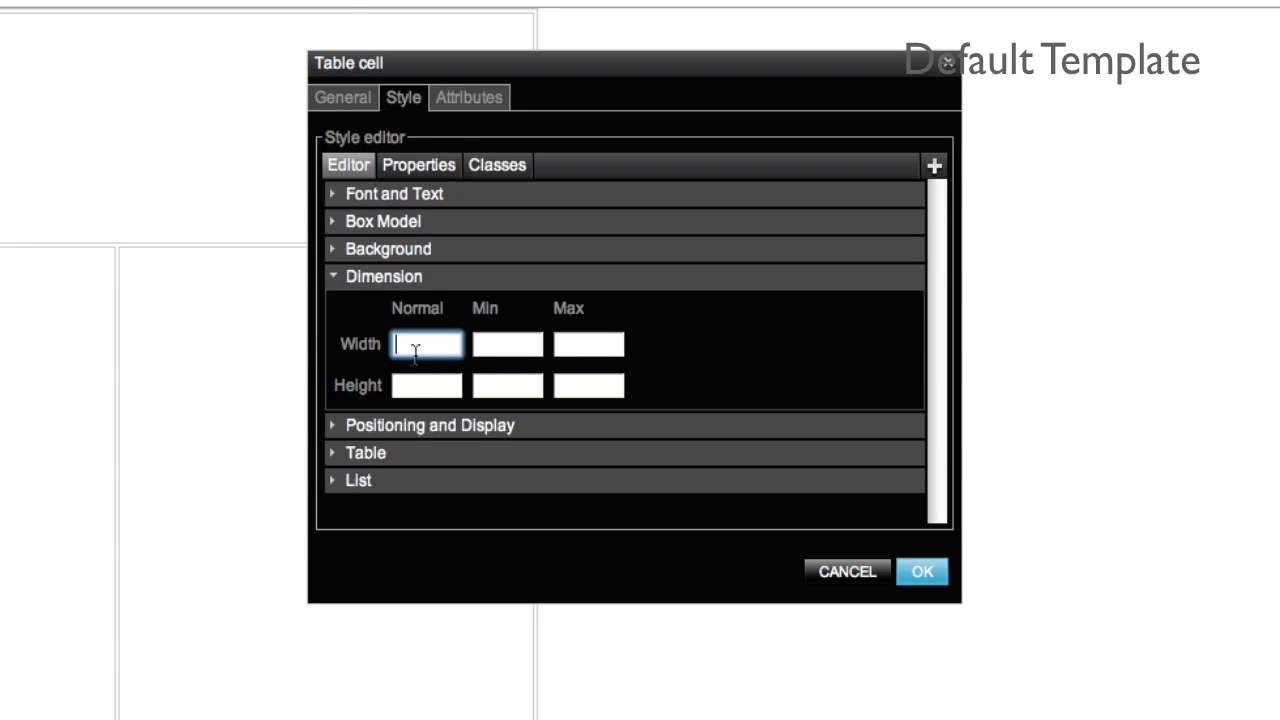
pyautogui.write('25%')
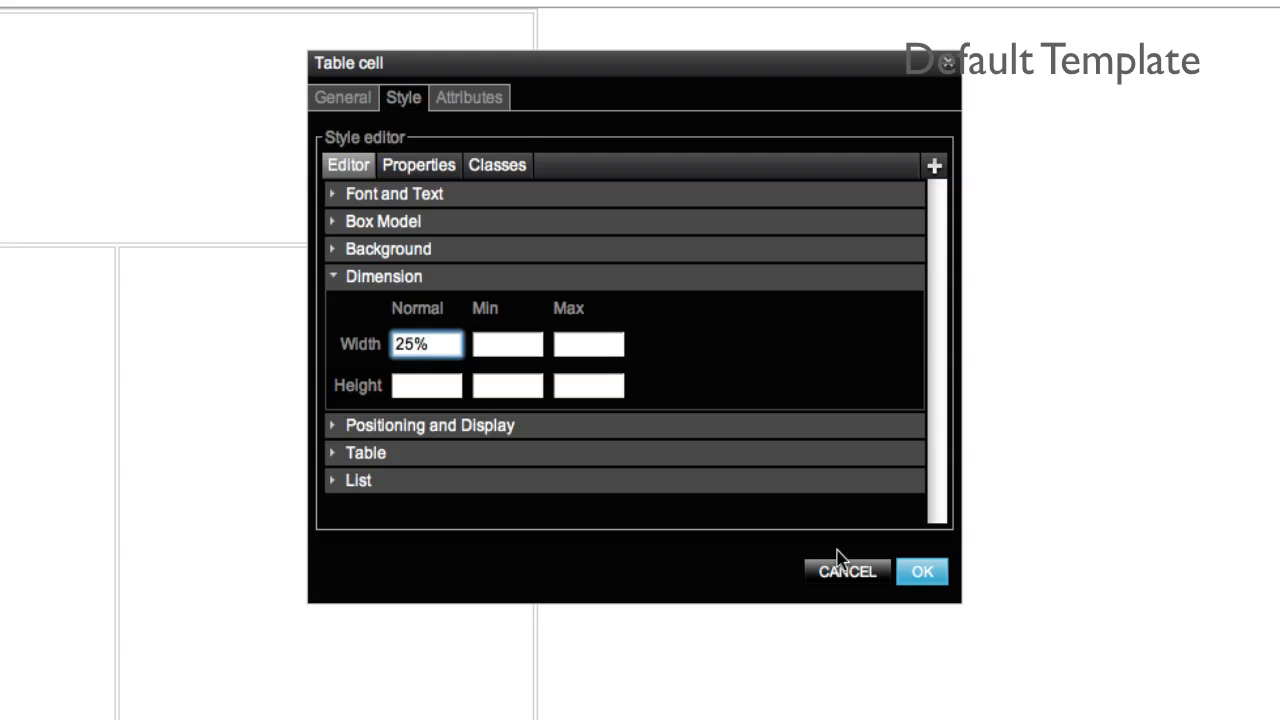
pyautogui.click(920, 572)
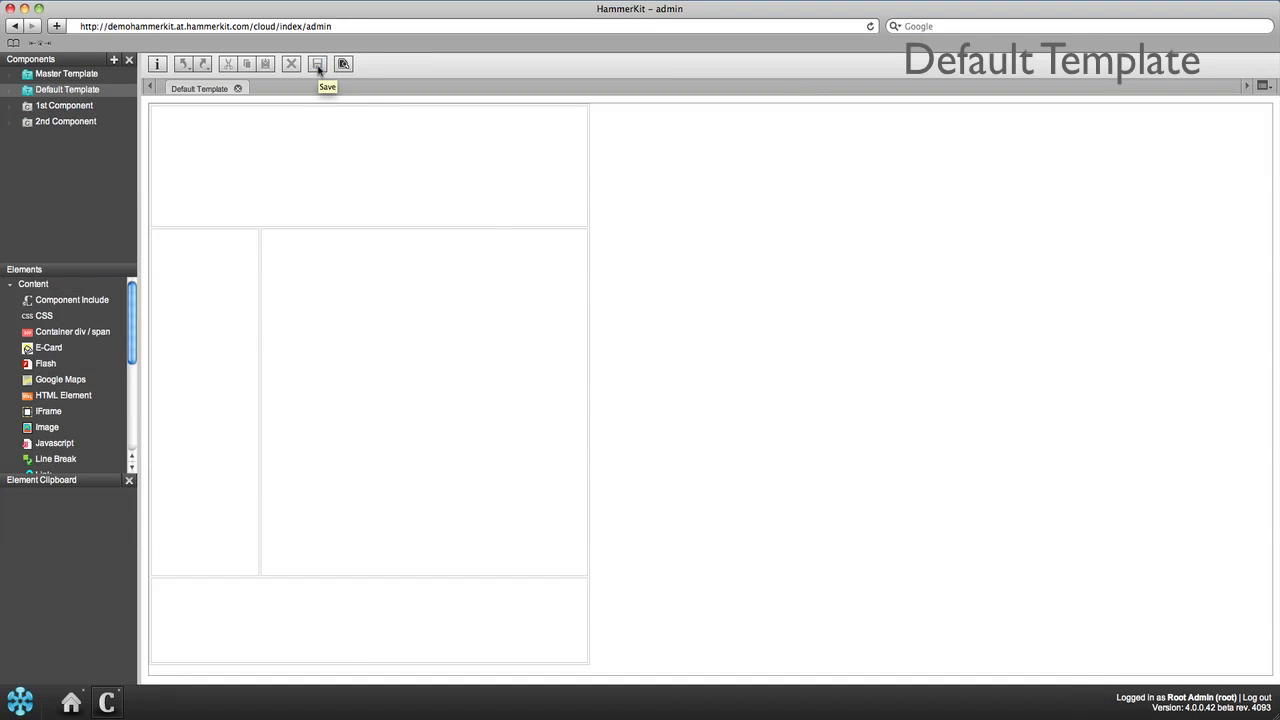
# Step: Save the template and set uploaded background.jpg as the table's no-repeat background image
pyautogui.click(318, 62)
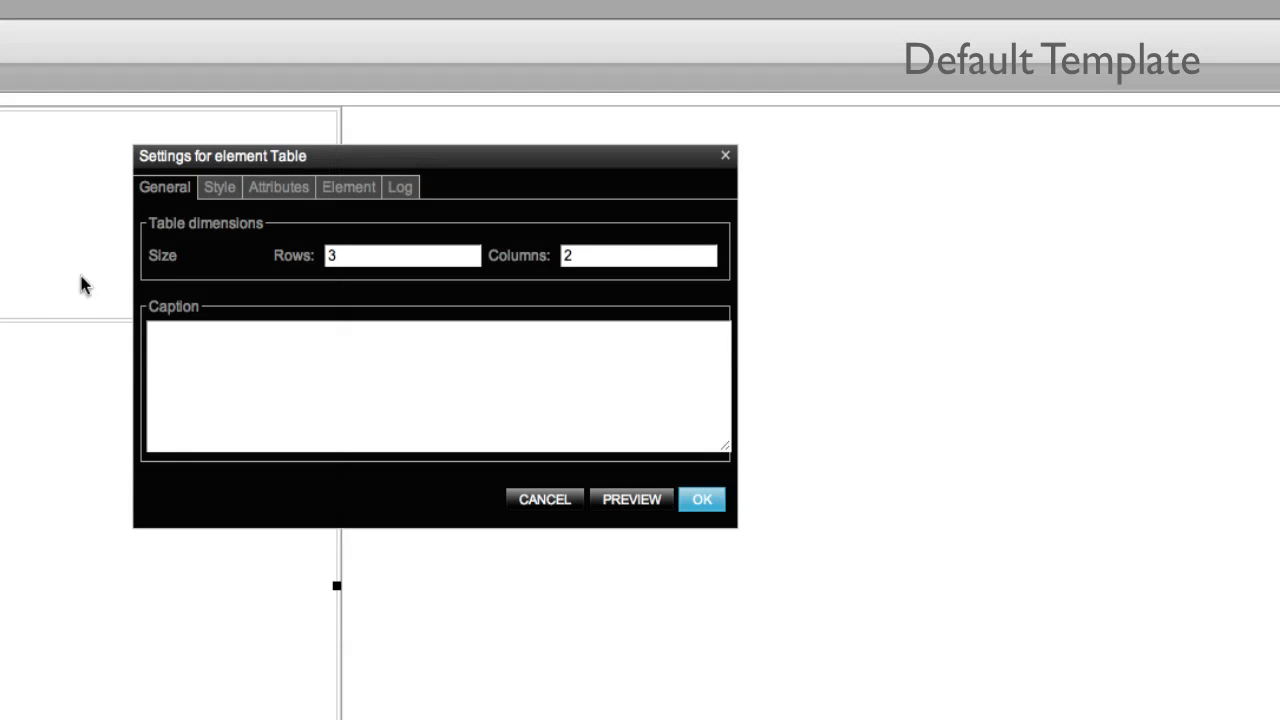
pyautogui.click(218, 188)
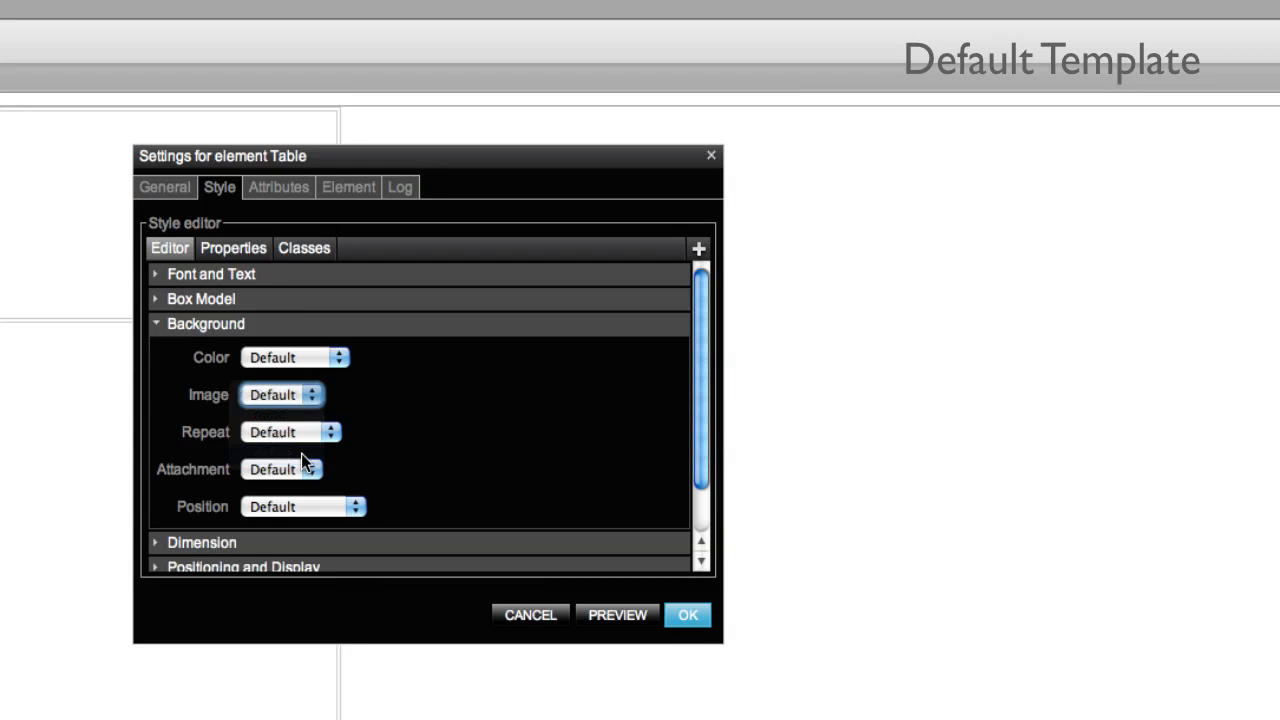
pyautogui.click(280, 394)
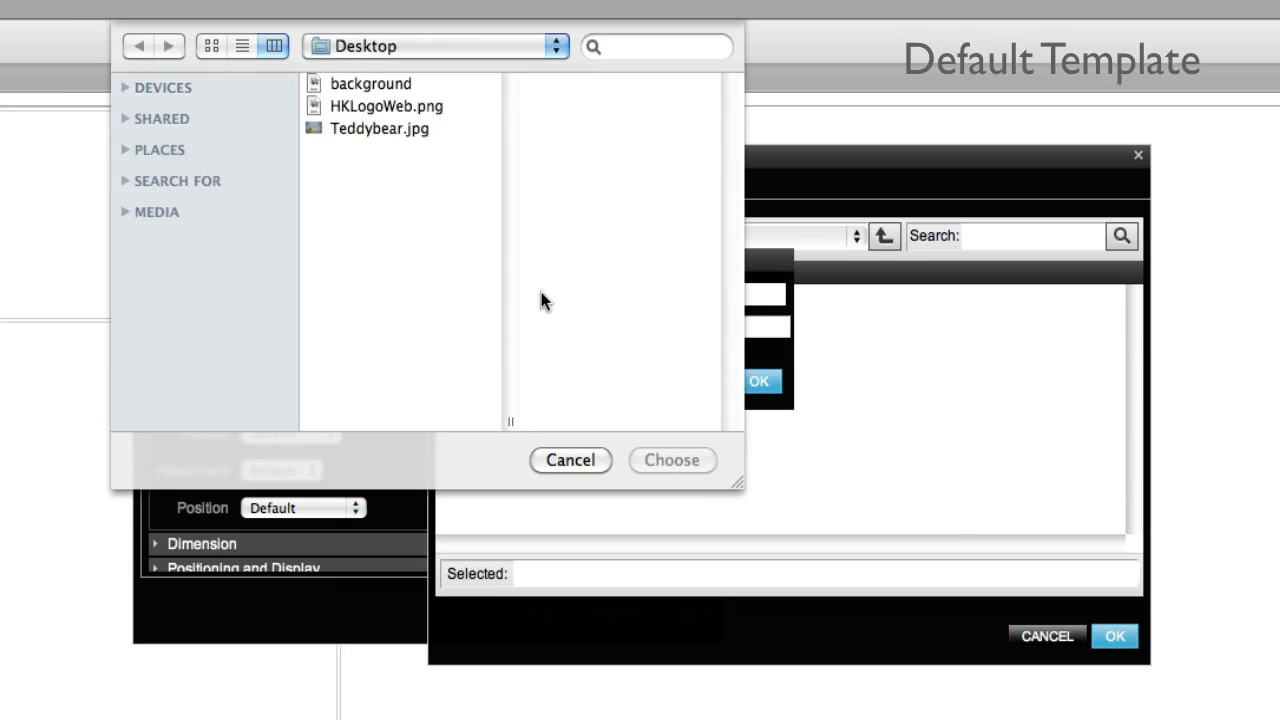
pyautogui.click(372, 84)
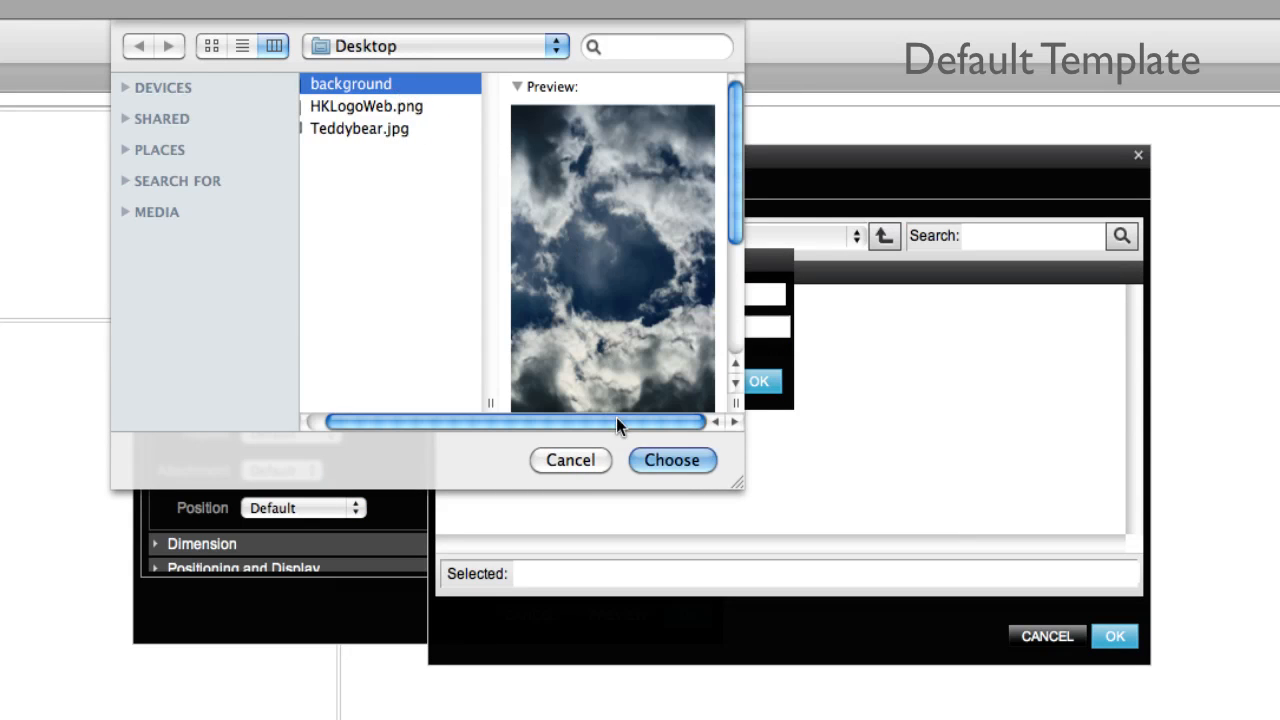
pyautogui.click(672, 460)
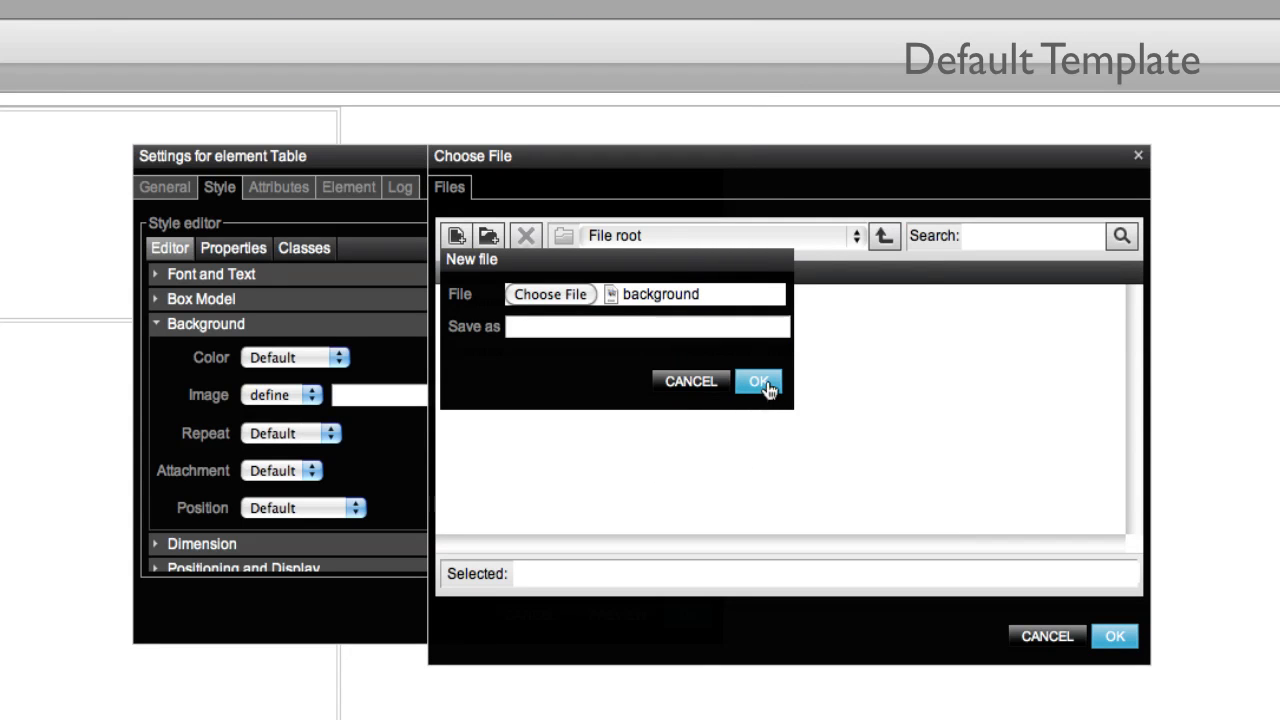
pyautogui.click(758, 380)
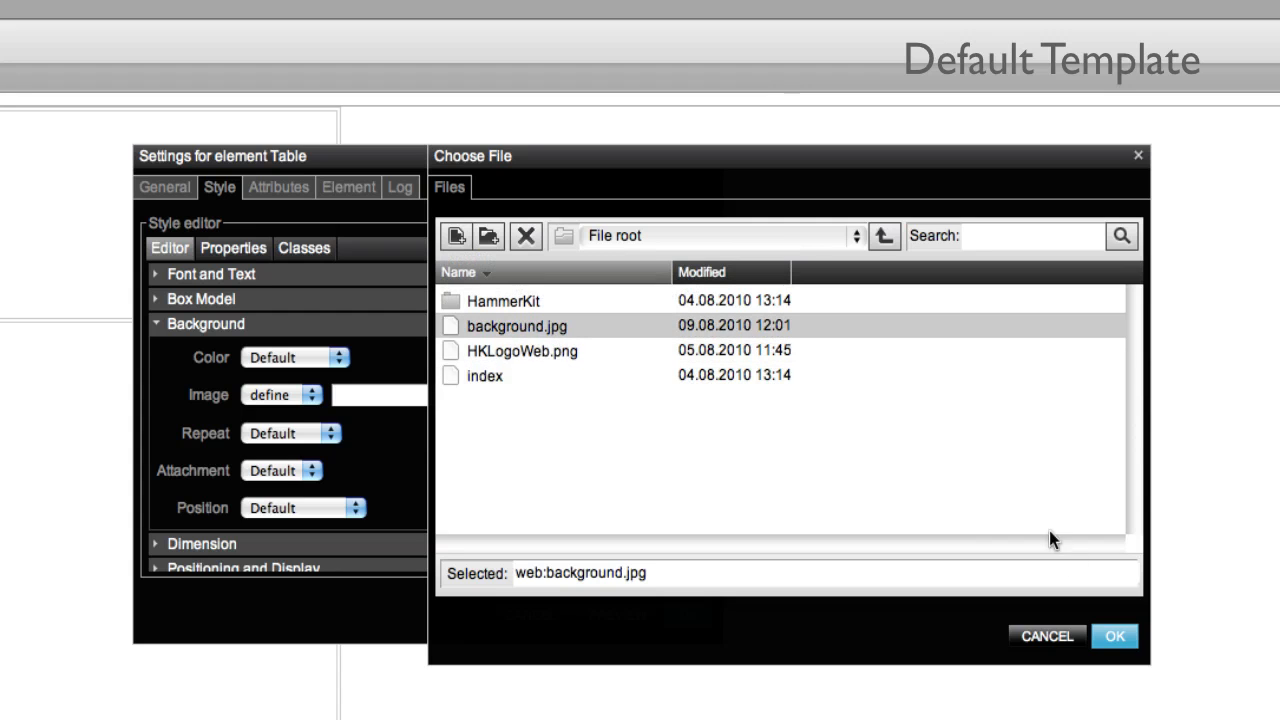
pyautogui.click(1114, 636)
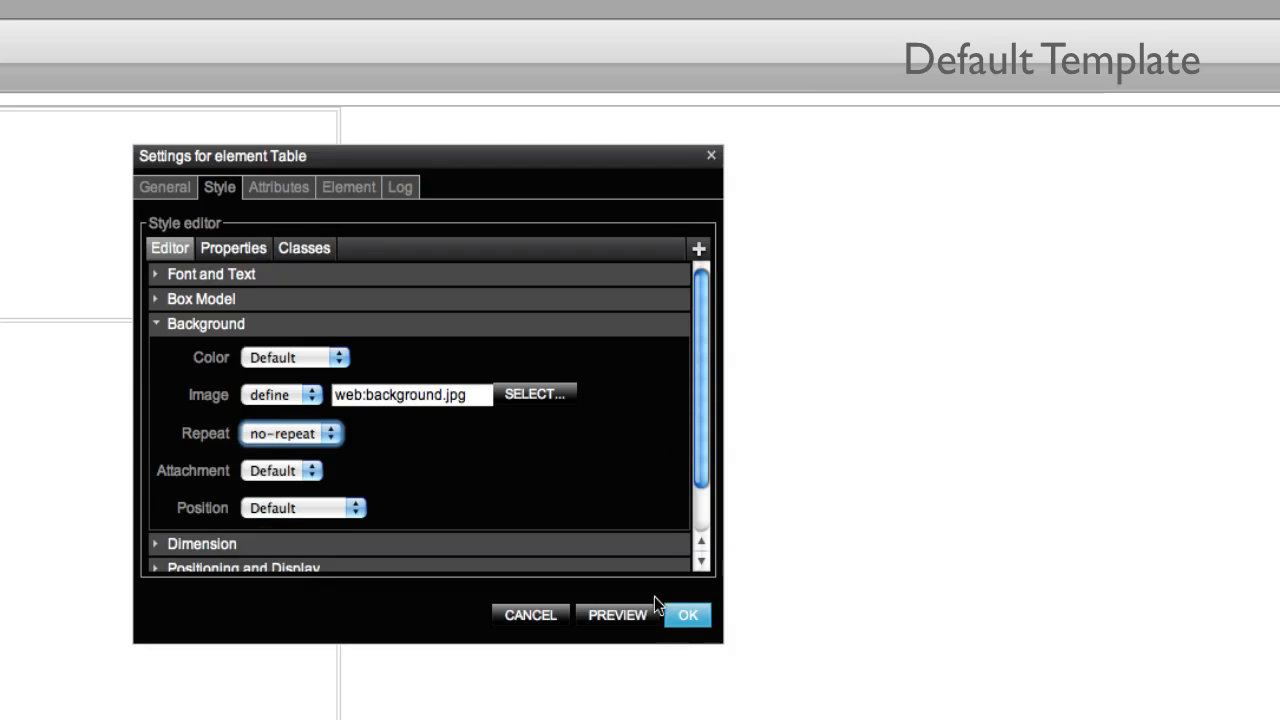
pyautogui.click(688, 616)
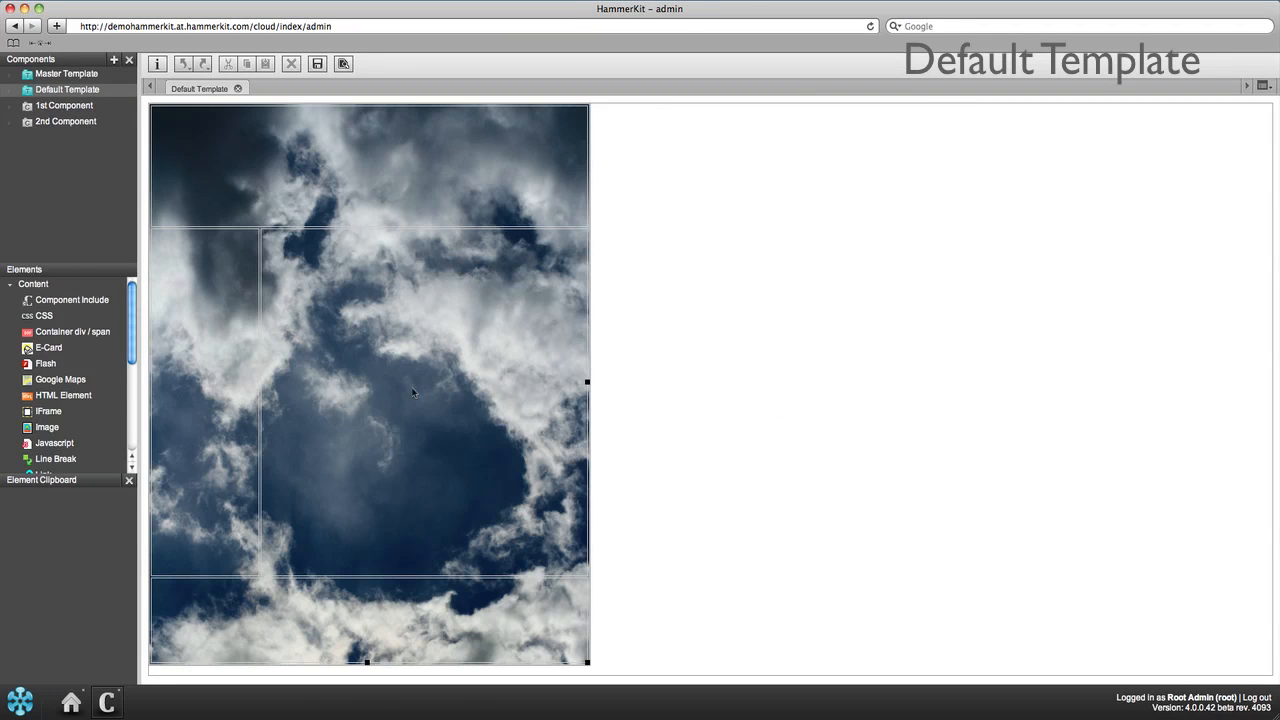
pyautogui.scroll(-3)
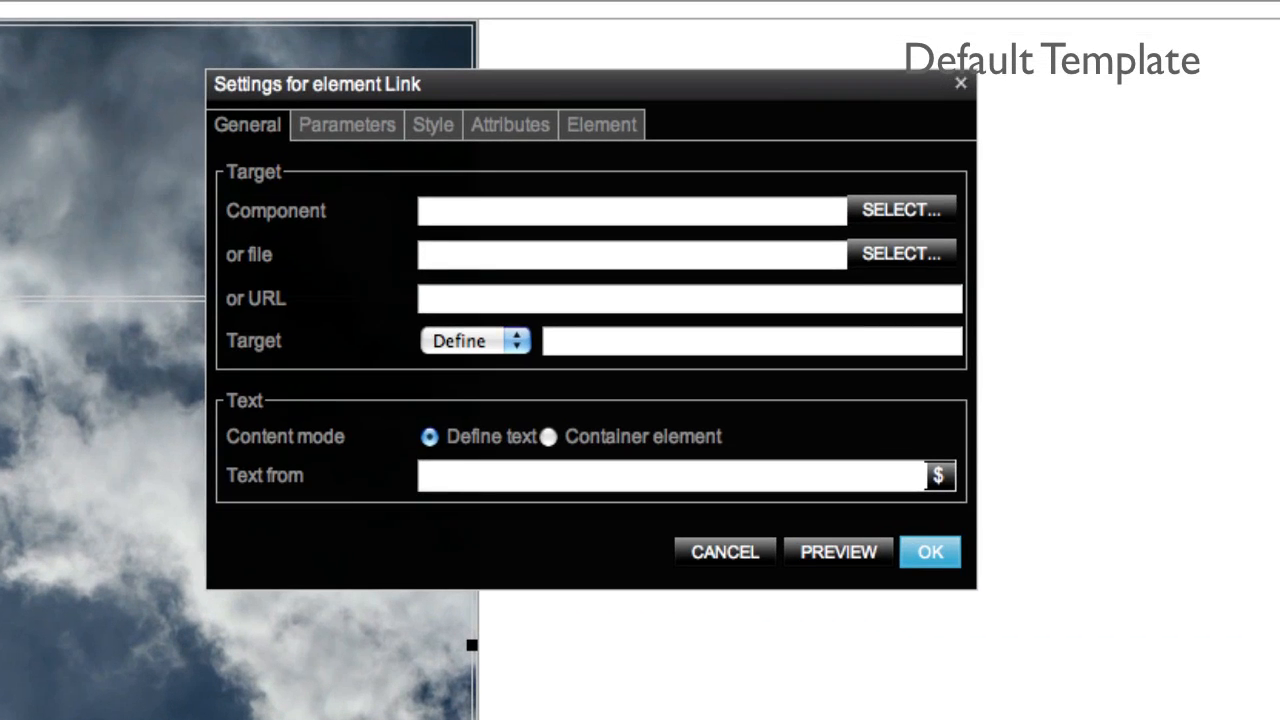
pyautogui.moveTo(508, 302)
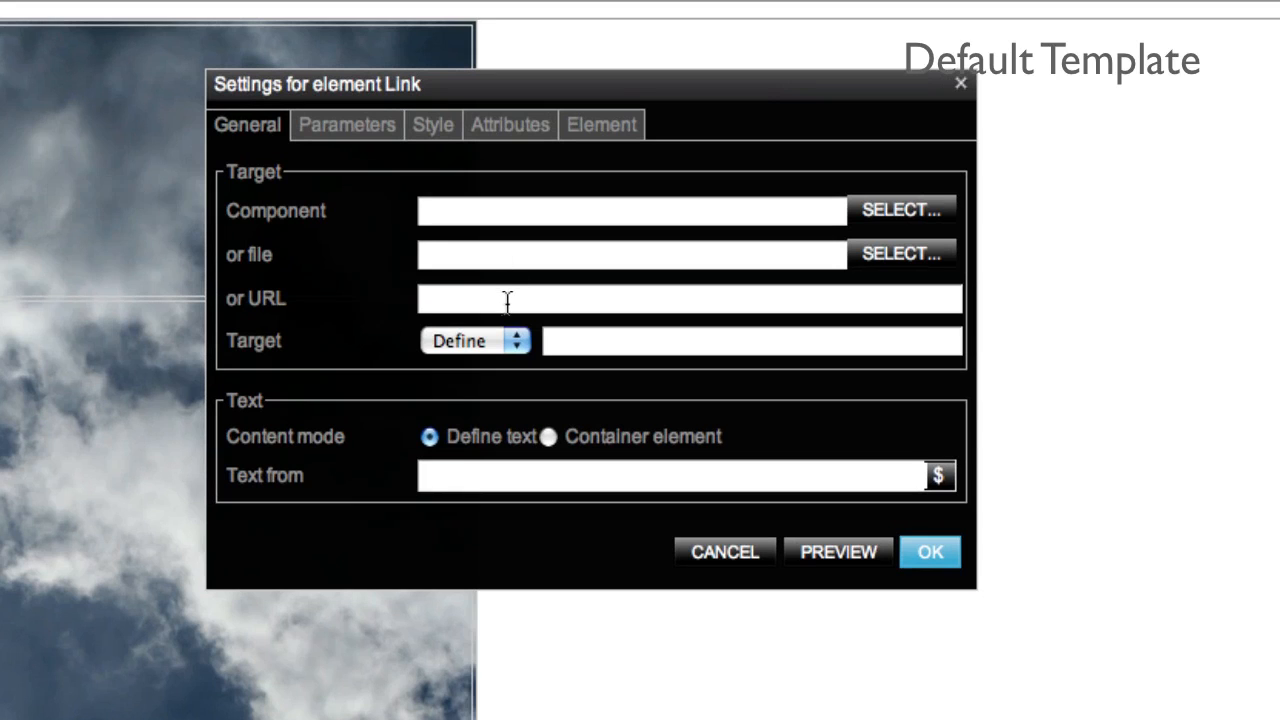
pyautogui.write('http:')
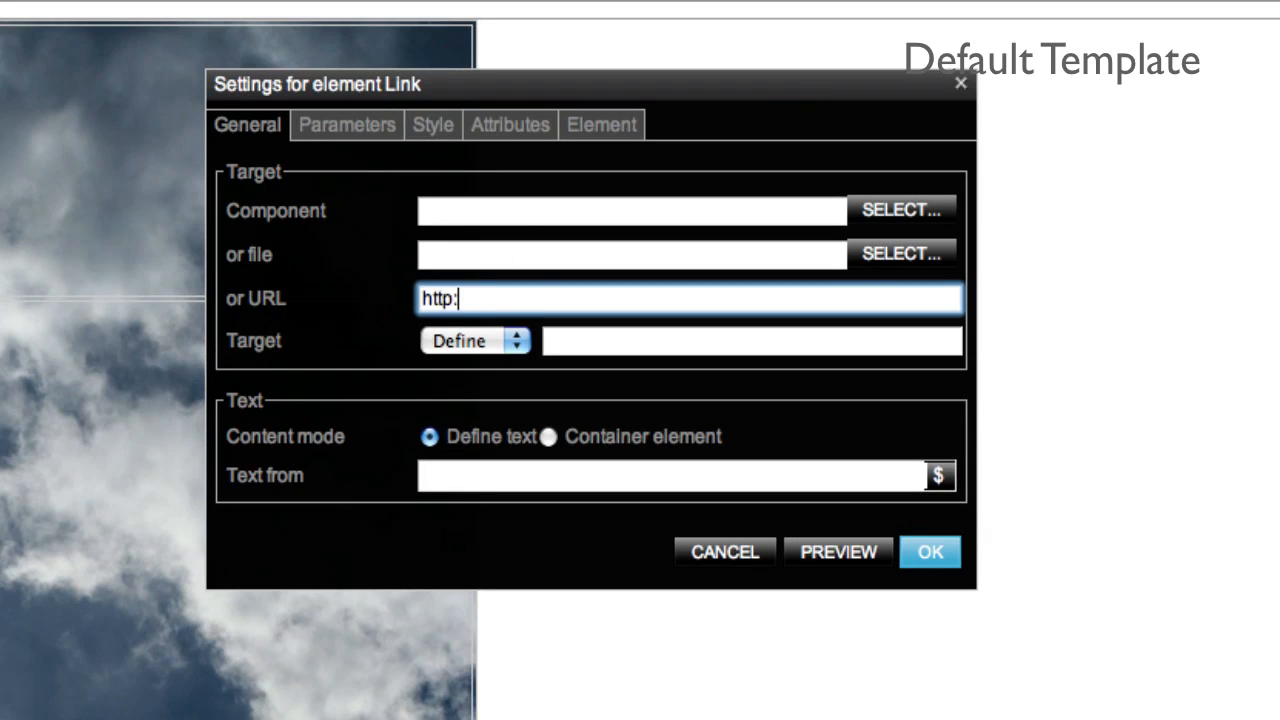
pyautogui.write('//www.hammerk')
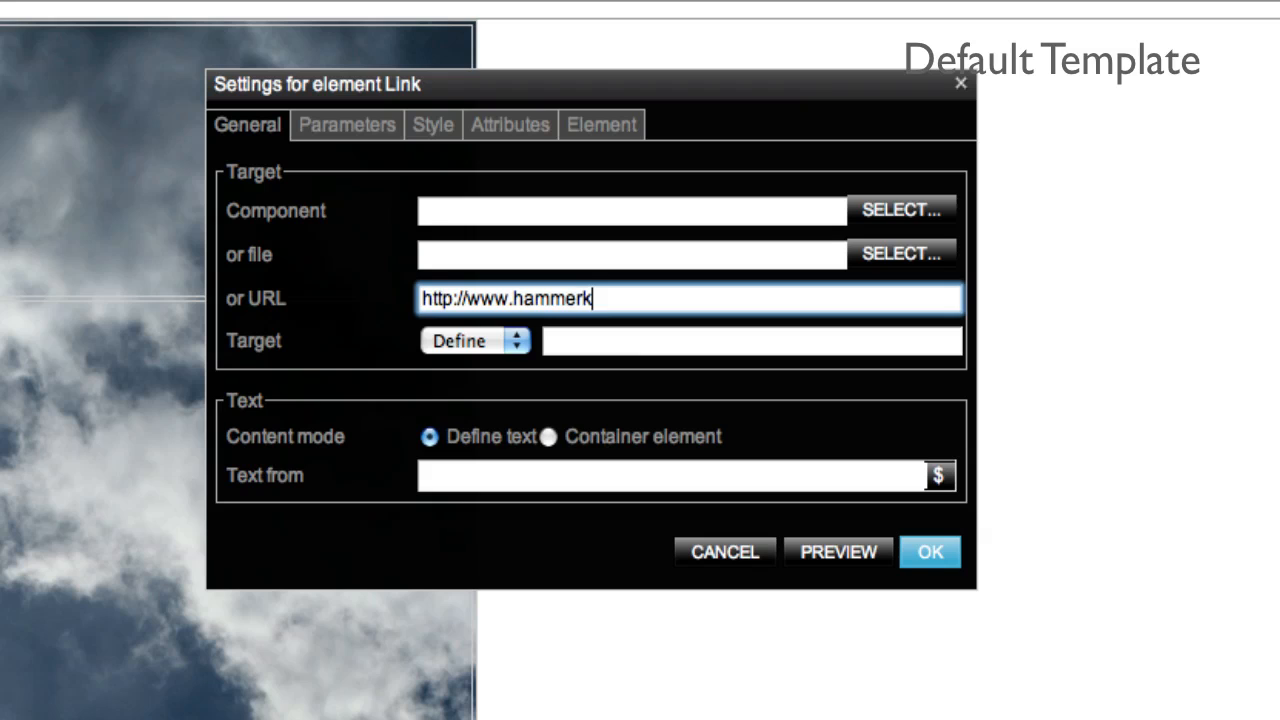
pyautogui.write('it.com')
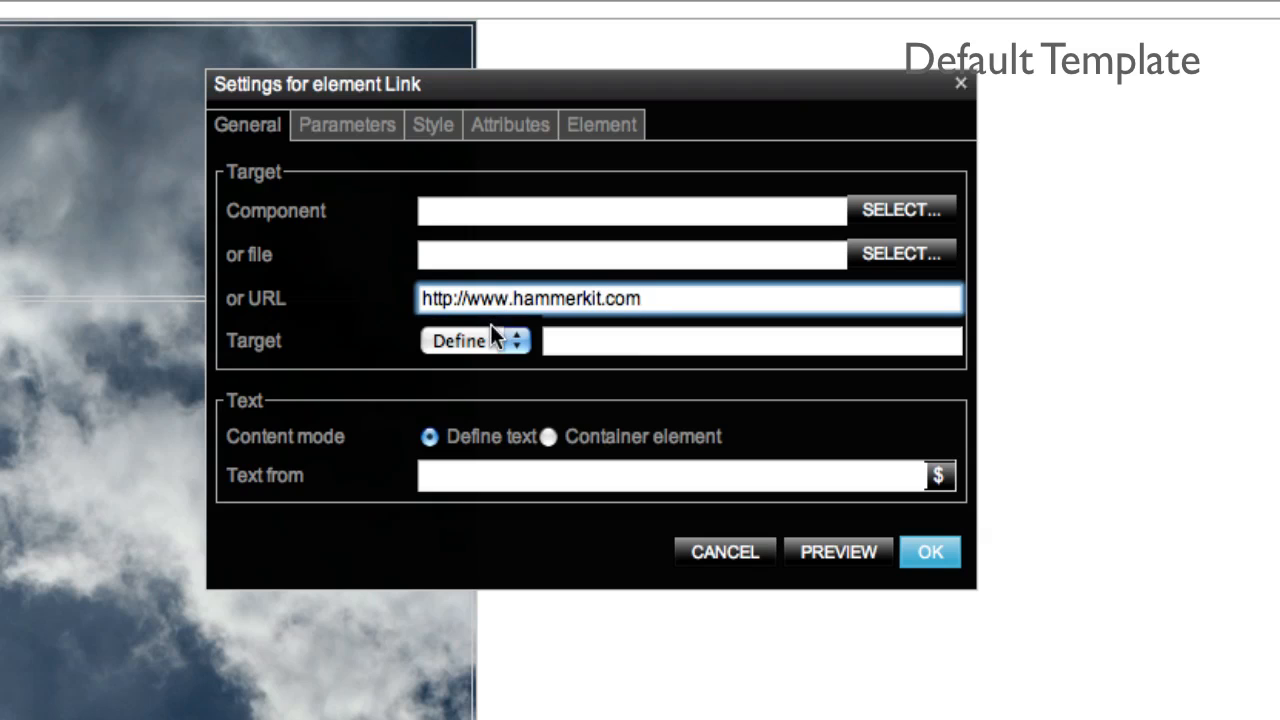
pyautogui.moveTo(550, 450)
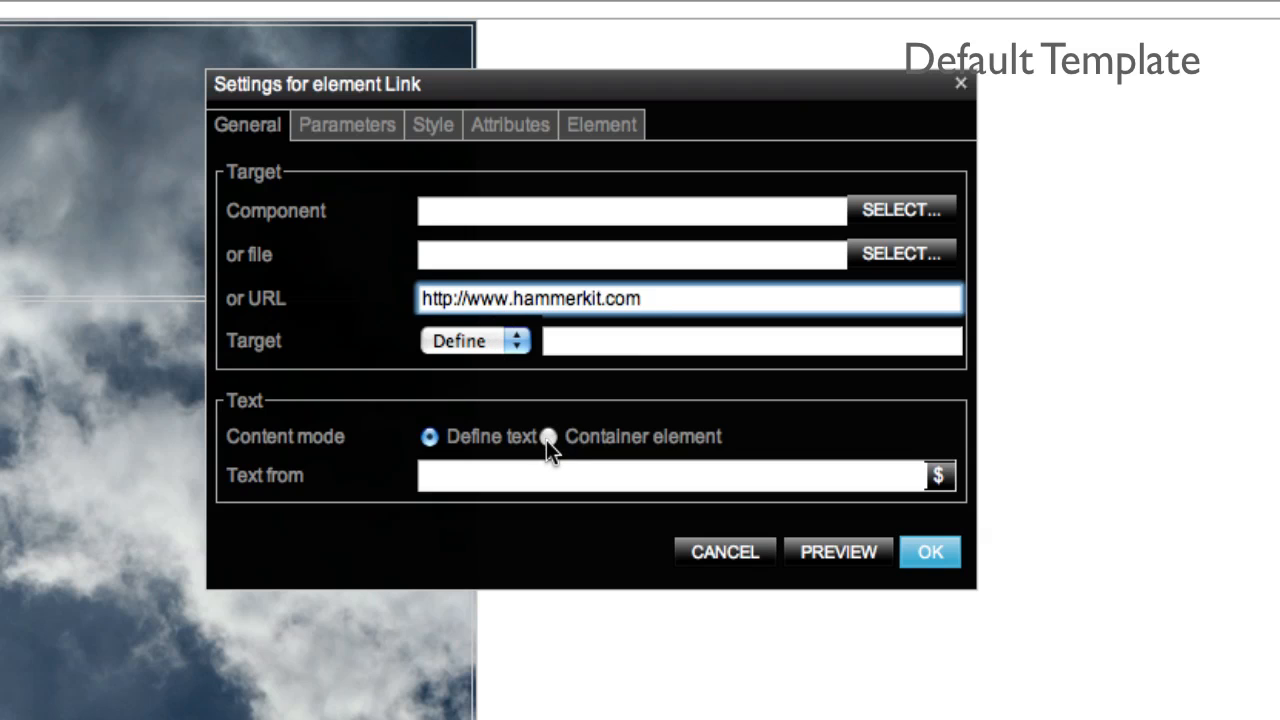
pyautogui.click(548, 436)
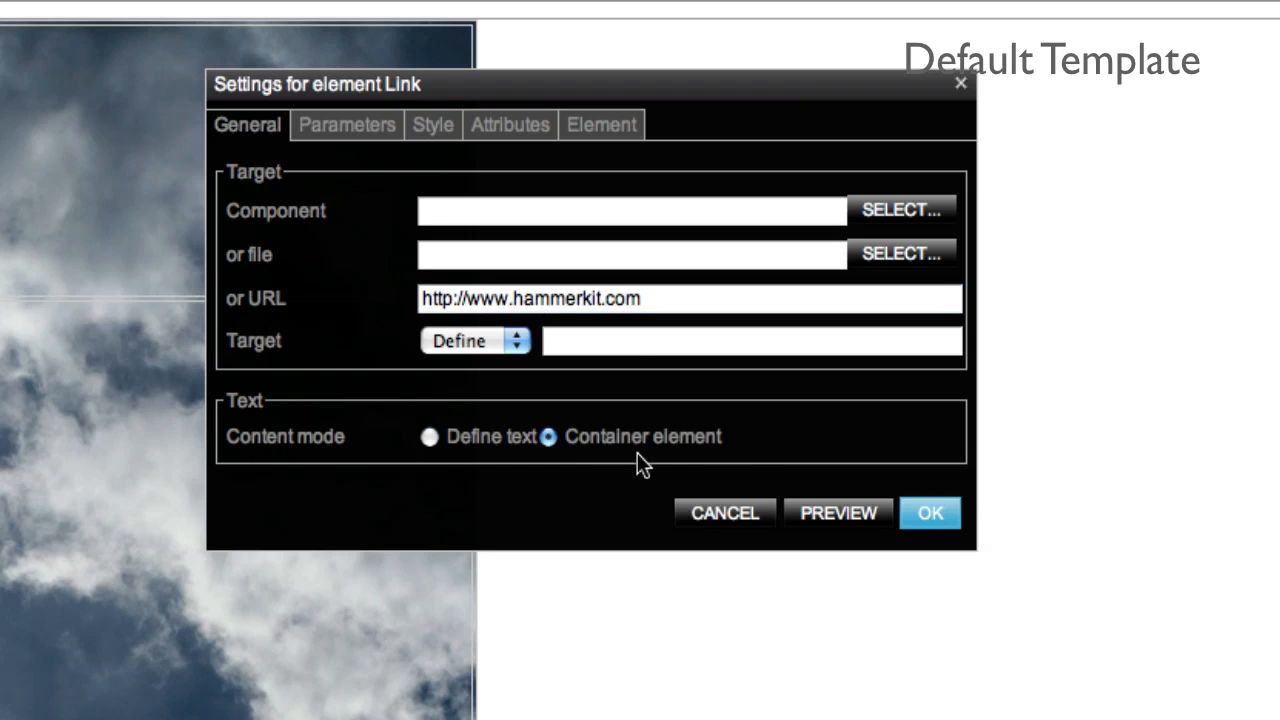
pyautogui.click(928, 512)
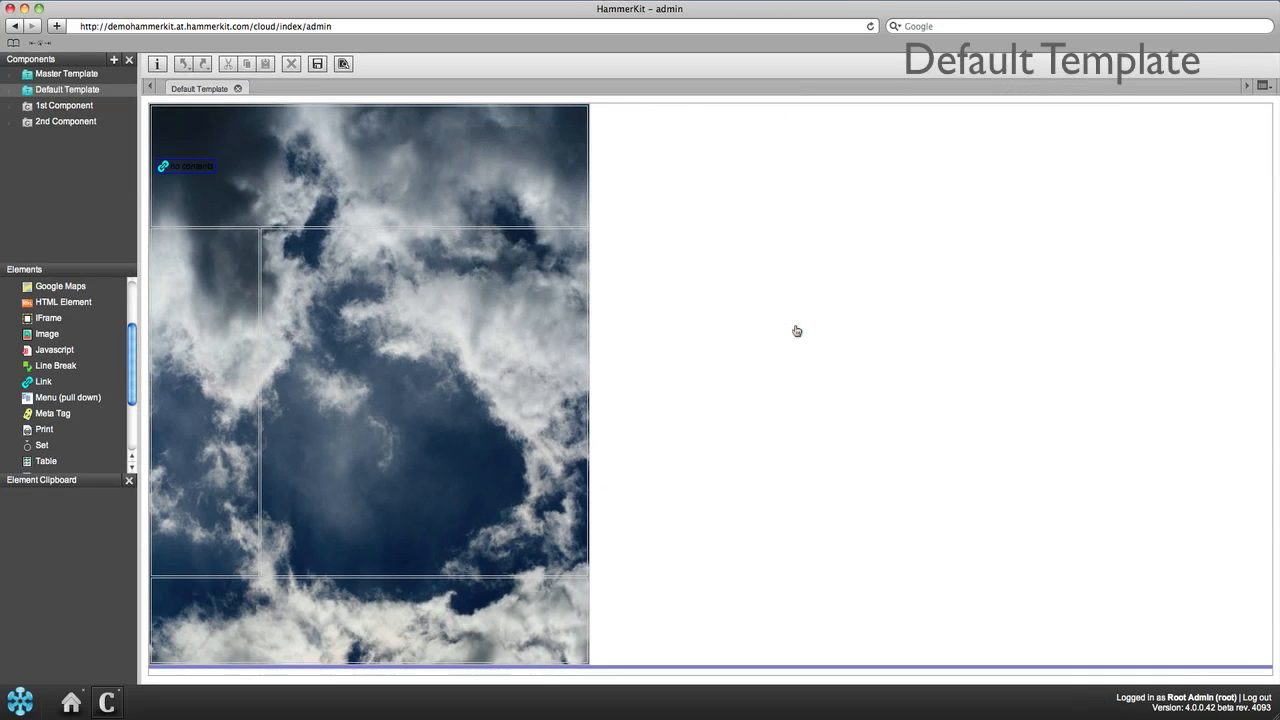
# Step: Set the image inside the link to the HammerKit Logo file
pyautogui.scroll(-3)
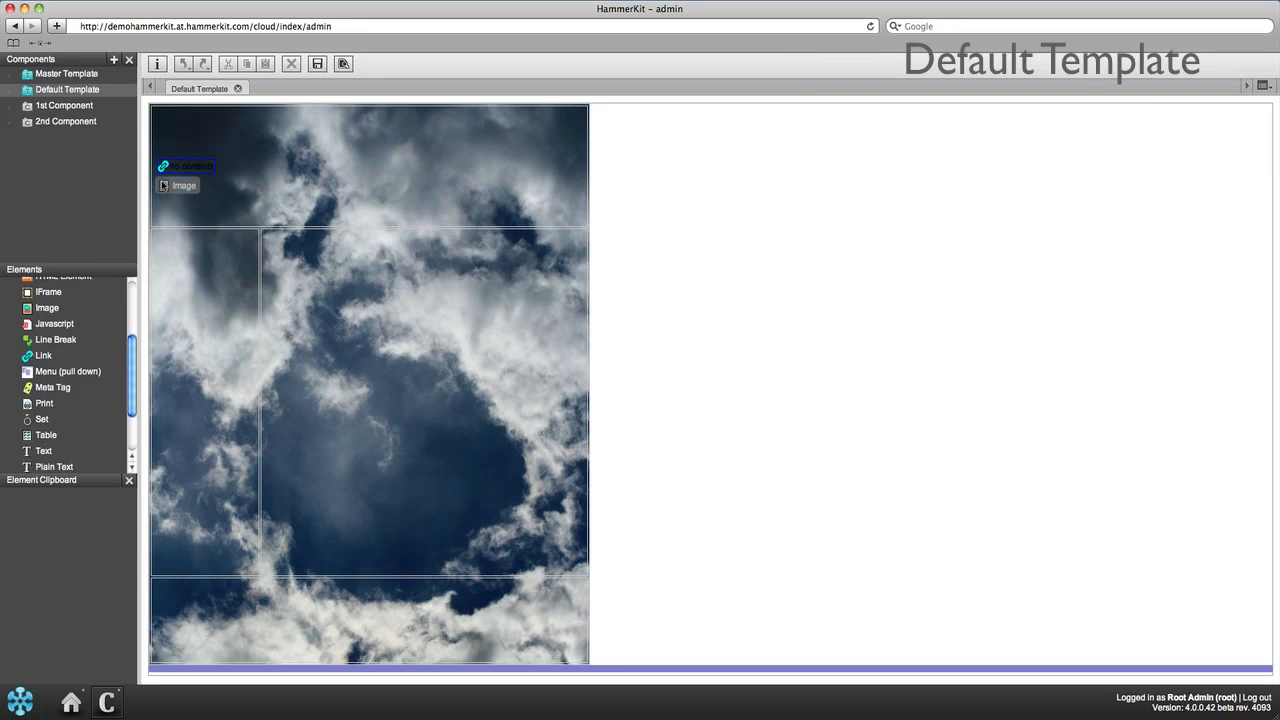
pyautogui.doubleClick(184, 184)
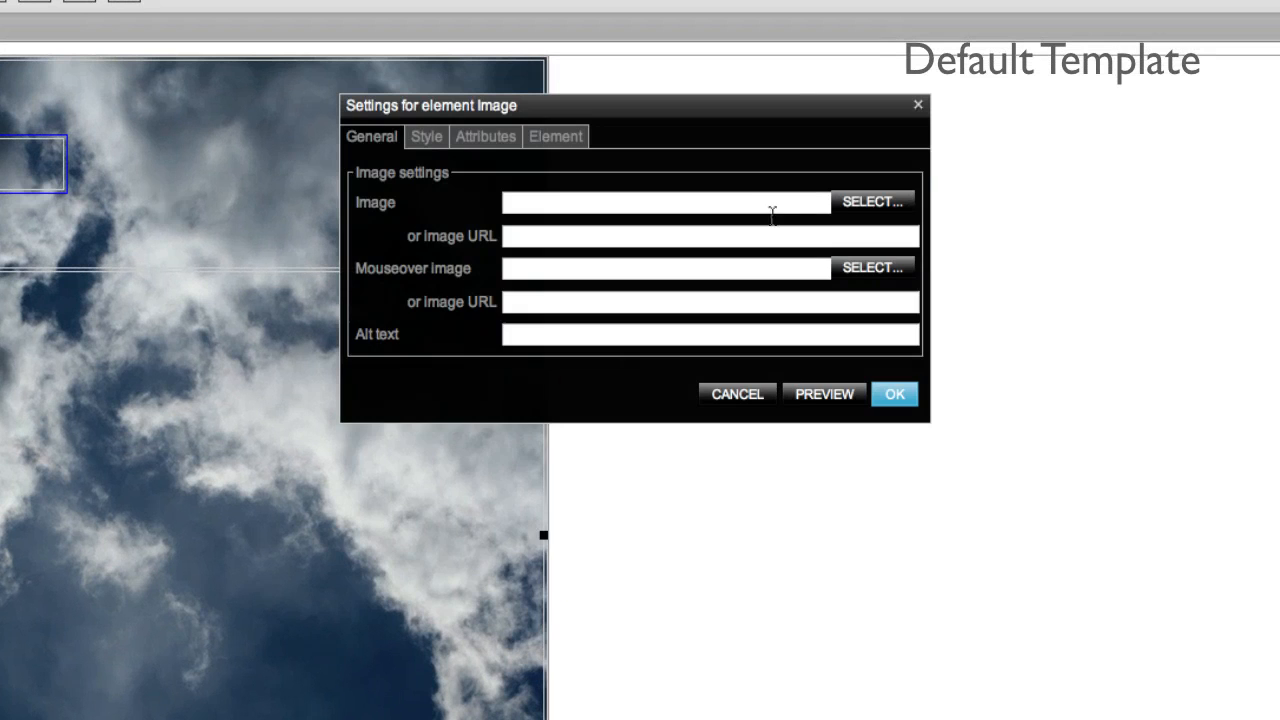
pyautogui.click(872, 200)
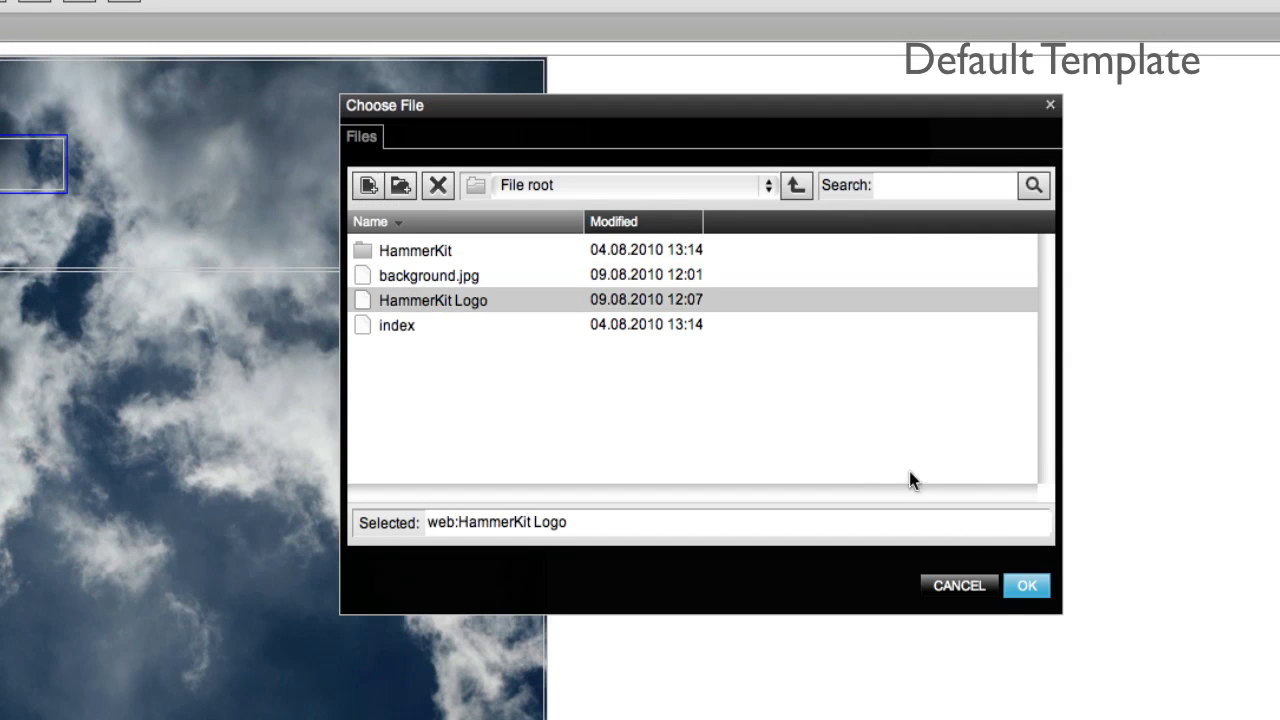
pyautogui.click(1026, 584)
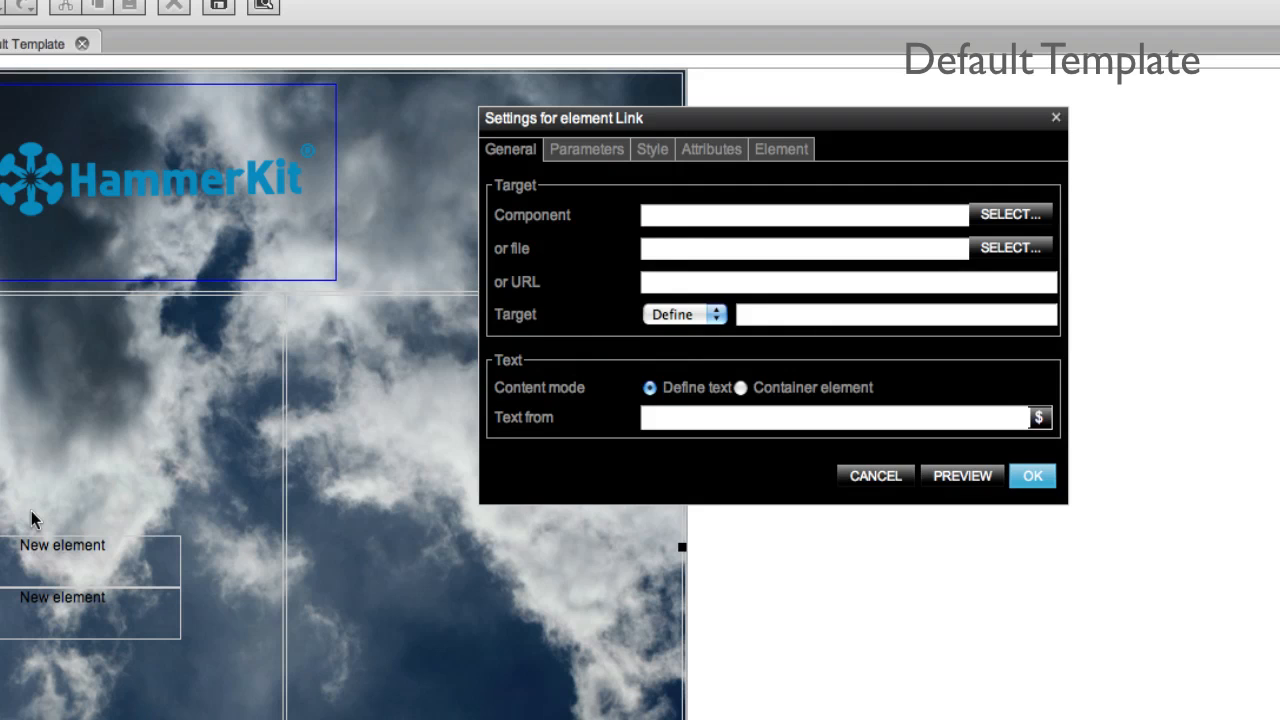
# Step: Target the new link at 1st Component with its text taken from Image
pyautogui.click(1010, 214)
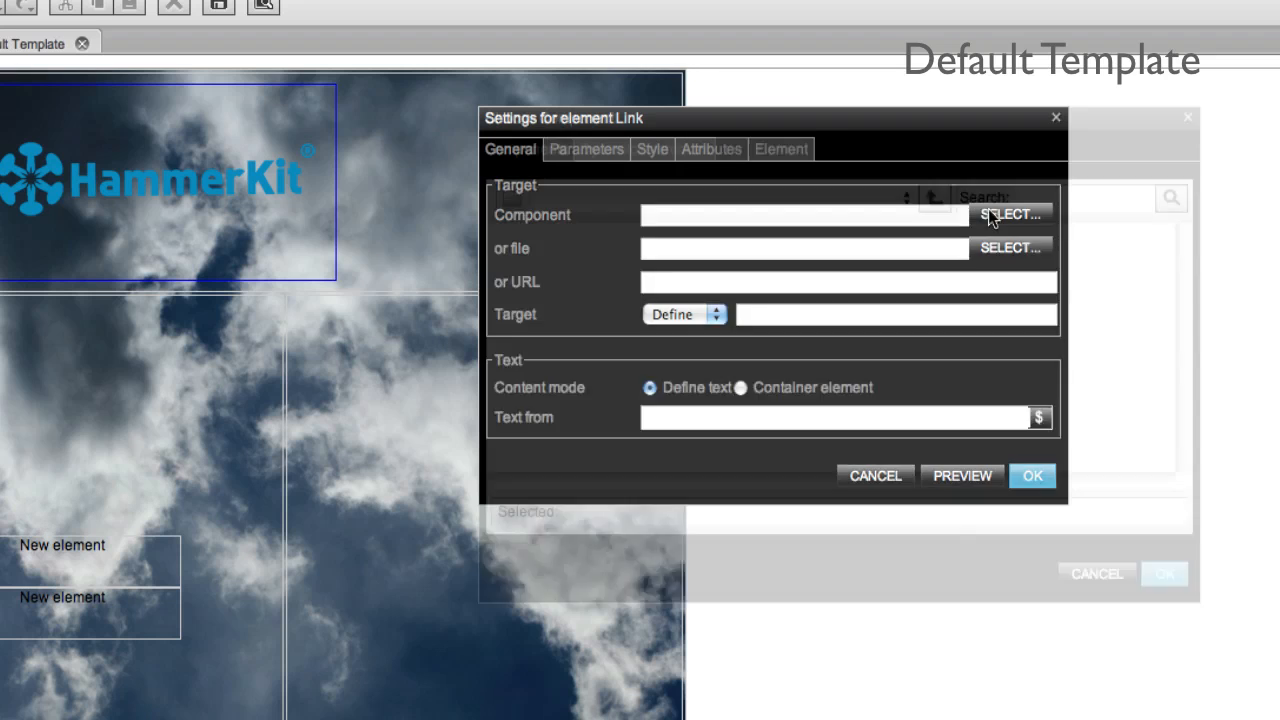
pyautogui.click(1012, 214)
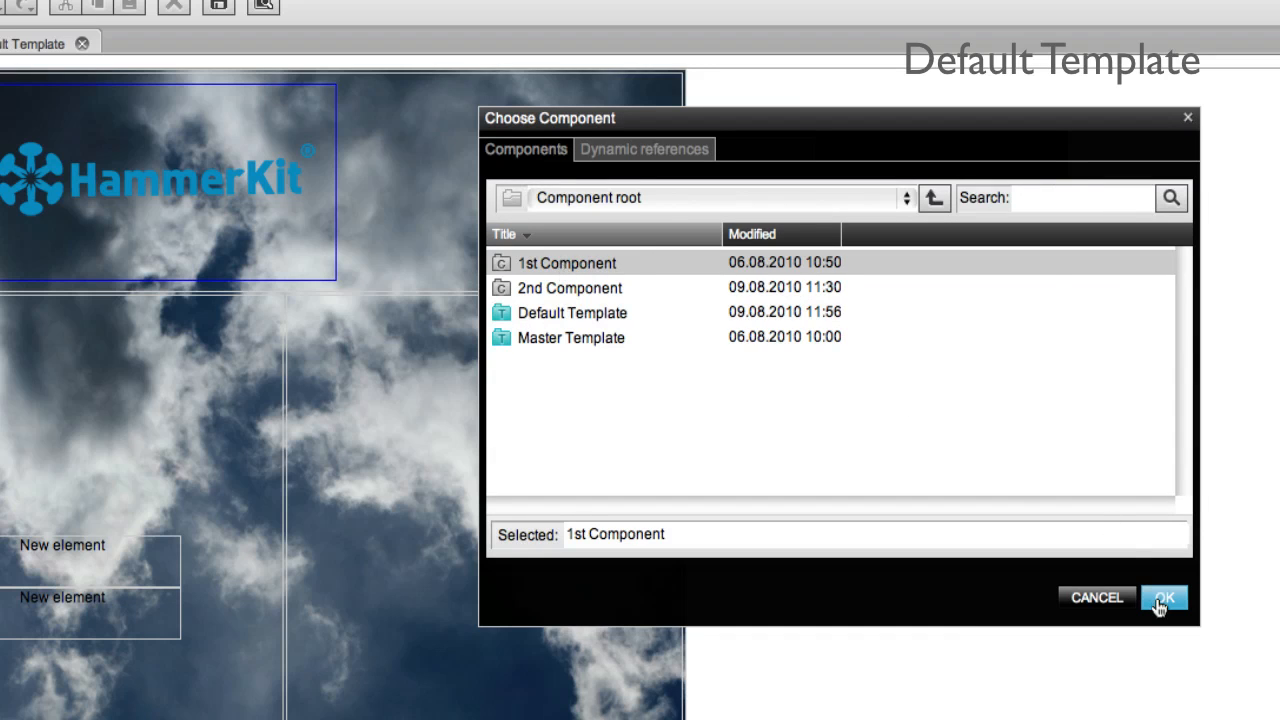
pyautogui.click(1164, 596)
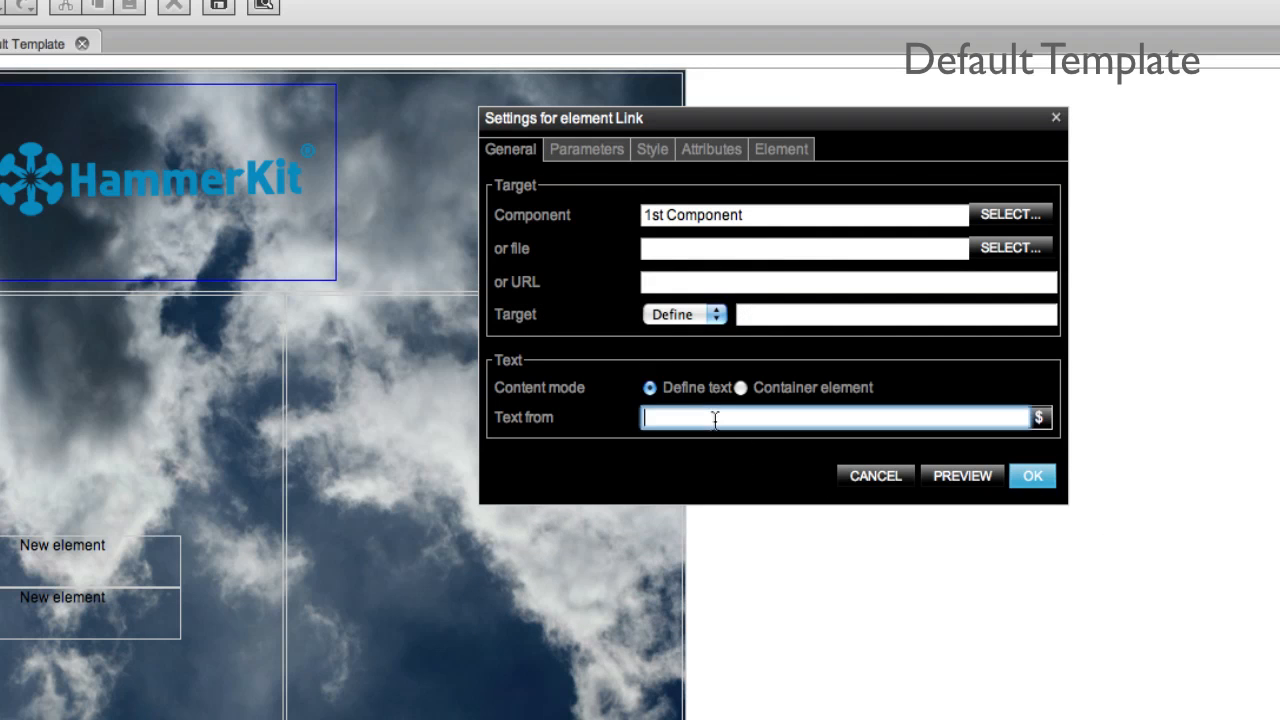
pyautogui.write('Image')
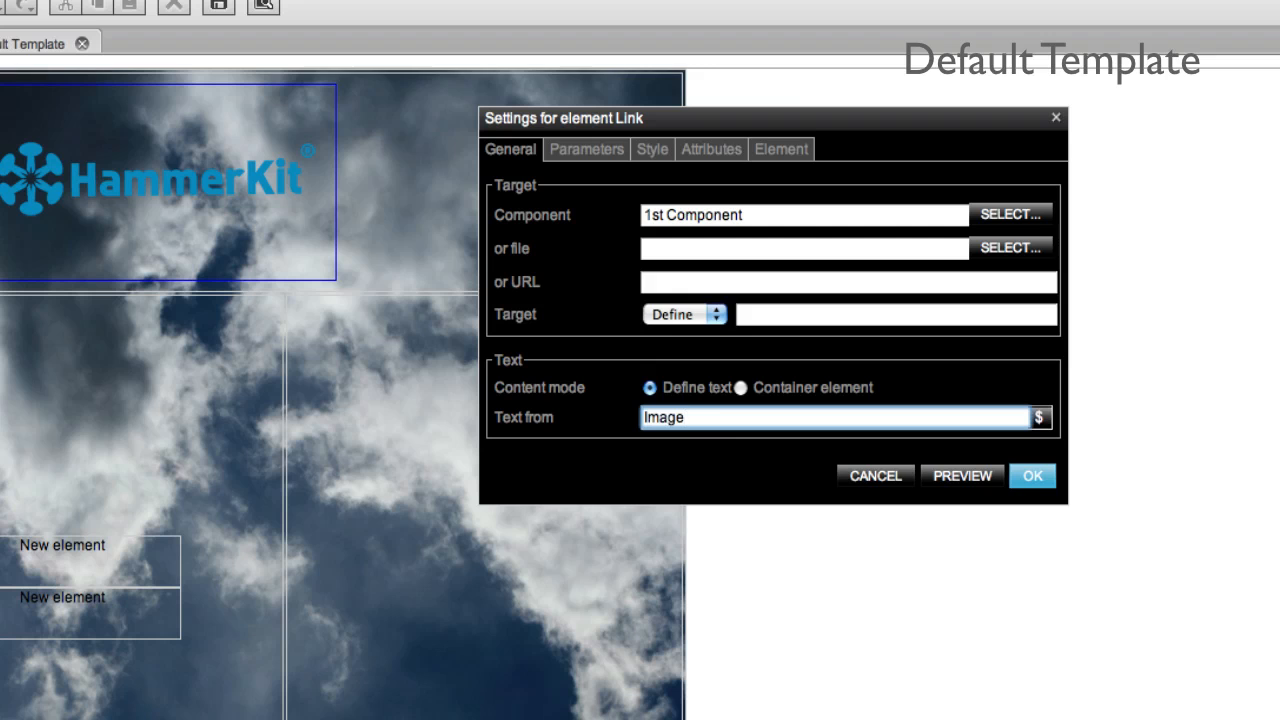
# Step: Style the link with colour #AEAEAE and size 22px and apply its settings
pyautogui.click(652, 148)
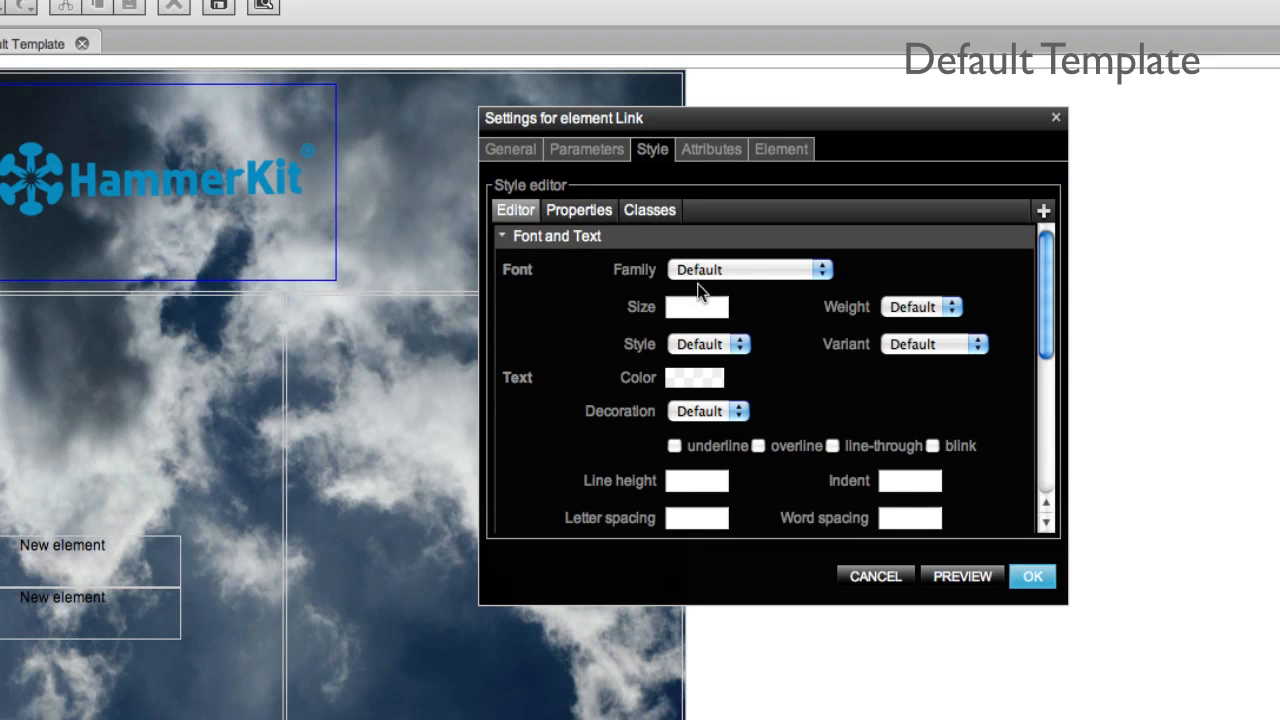
pyautogui.click(694, 376)
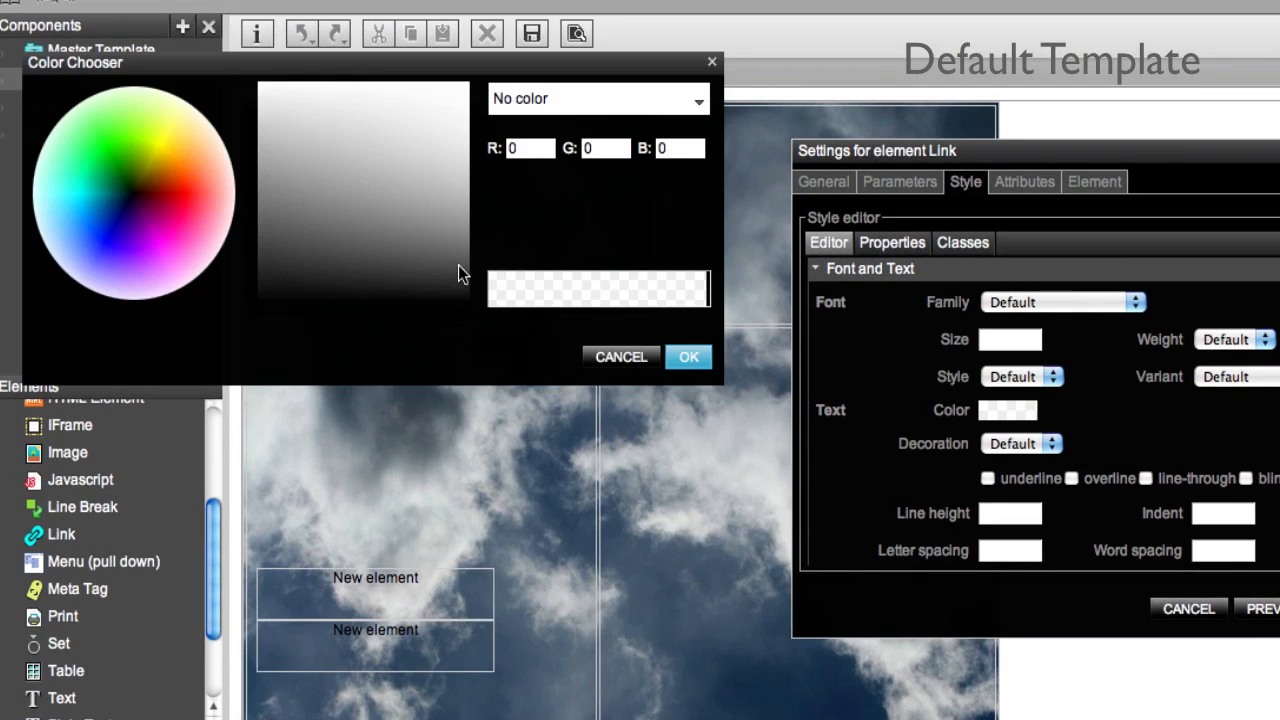
pyautogui.click(458, 160)
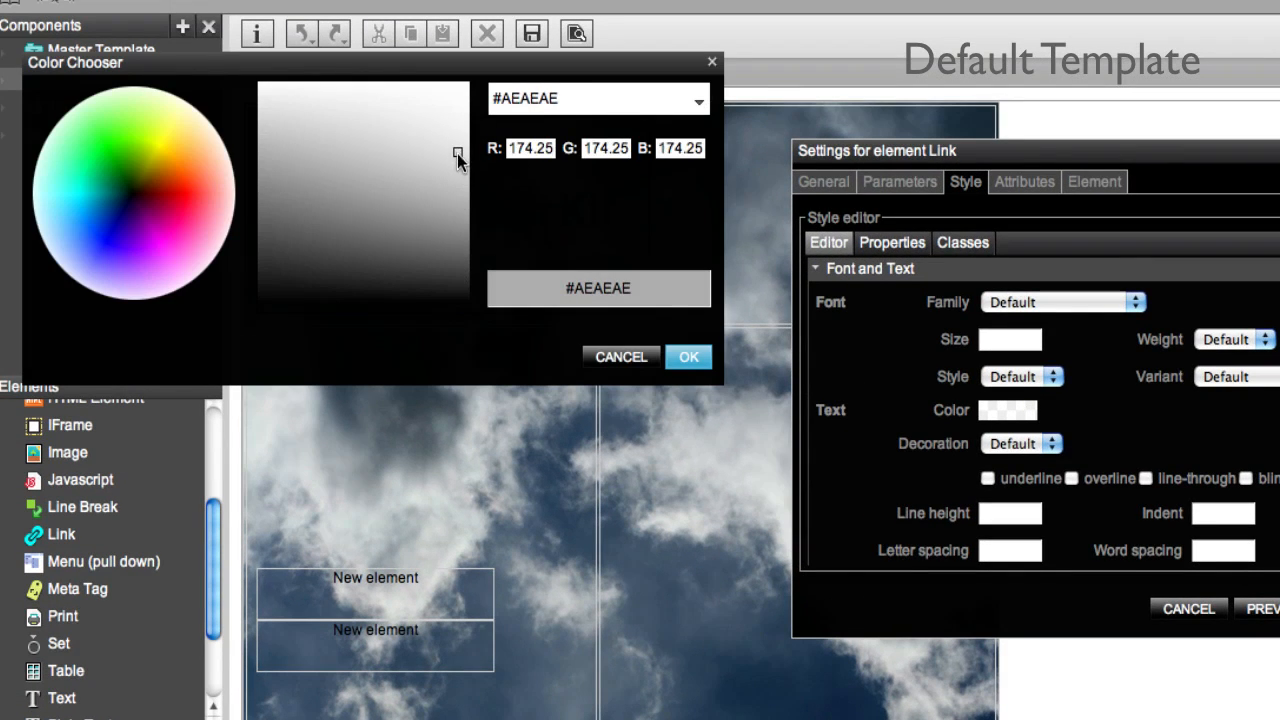
pyautogui.click(688, 356)
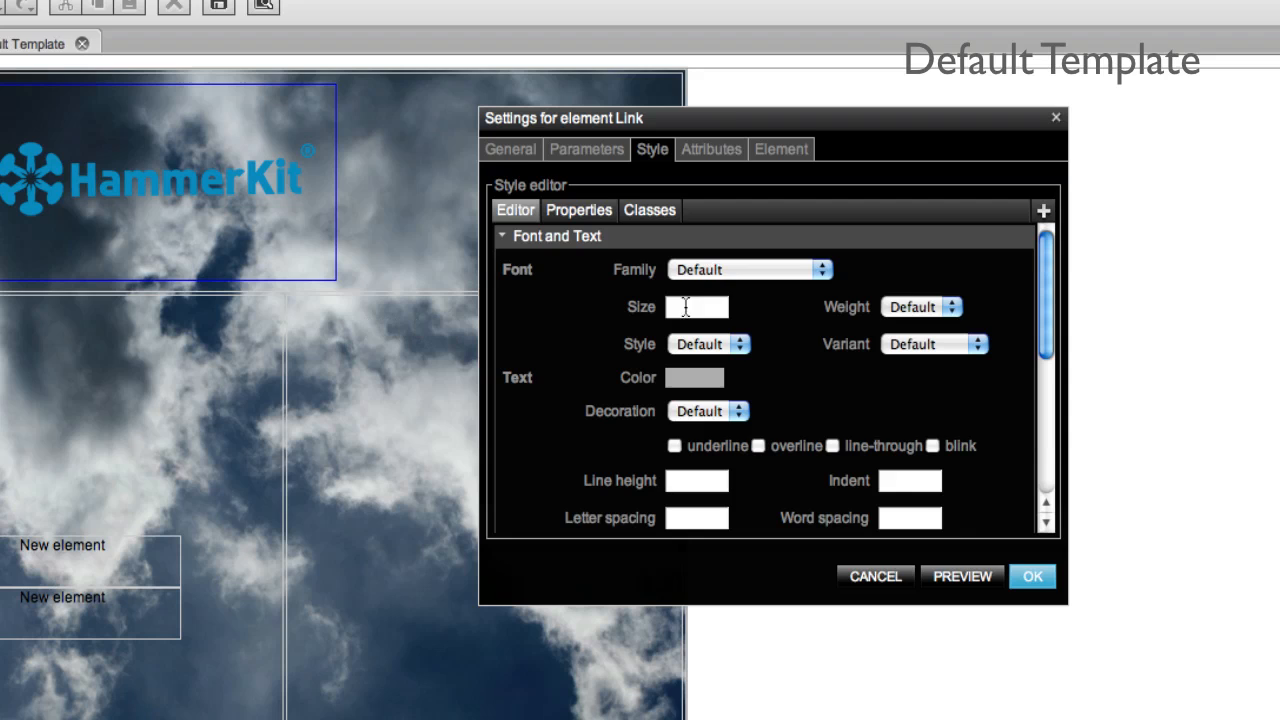
pyautogui.write('22')
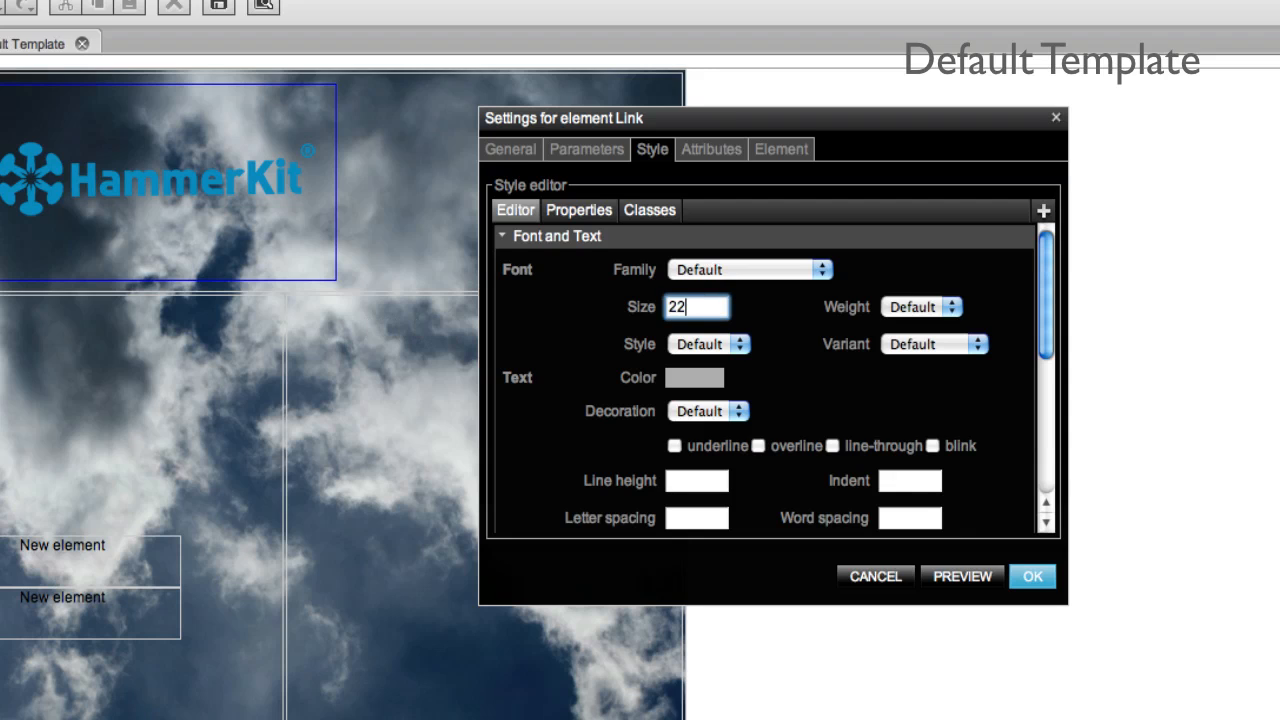
pyautogui.write('px')
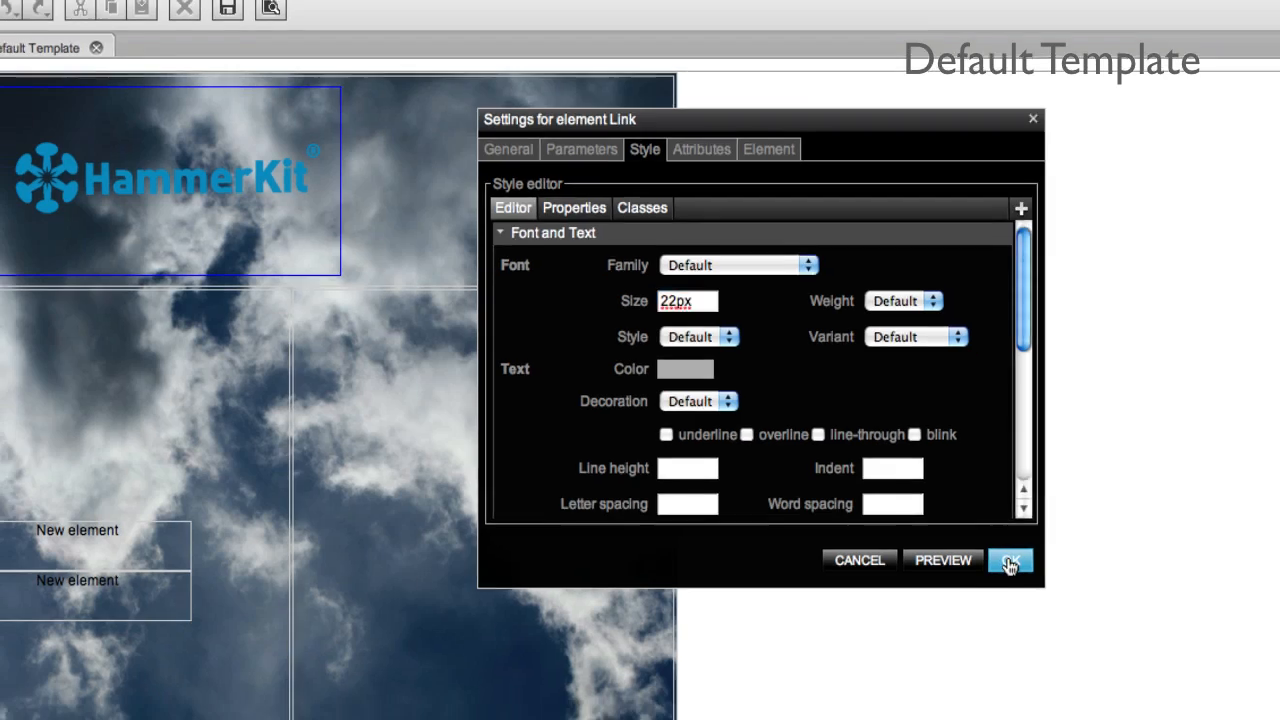
pyautogui.click(1008, 560)
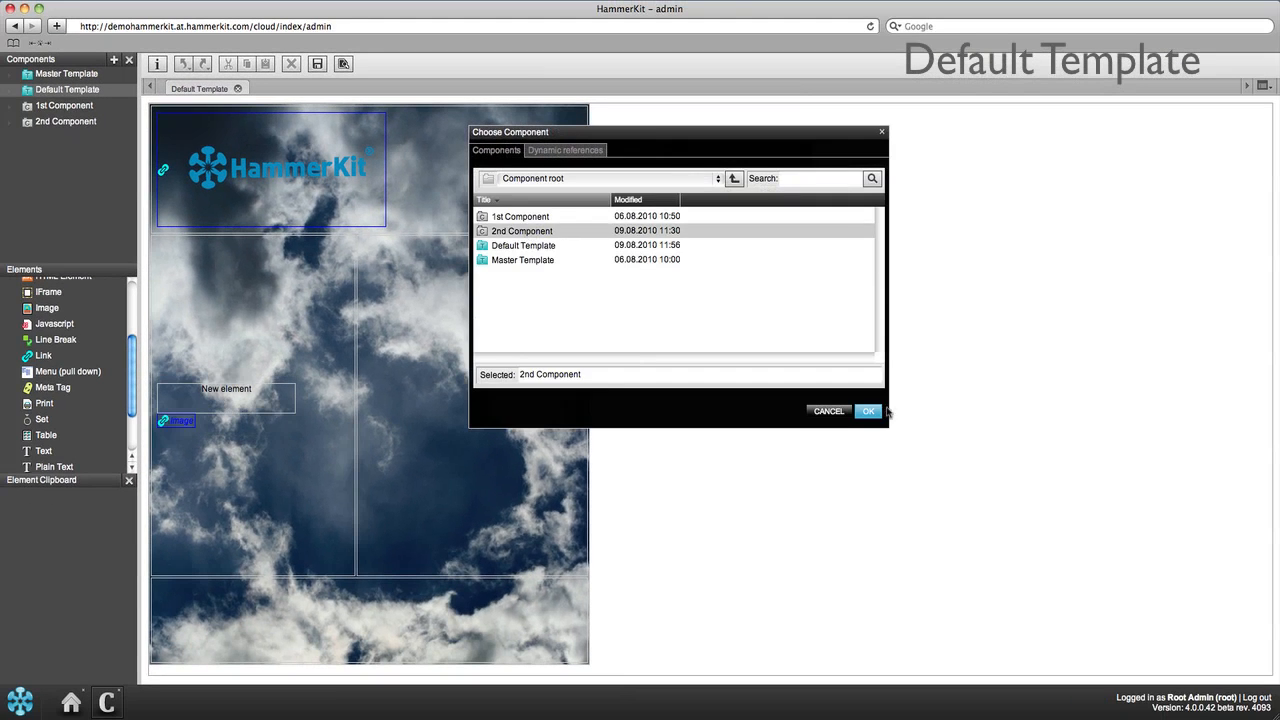
# Step: Colour the 2nd Component link's text light grey #AEAEAE and apply it
pyautogui.click(868, 412)
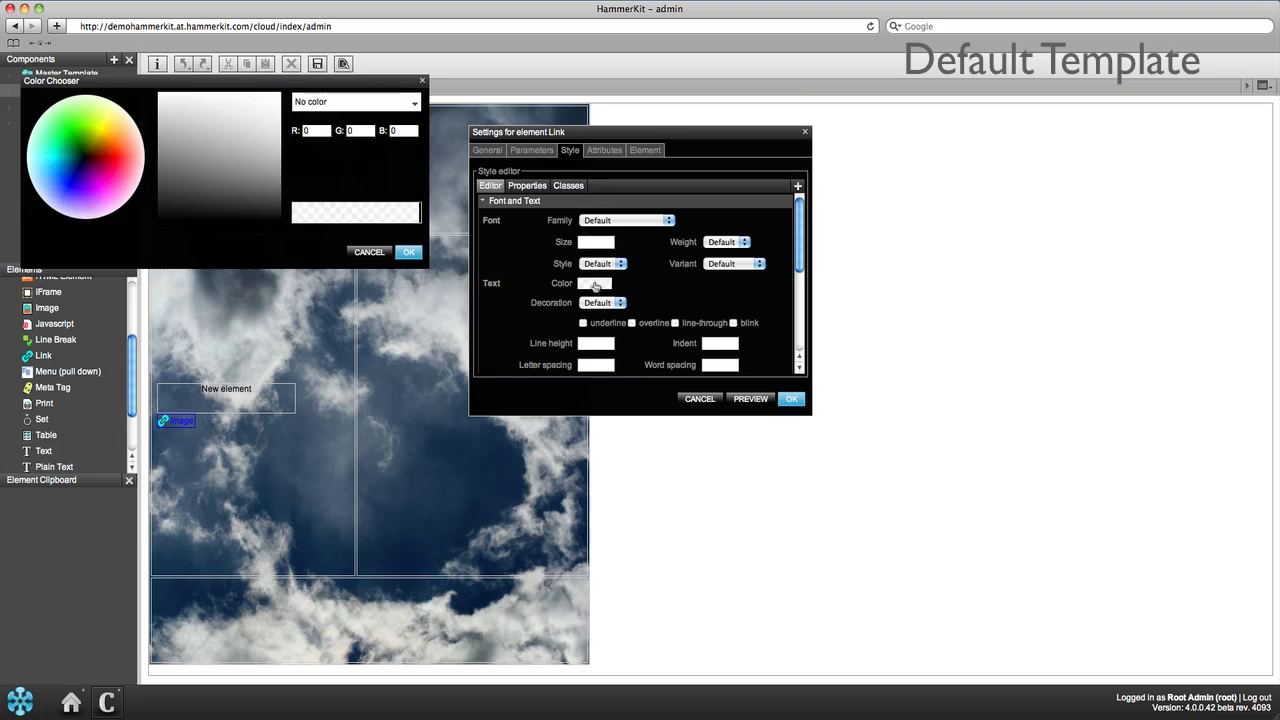
pyautogui.click(266, 132)
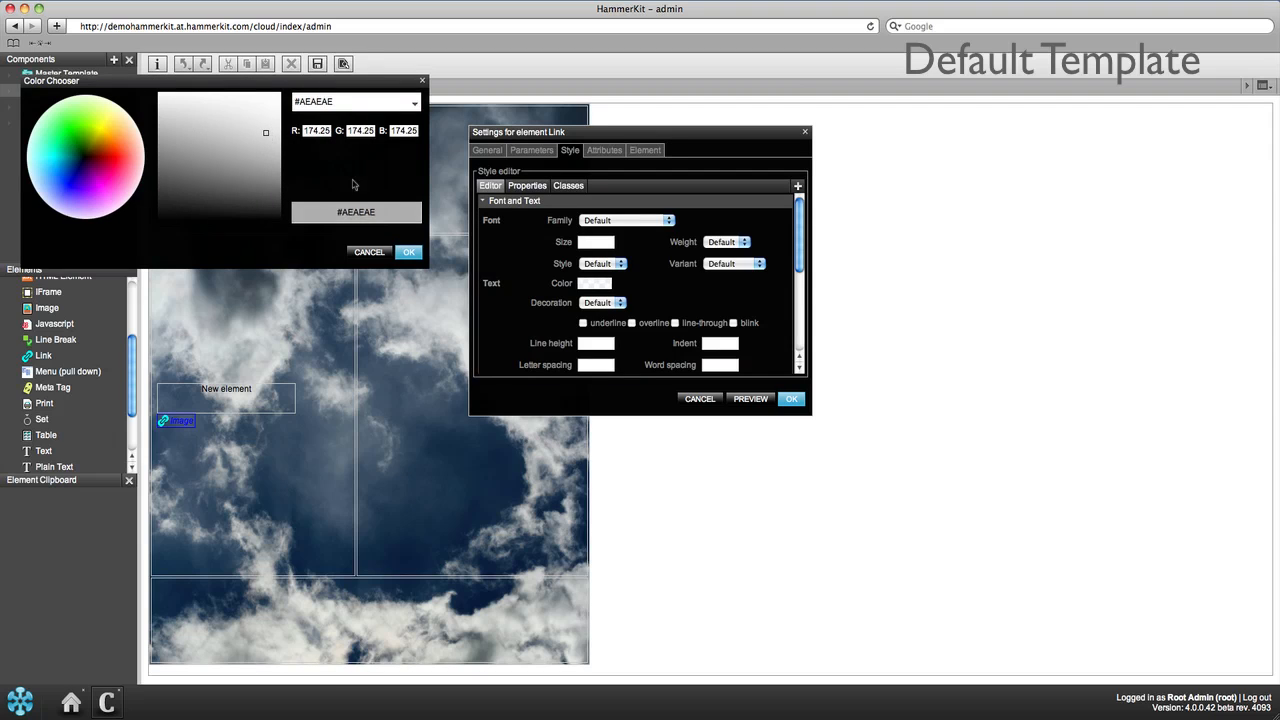
pyautogui.click(488, 150)
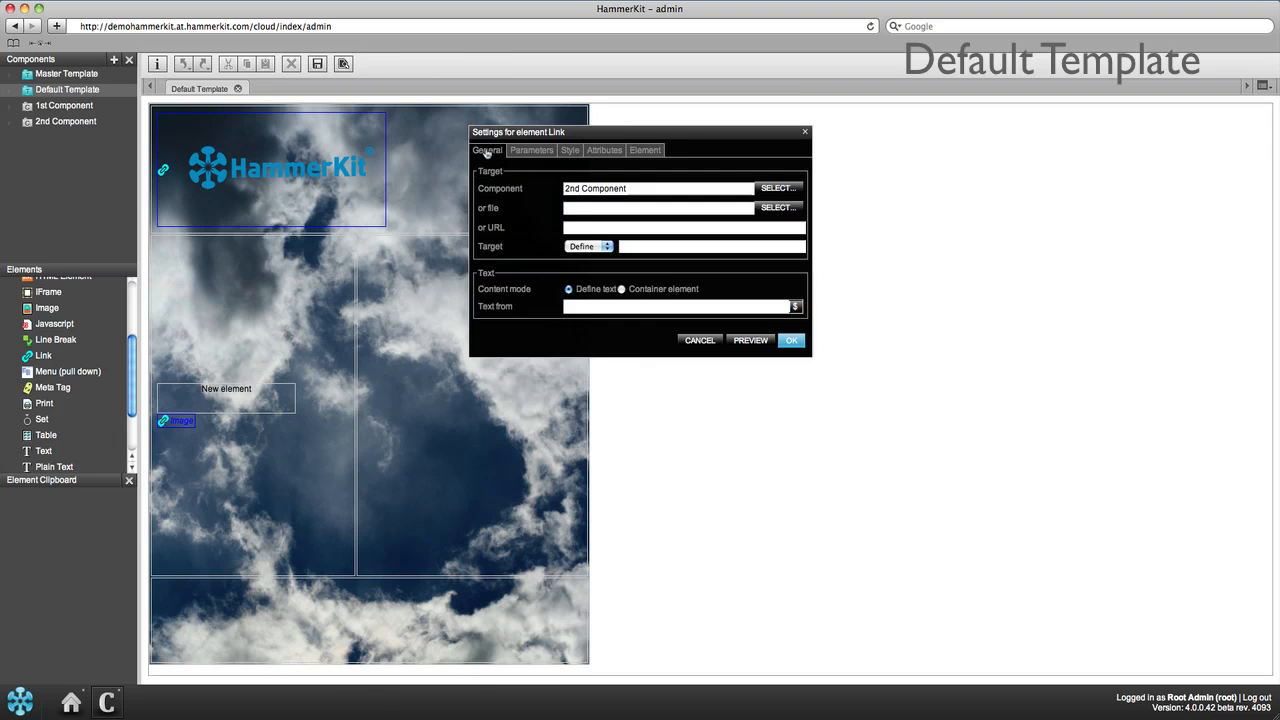
pyautogui.click(790, 340)
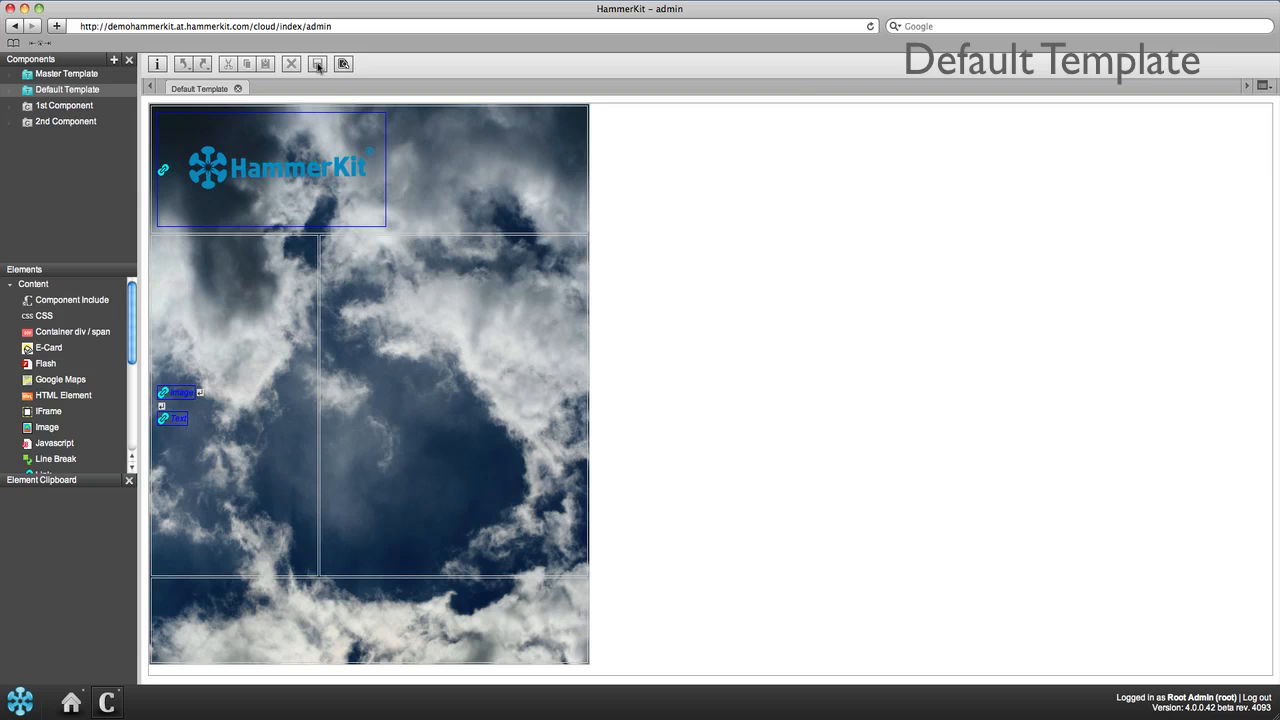
pyautogui.moveTo(318, 64)
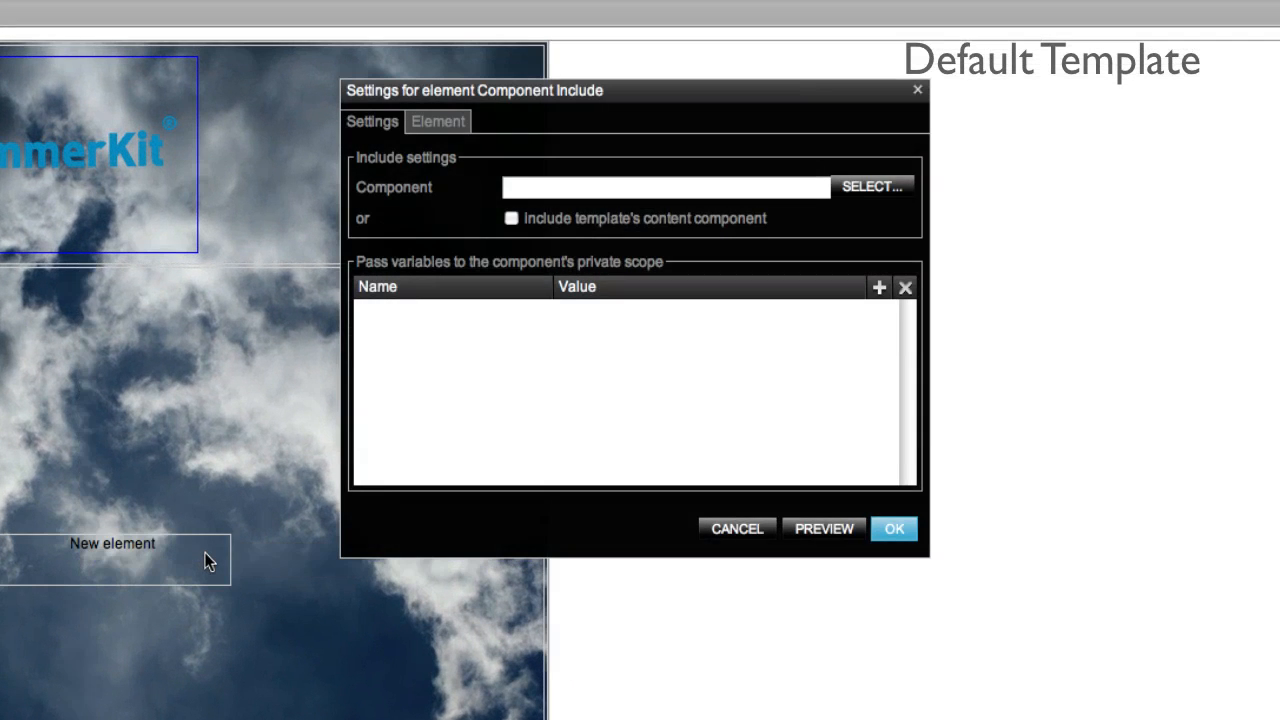
# Step: Set the Component Include to the template's content component and save
pyautogui.click(512, 218)
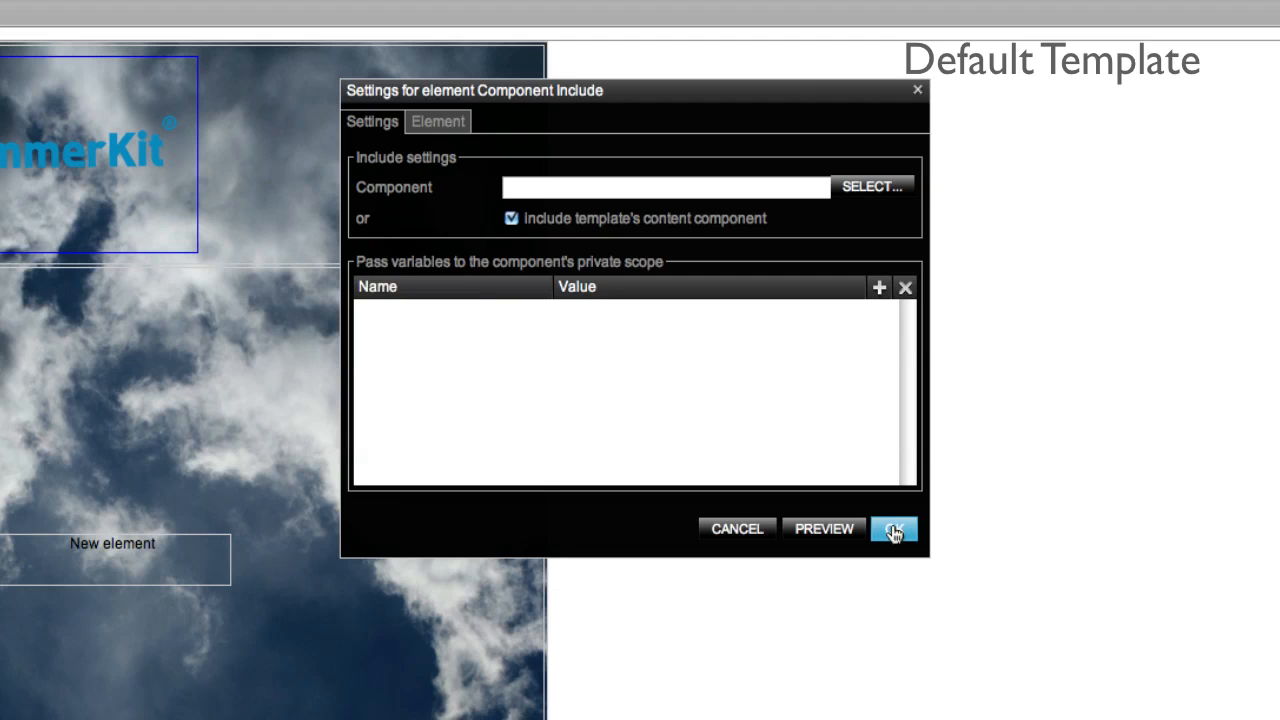
pyautogui.click(892, 528)
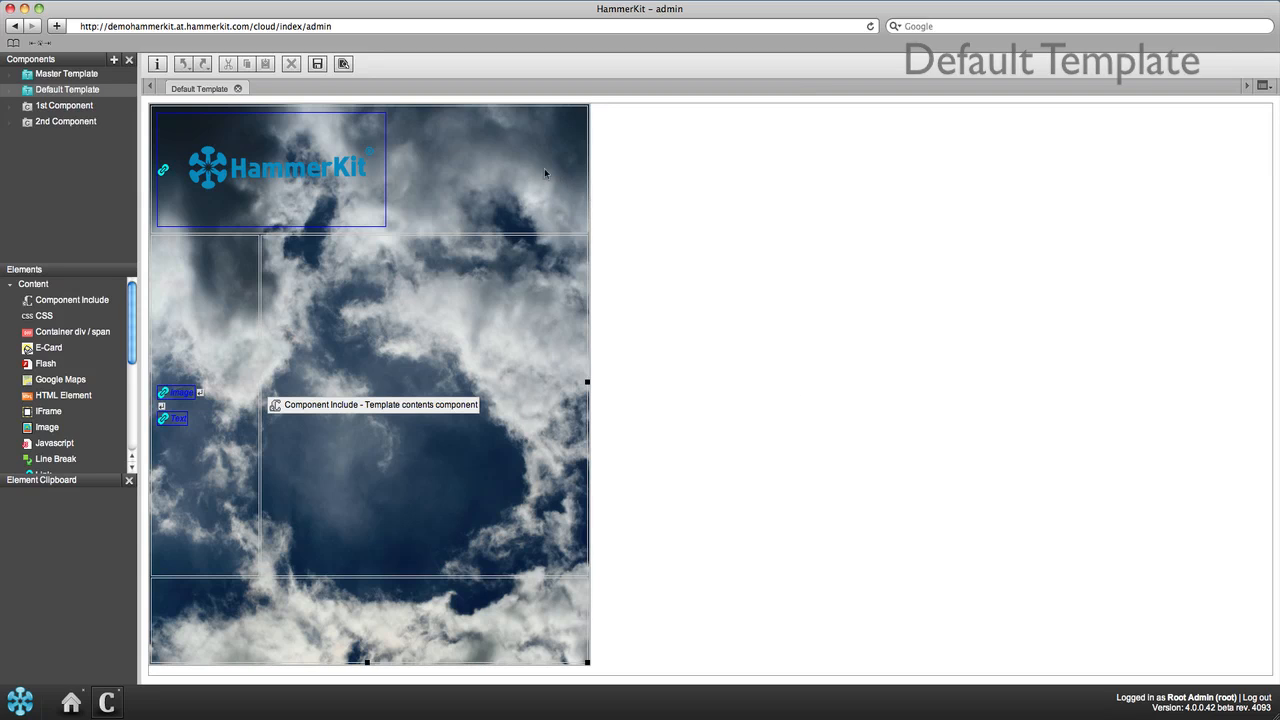
pyautogui.click(318, 62)
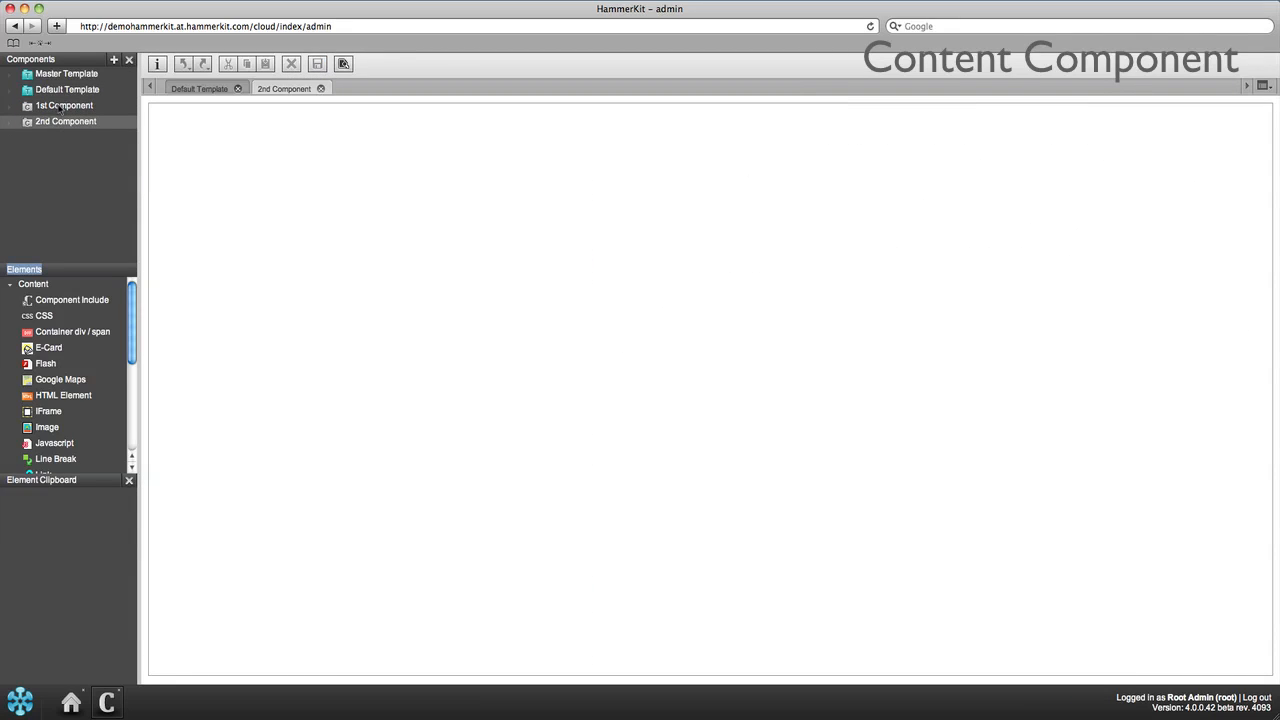
# Step: In 1st Component, add the TeddybearHDR.jpg image from its URL at opacity 0.75
pyautogui.click(64, 104)
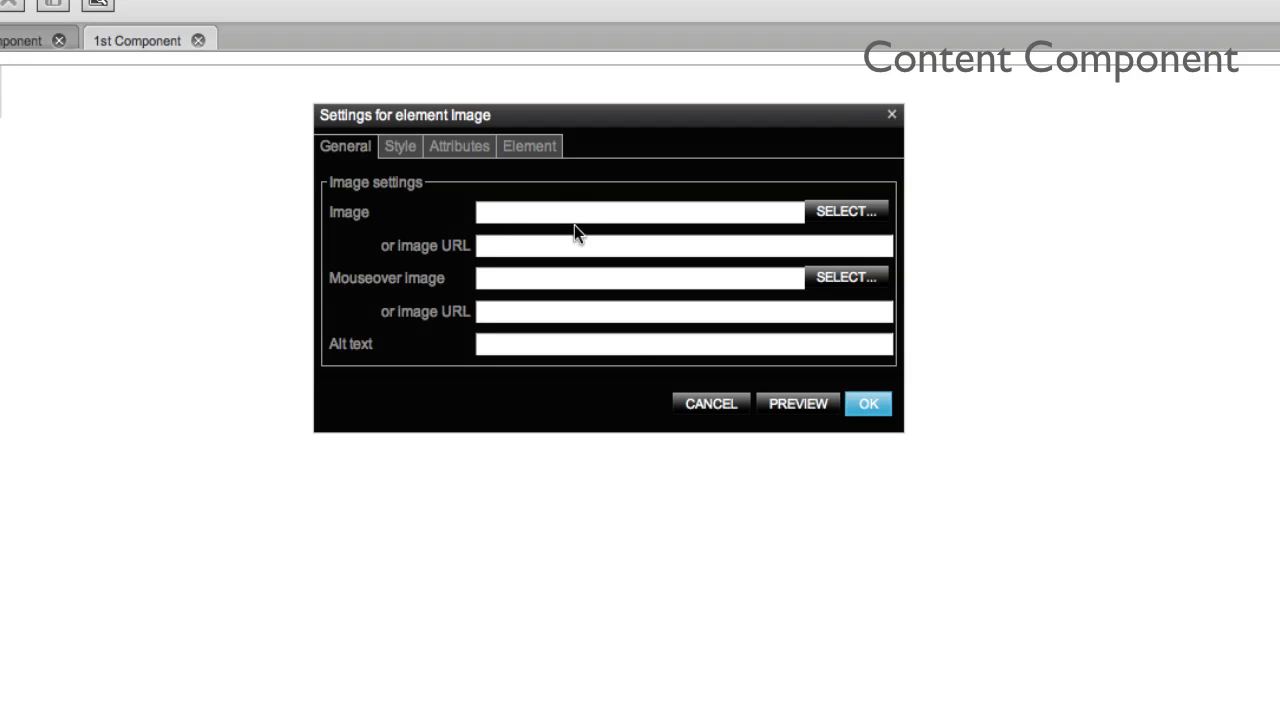
pyautogui.click(684, 244)
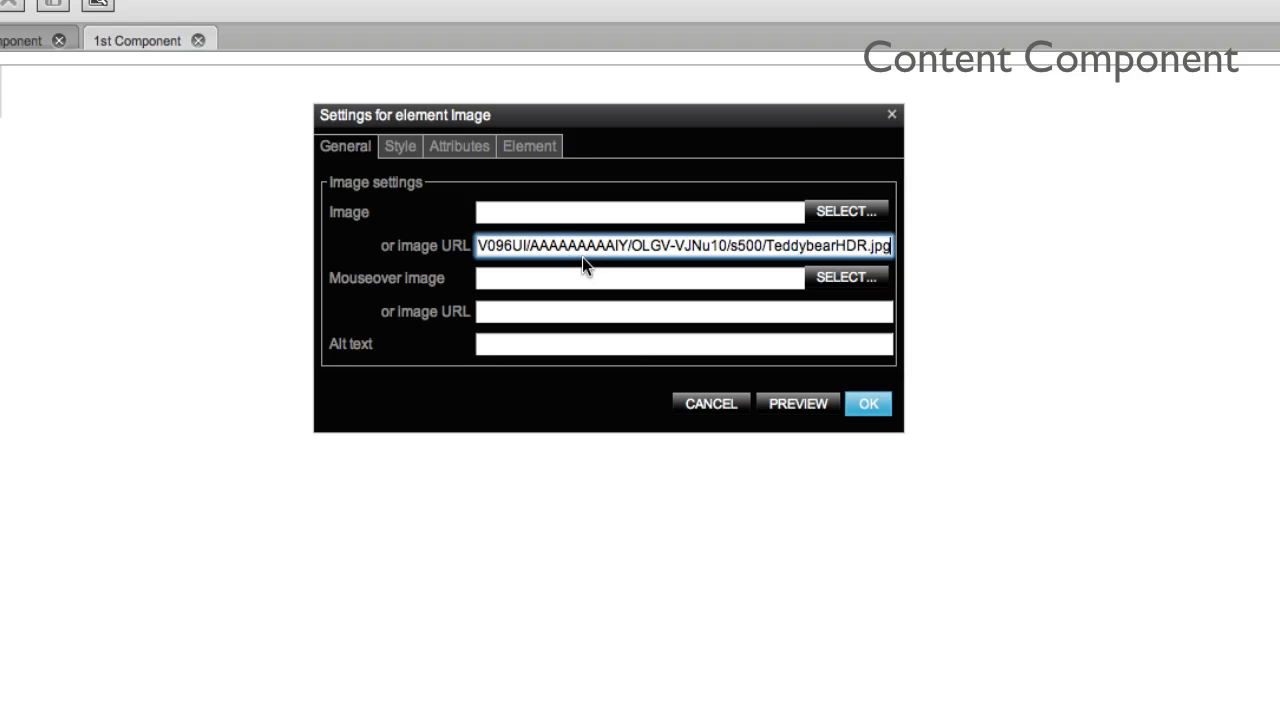
pyautogui.click(400, 146)
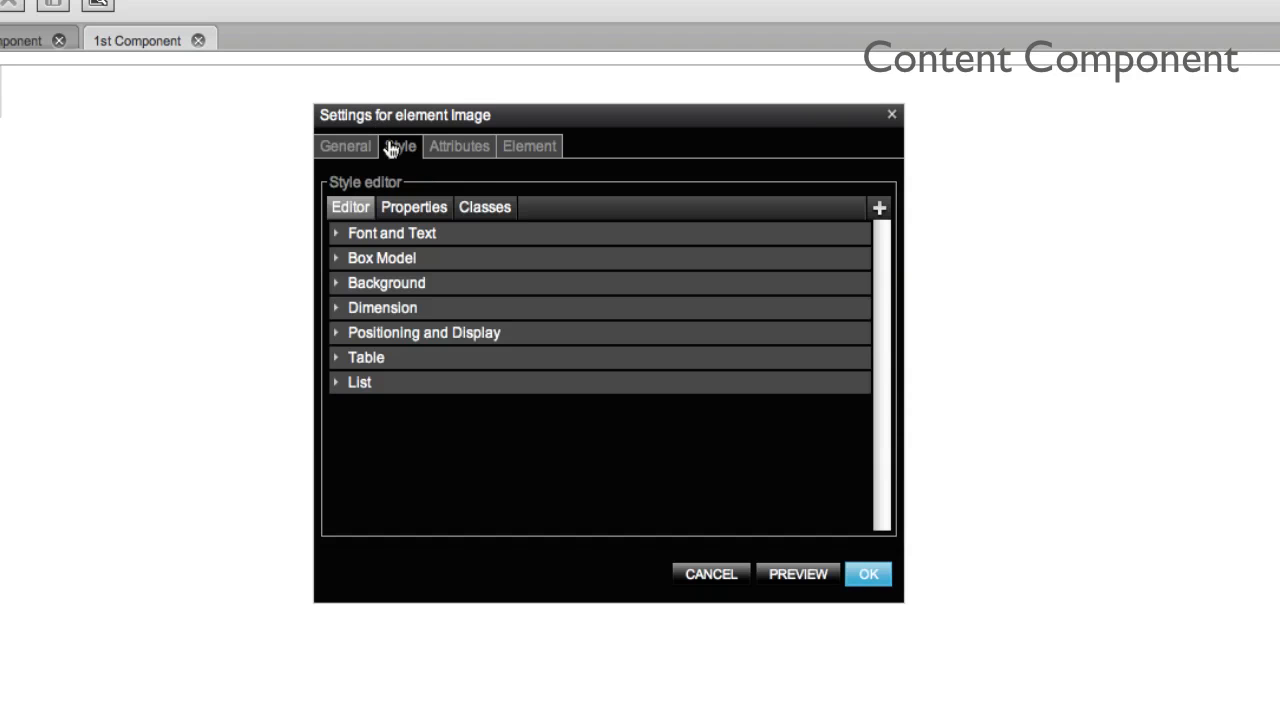
pyautogui.click(424, 332)
pyautogui.write('0')
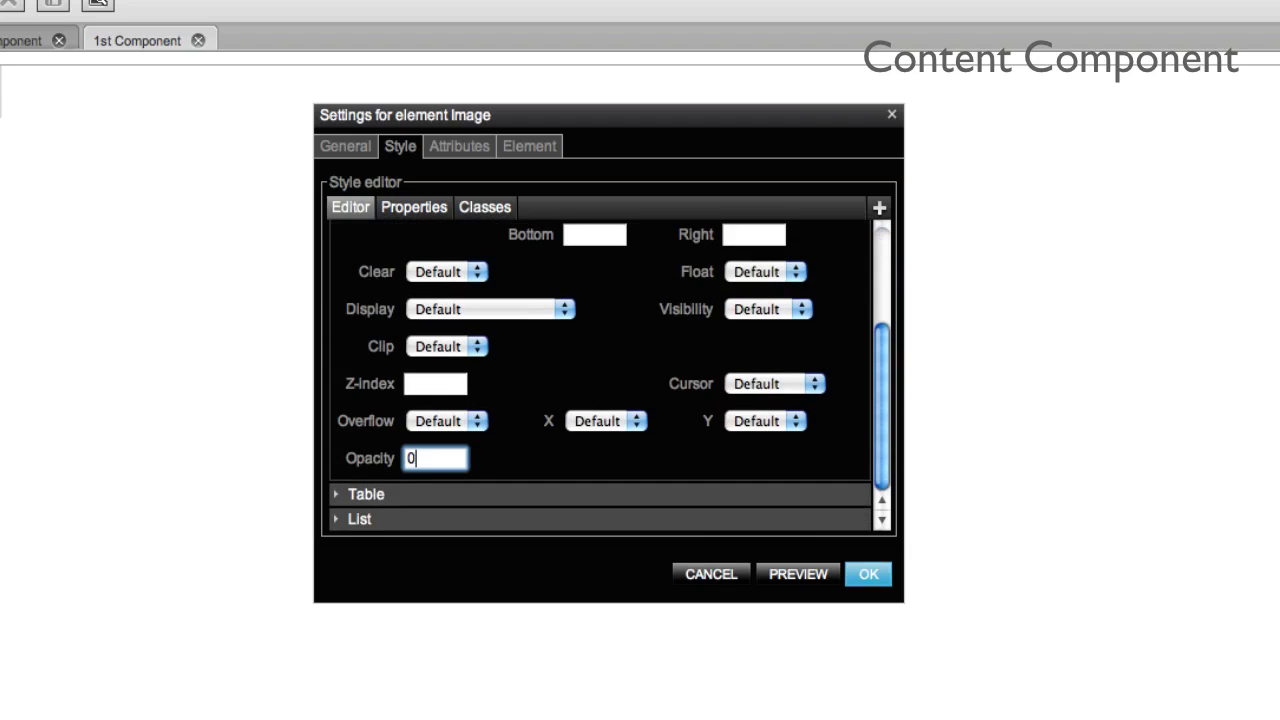
pyautogui.write('.75')
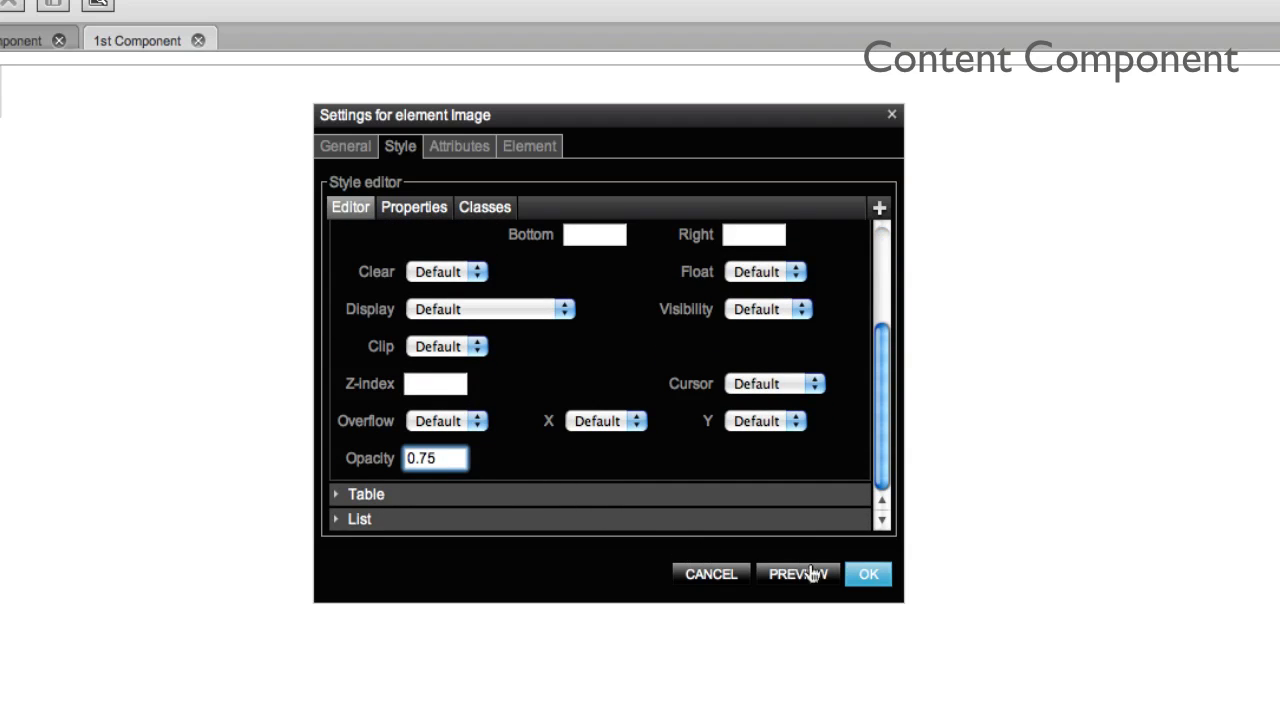
pyautogui.click(868, 572)
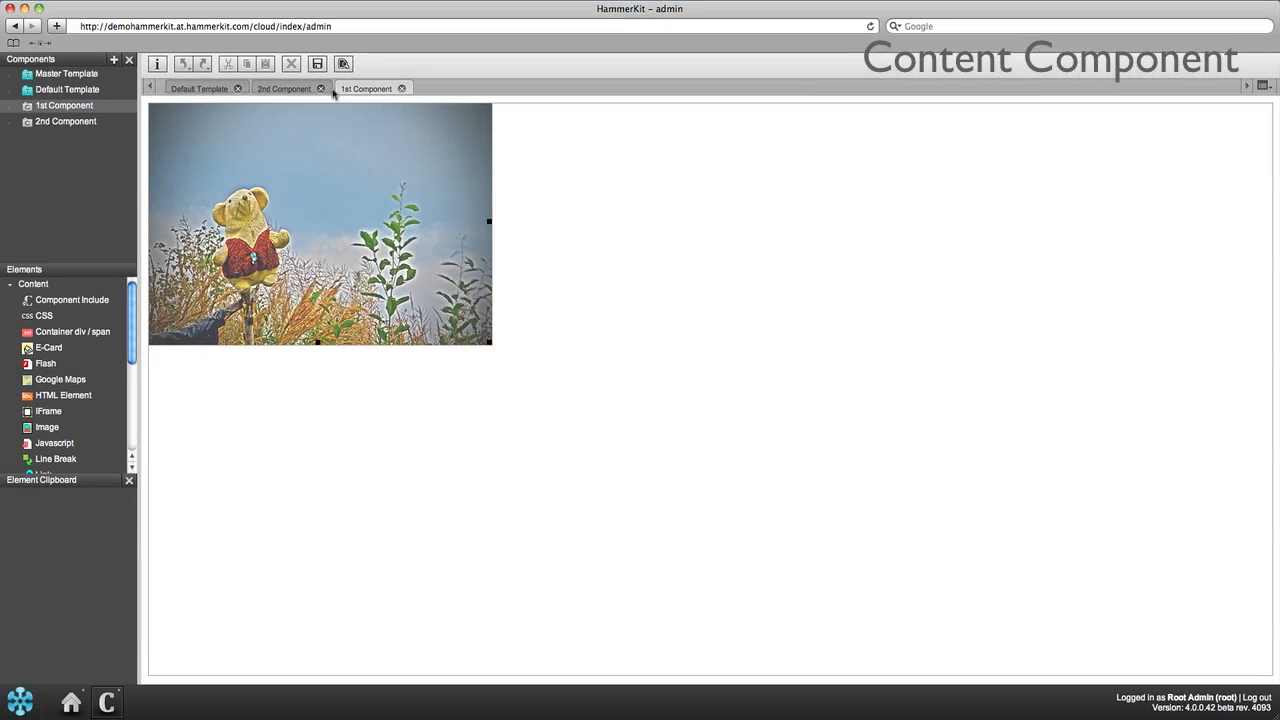
pyautogui.moveTo(318, 64)
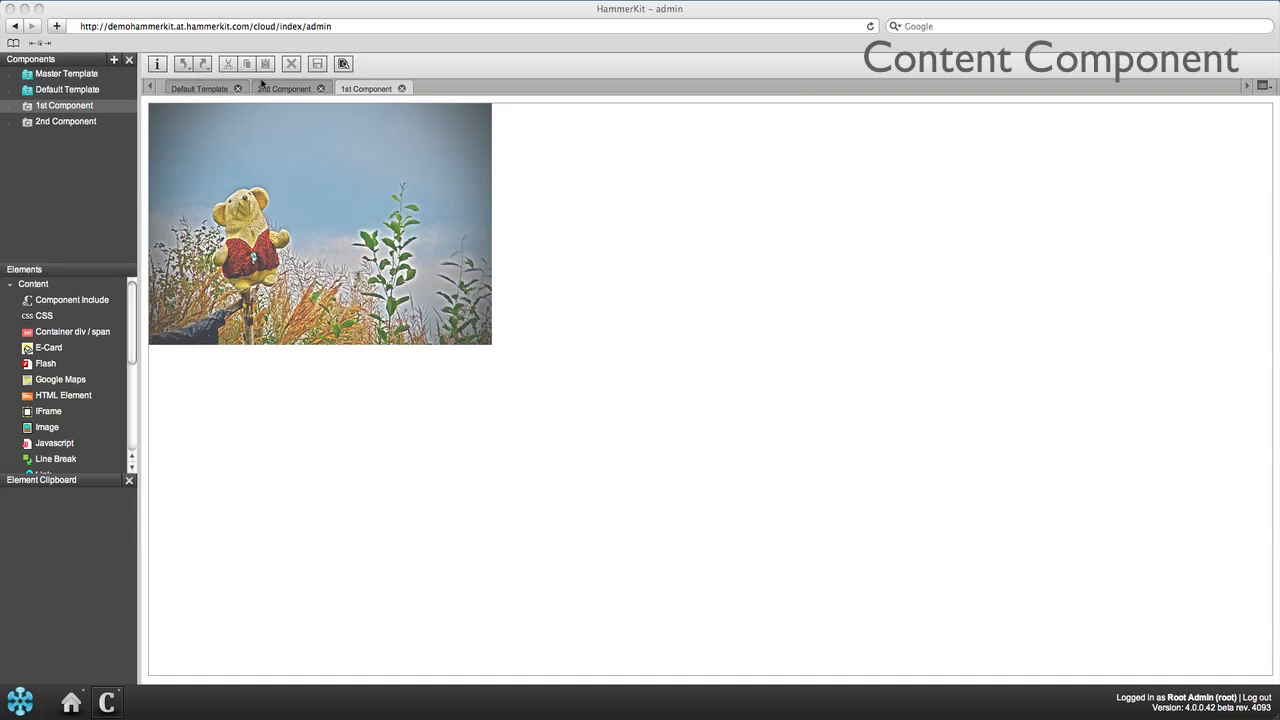
# Step: Add a centred 'Hello world!' text in 24pt Helvetica to the 2nd Component and save it
pyautogui.click(284, 88)
pyautogui.write('Hello')
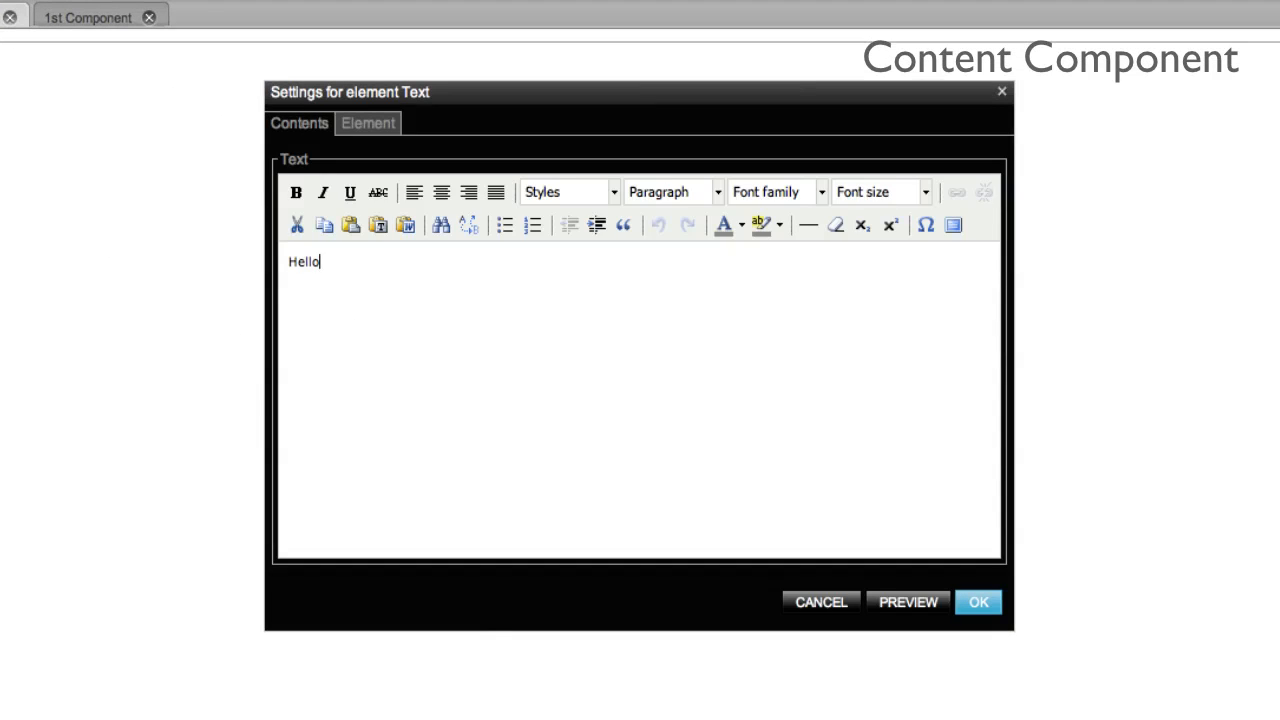
pyautogui.write('world!')
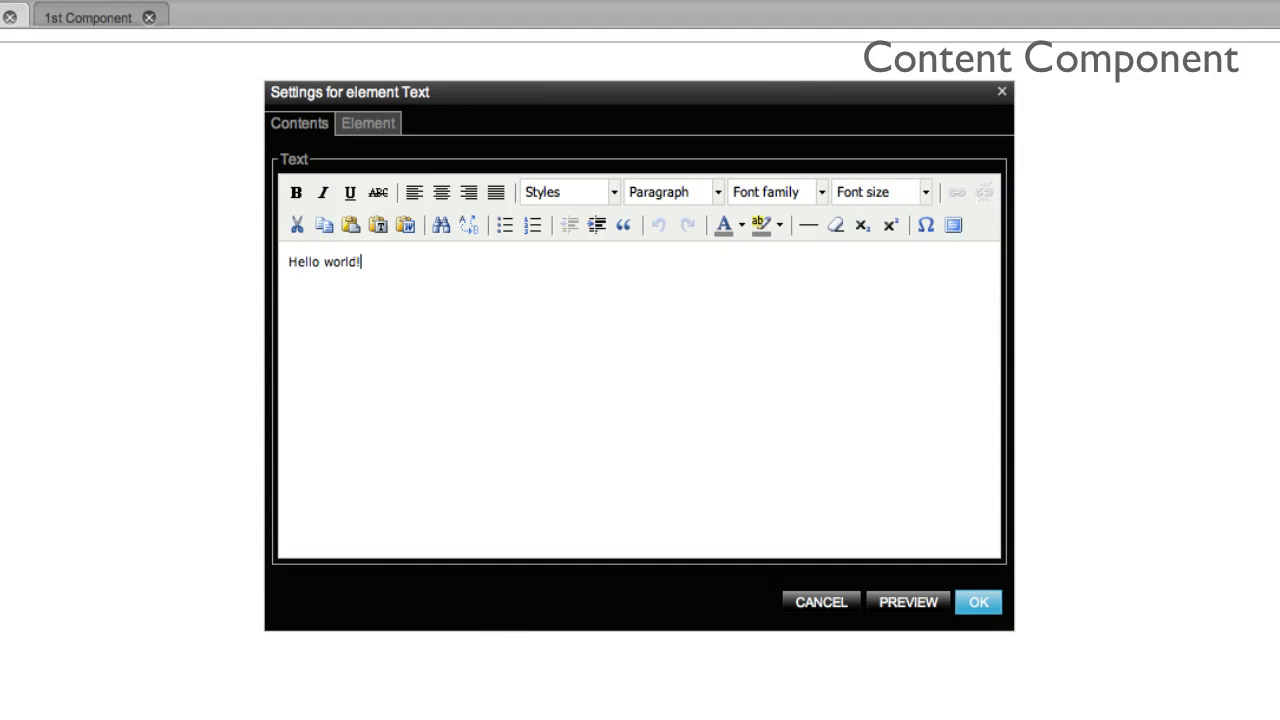
pyautogui.click(440, 192)
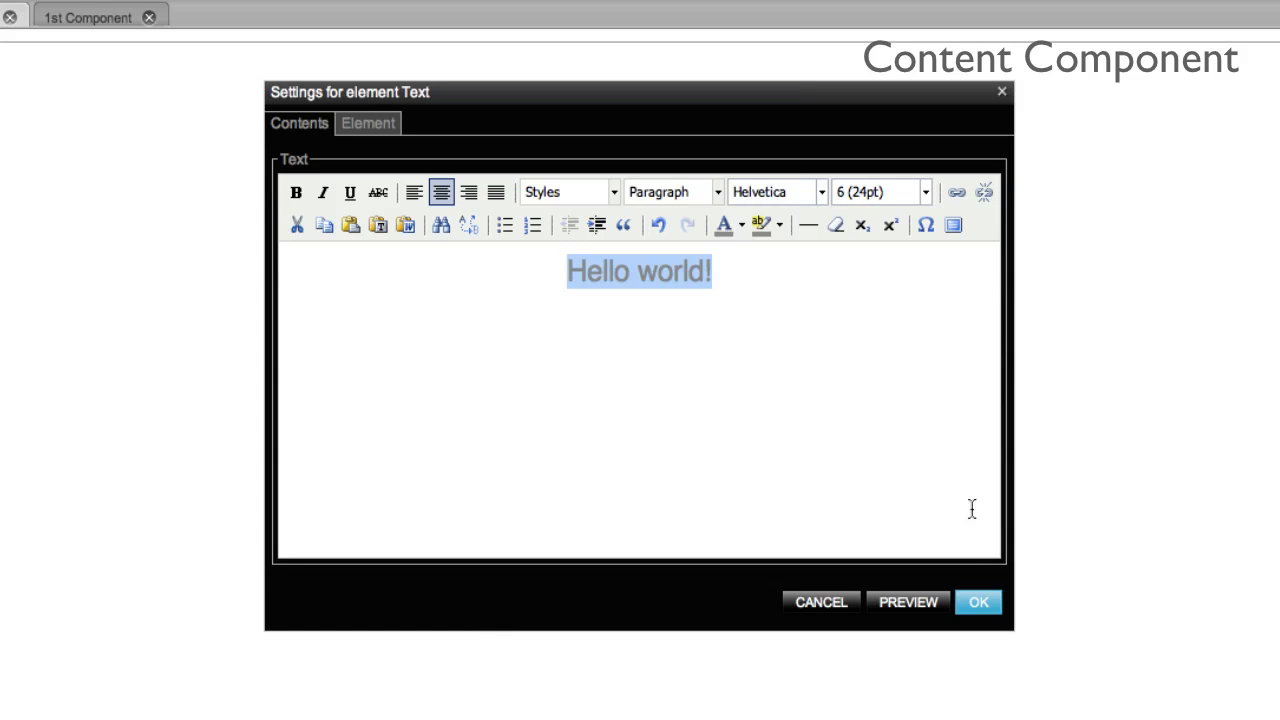
pyautogui.click(978, 600)
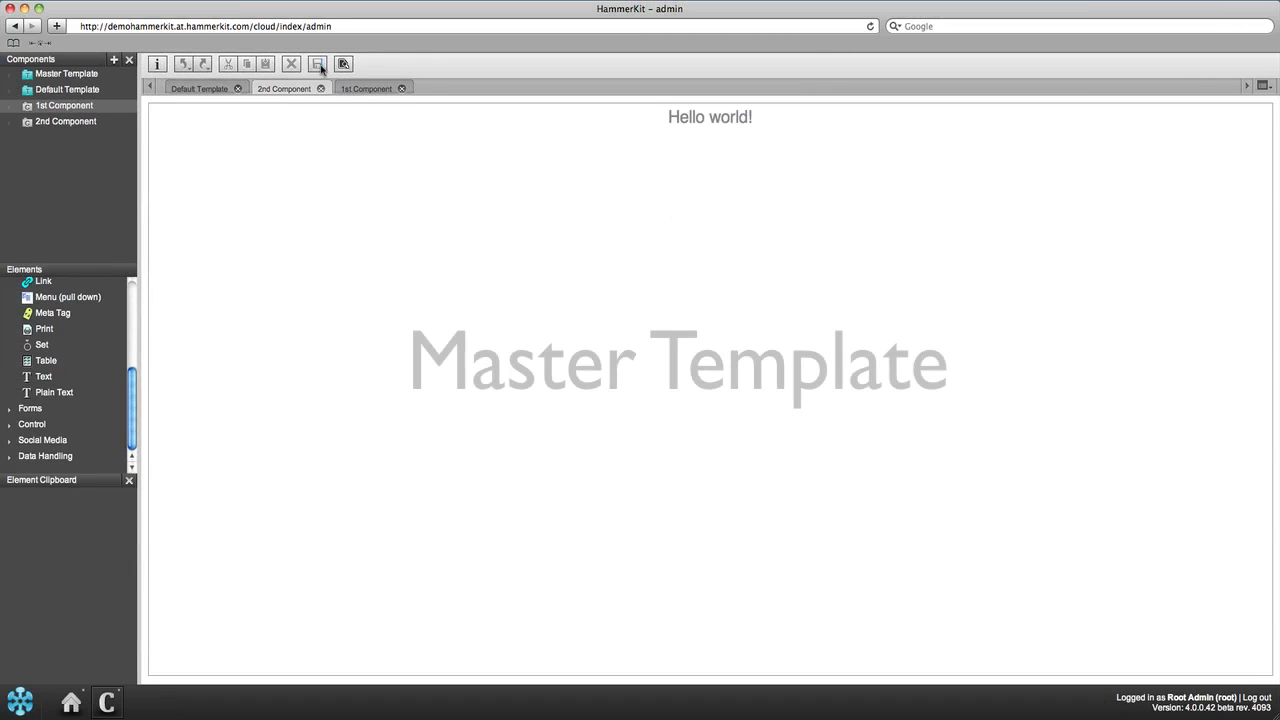
pyautogui.click(316, 62)
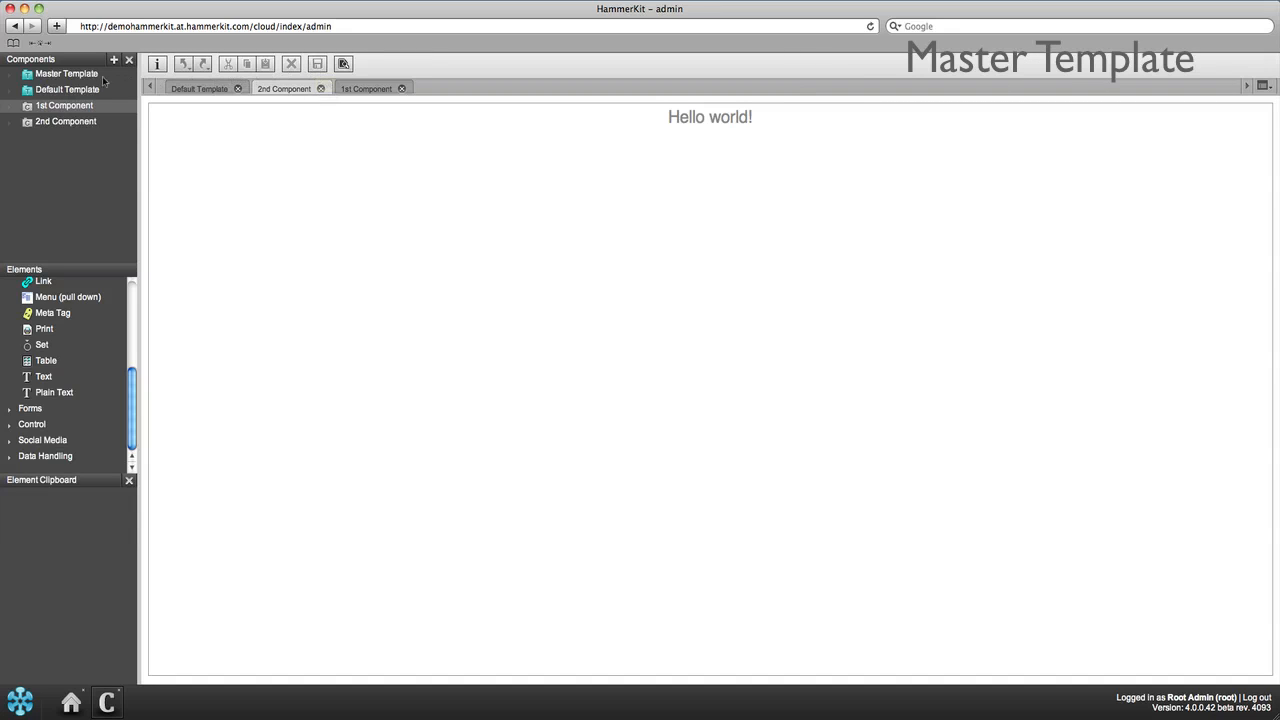
# Step: Add a Plain Text element holding the Google Analytics tracking script to the Master Template
pyautogui.click(68, 72)
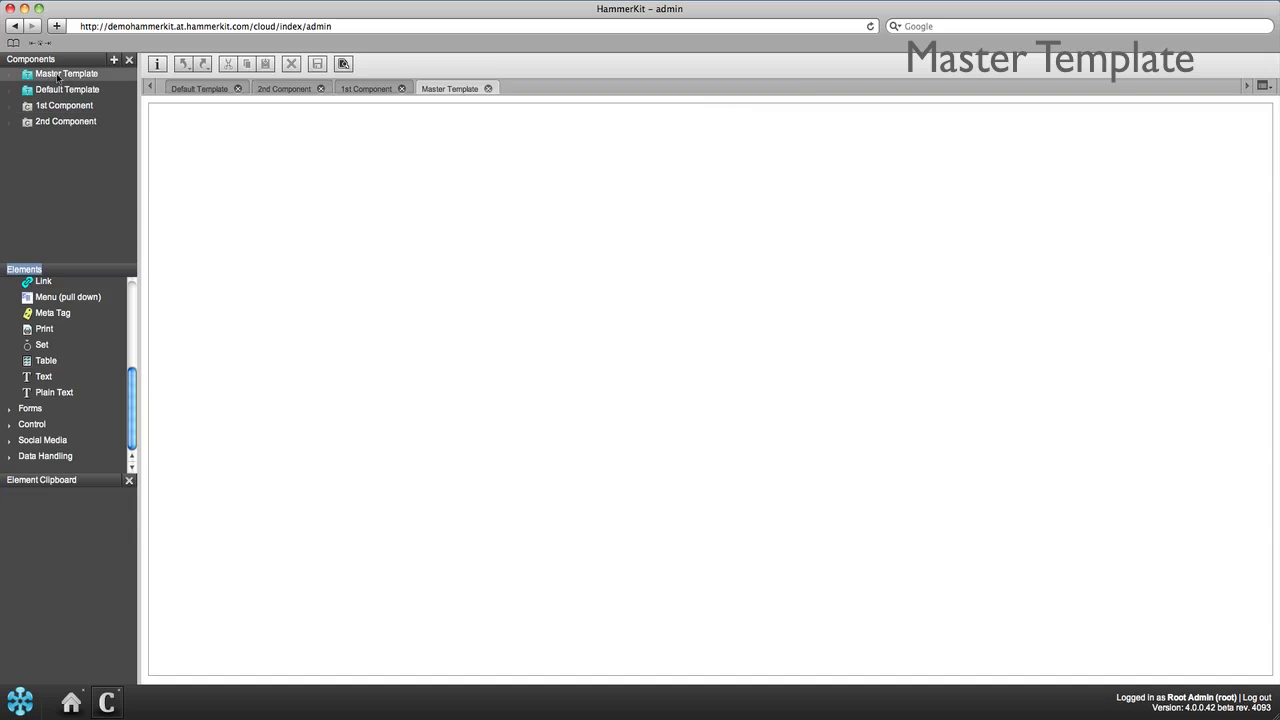
pyautogui.moveTo(196, 230)
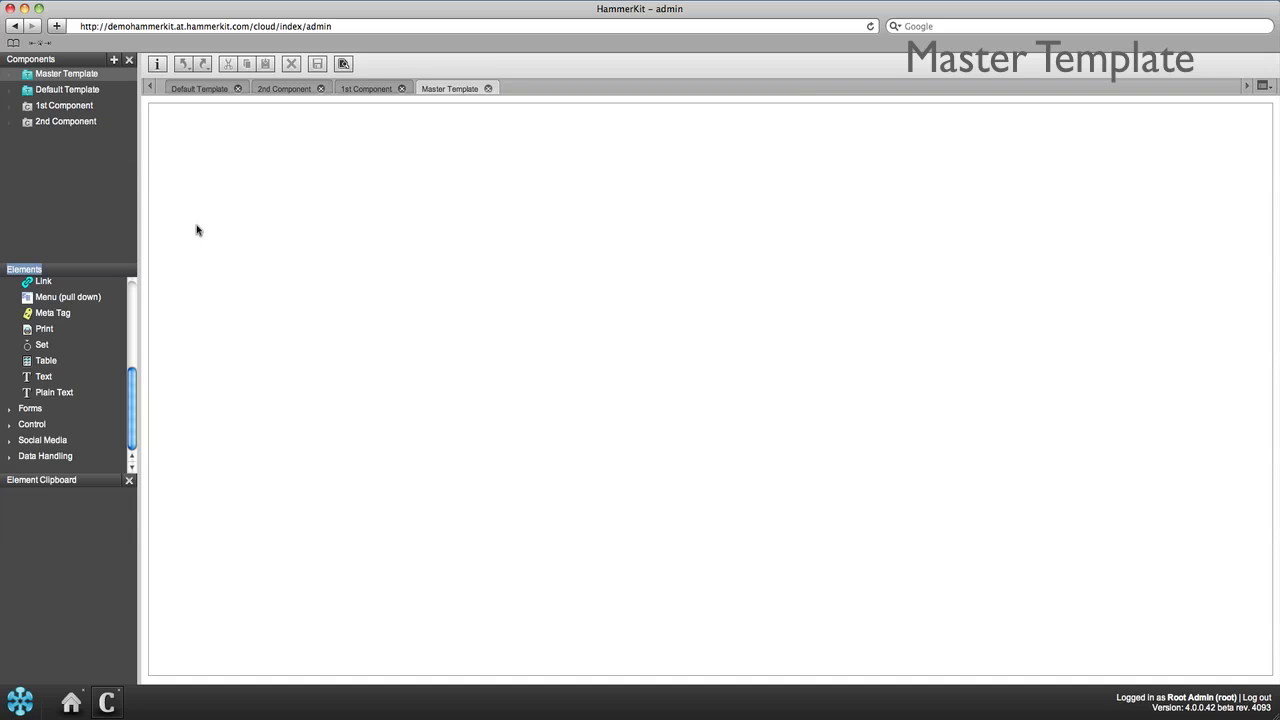
pyautogui.moveTo(54, 392)
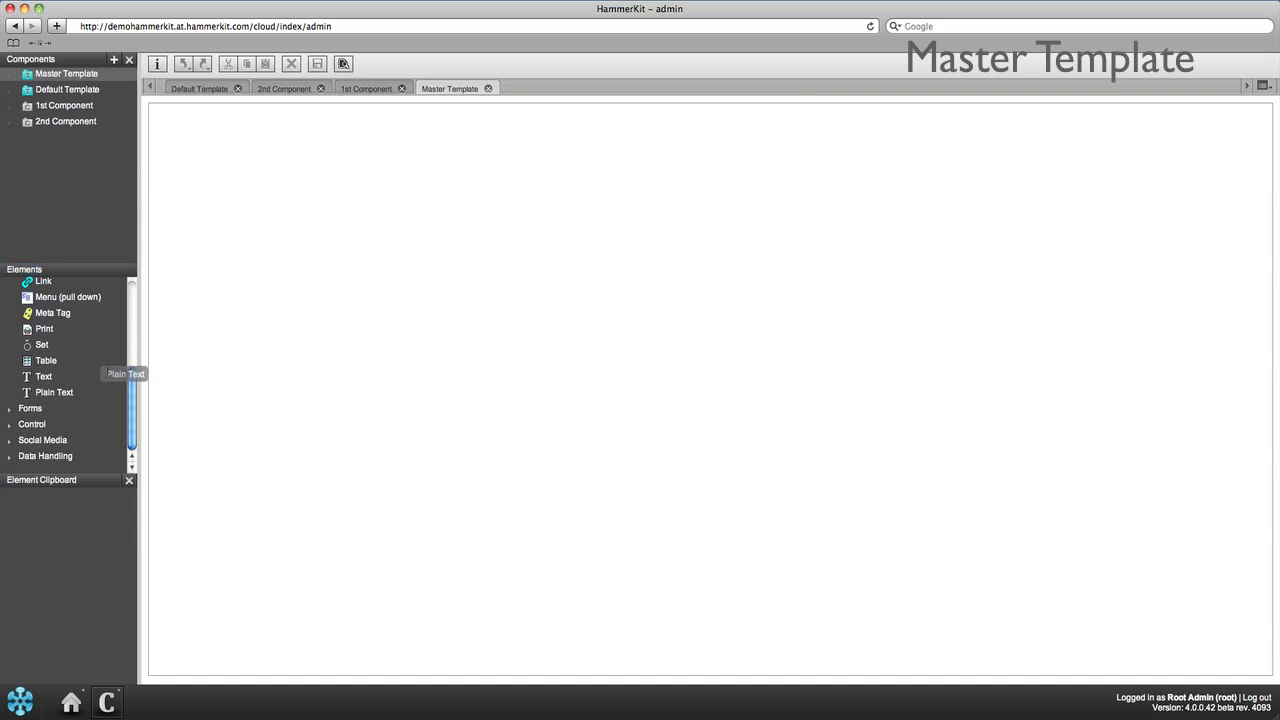
pyautogui.doubleClick(54, 392)
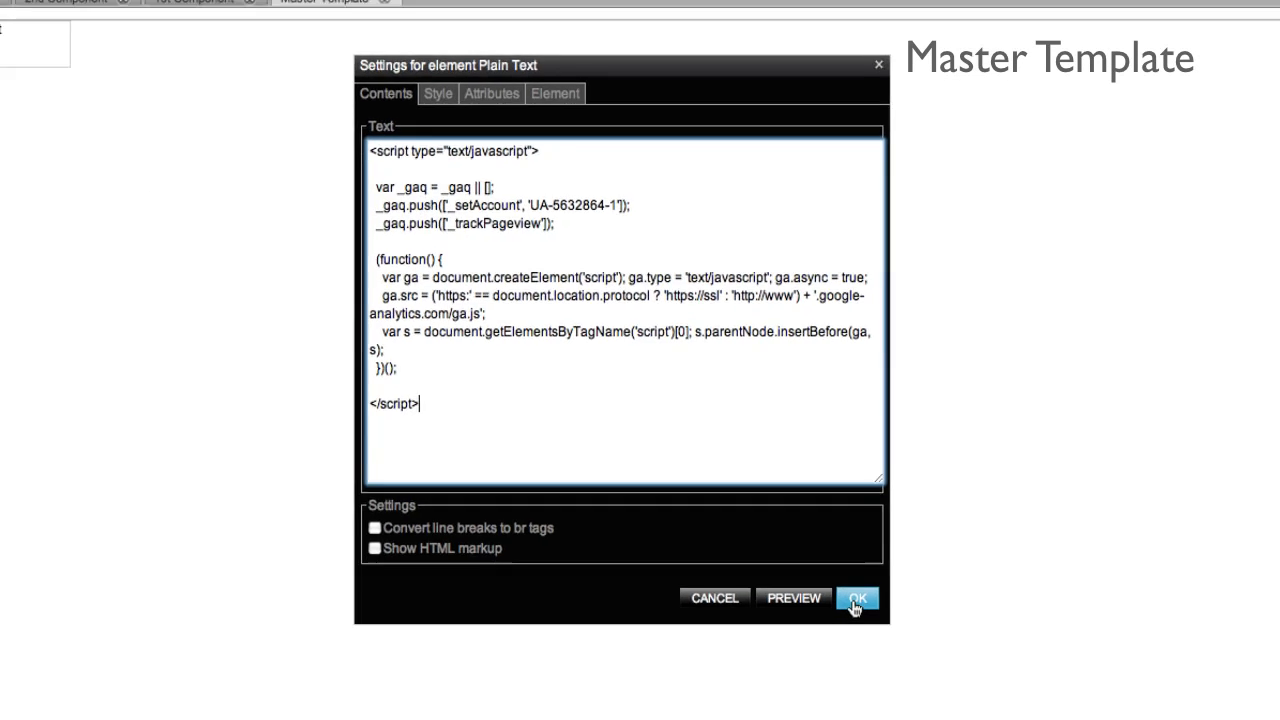
pyautogui.click(856, 598)
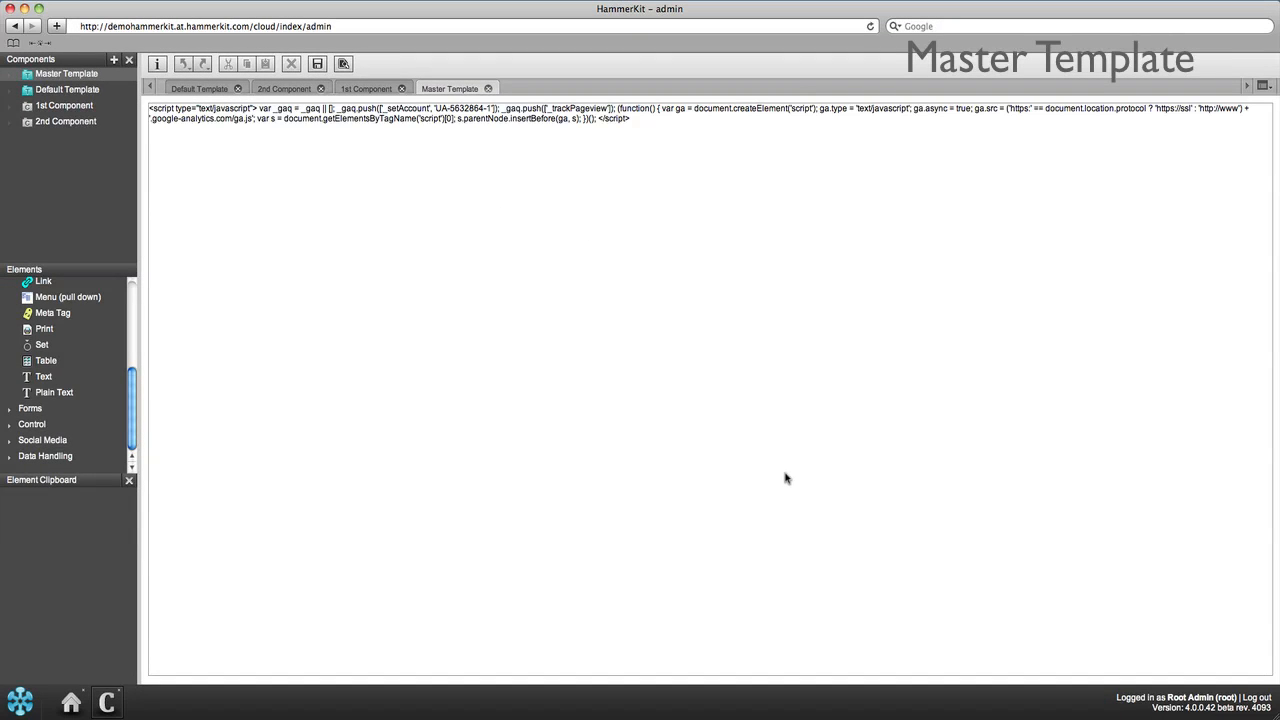
pyautogui.click(32, 284)
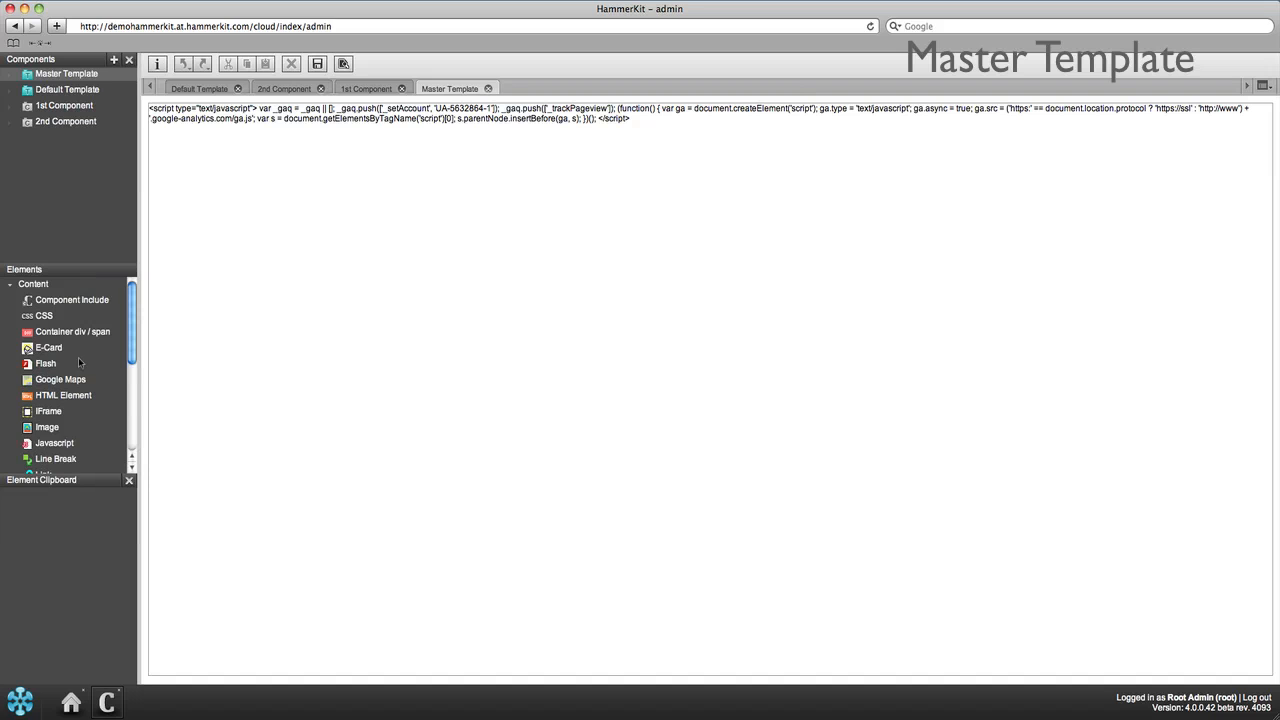
# Step: Add a Component Include for the template's content component after the script and save the Master Template
pyautogui.moveTo(72, 300); pyautogui.dragTo(500, 292)
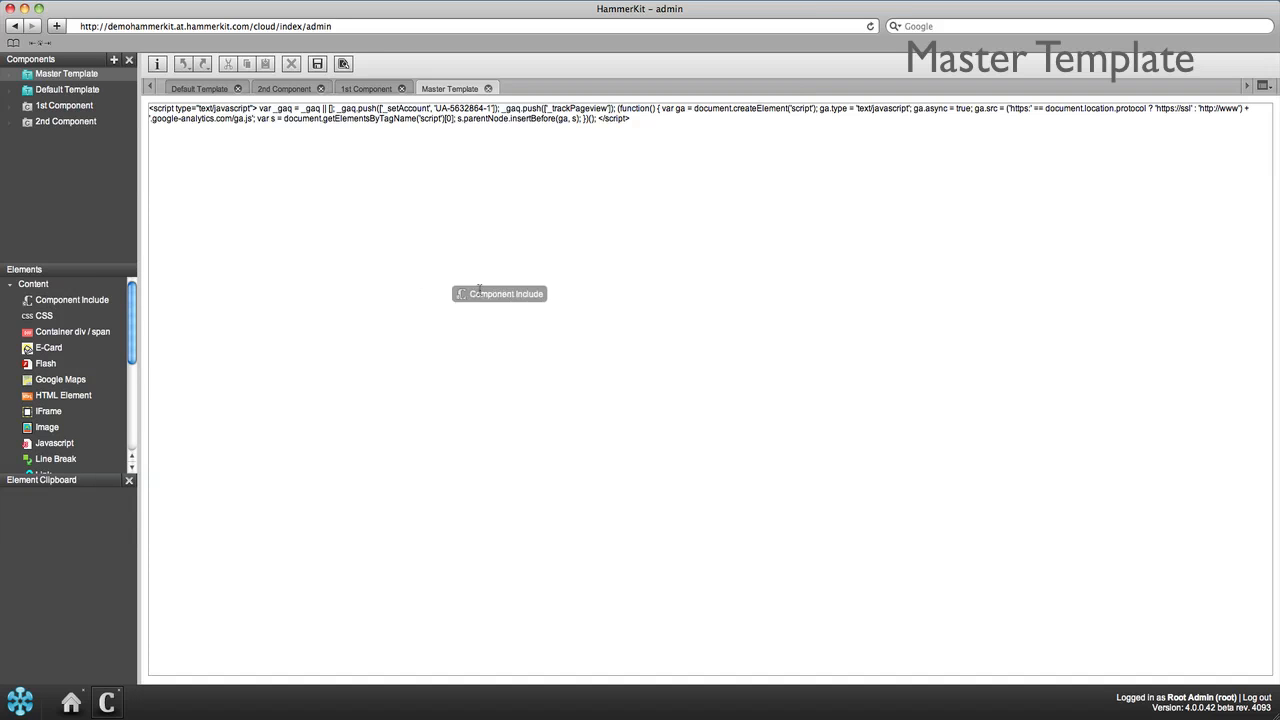
pyautogui.doubleClick(500, 292)
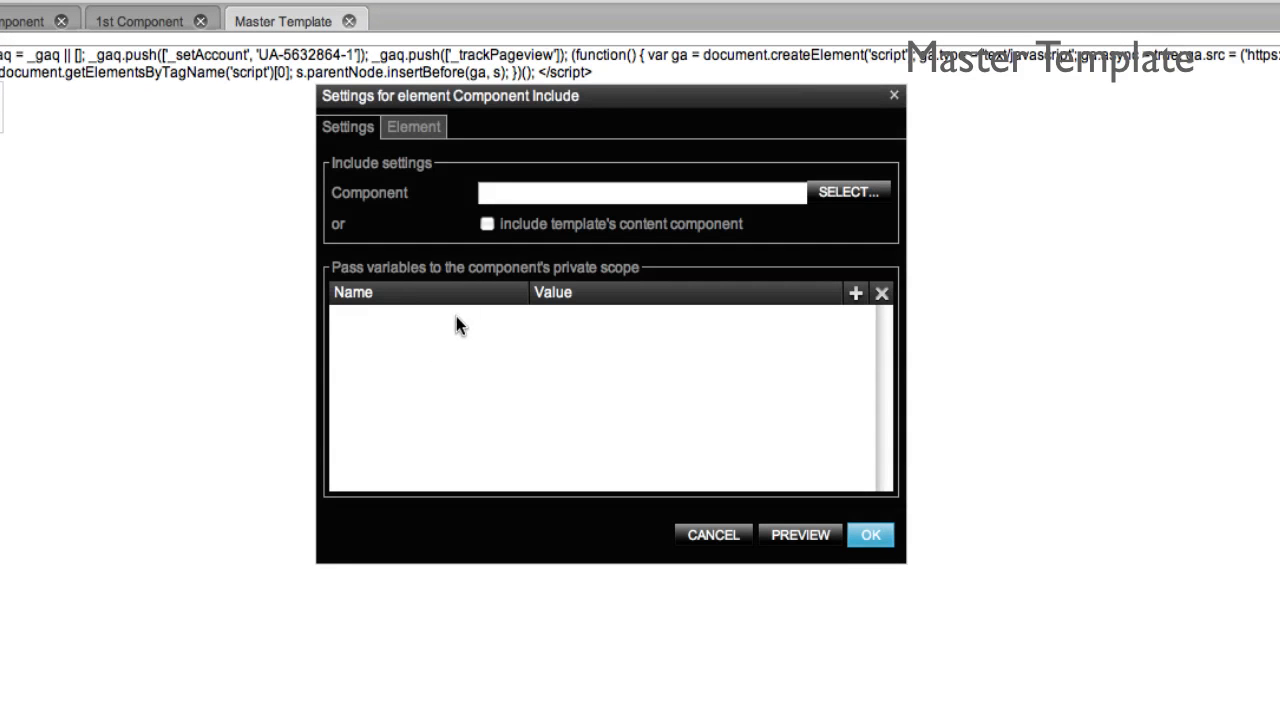
pyautogui.click(488, 224)
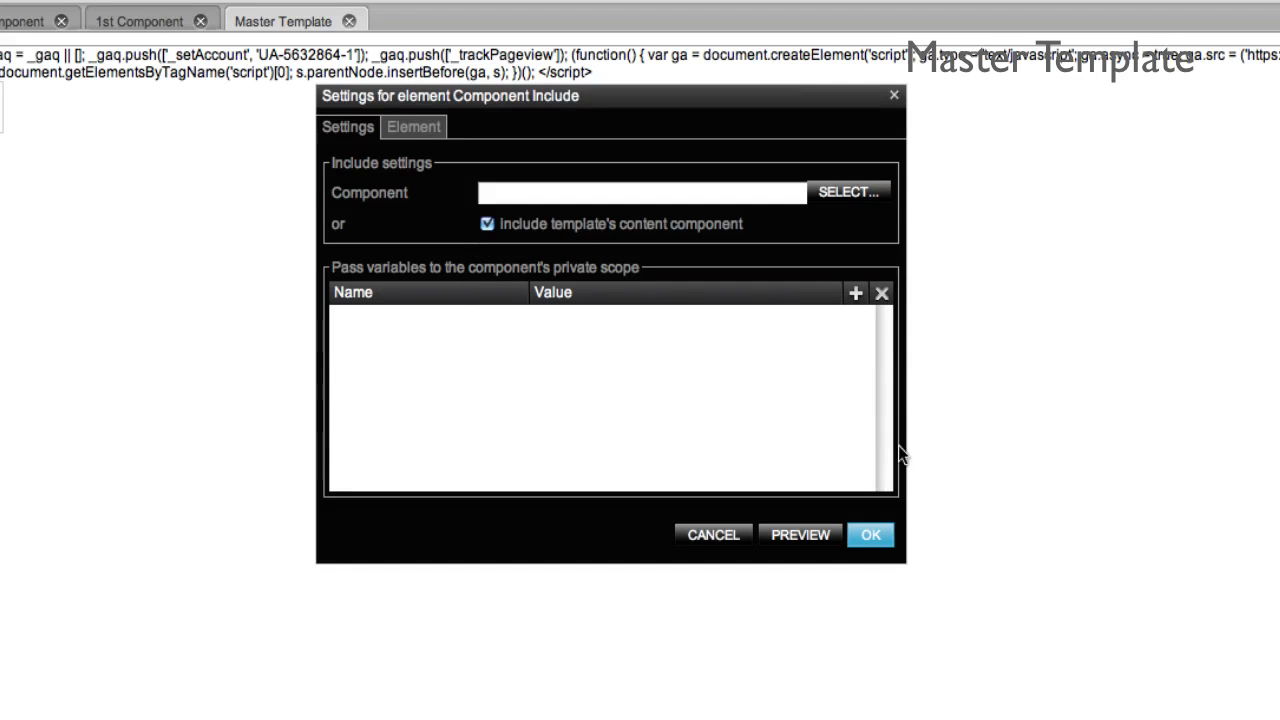
pyautogui.click(868, 536)
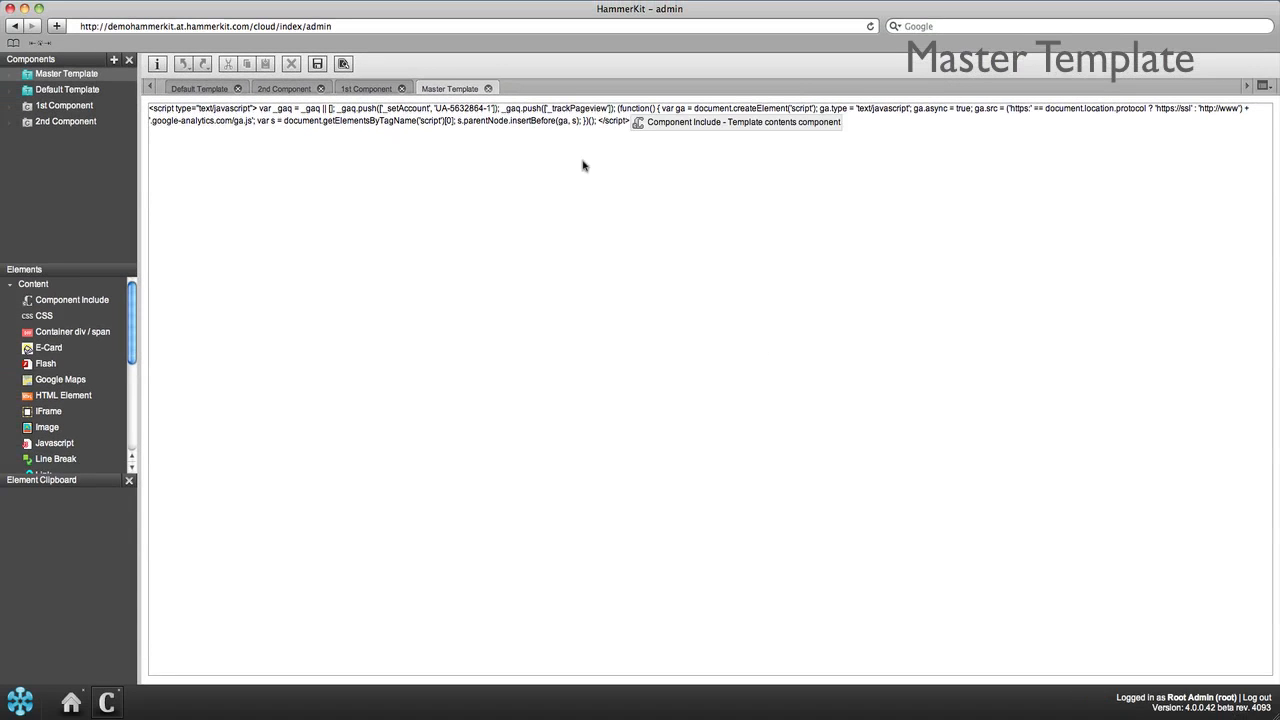
pyautogui.click(318, 62)
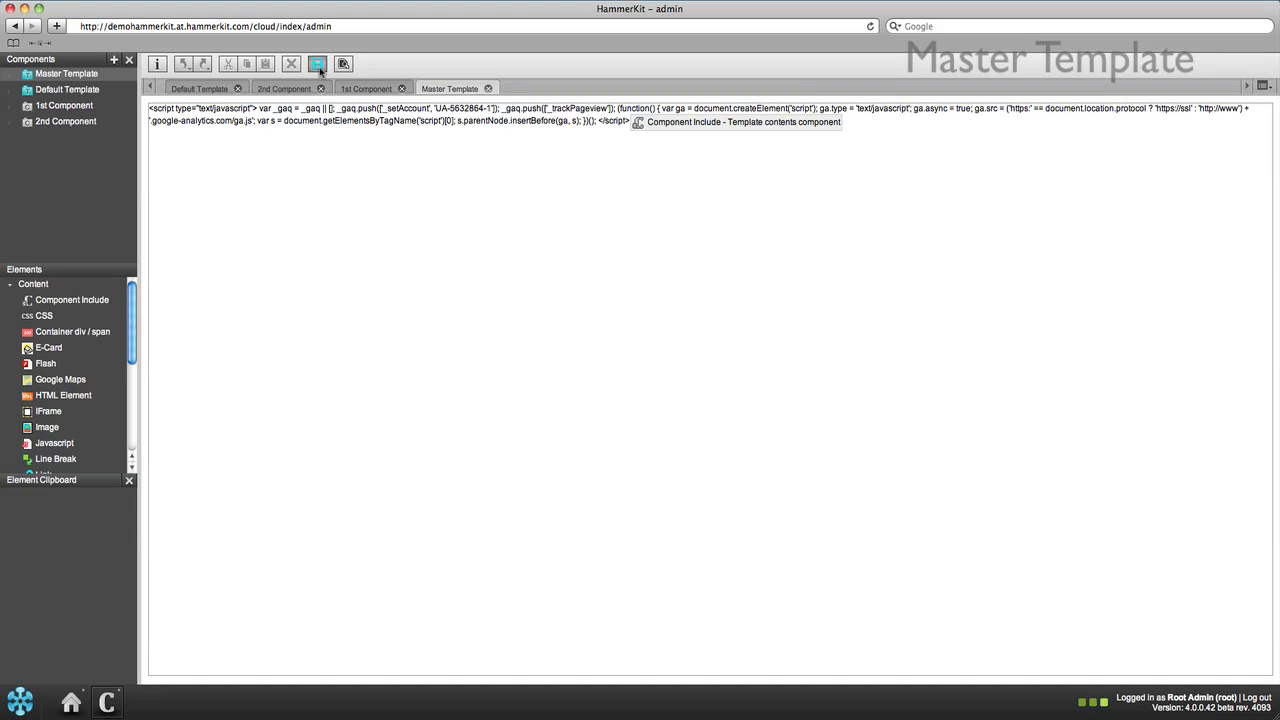